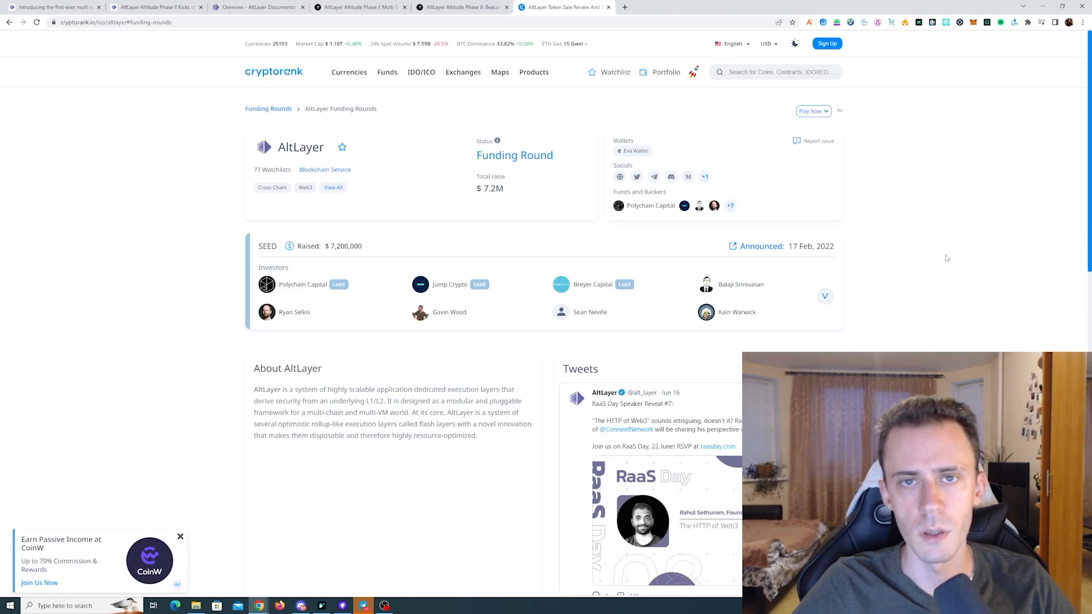
pyautogui.moveTo(1013, 221)
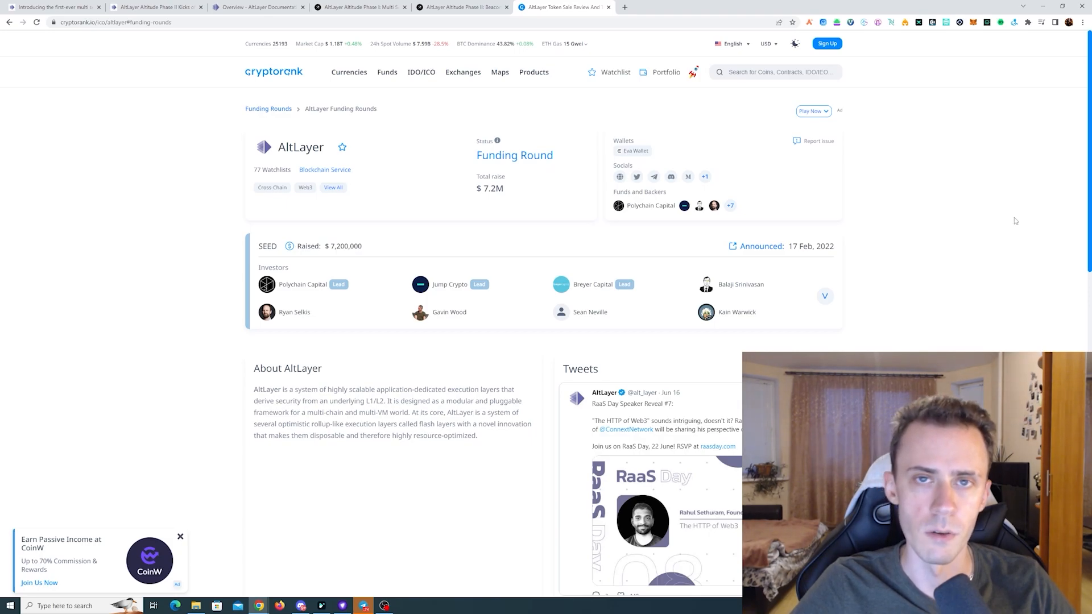
# Step: Bring up the Medium article introducing the AltLayer Altitude testnet campaign
pyautogui.click(52, 7)
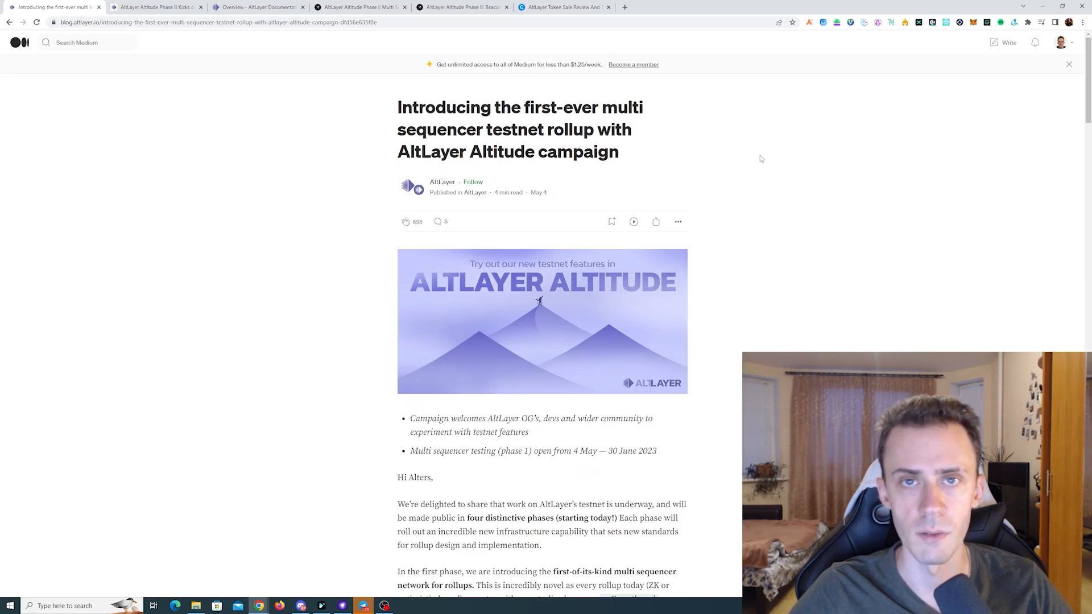
pyautogui.scroll(-3)
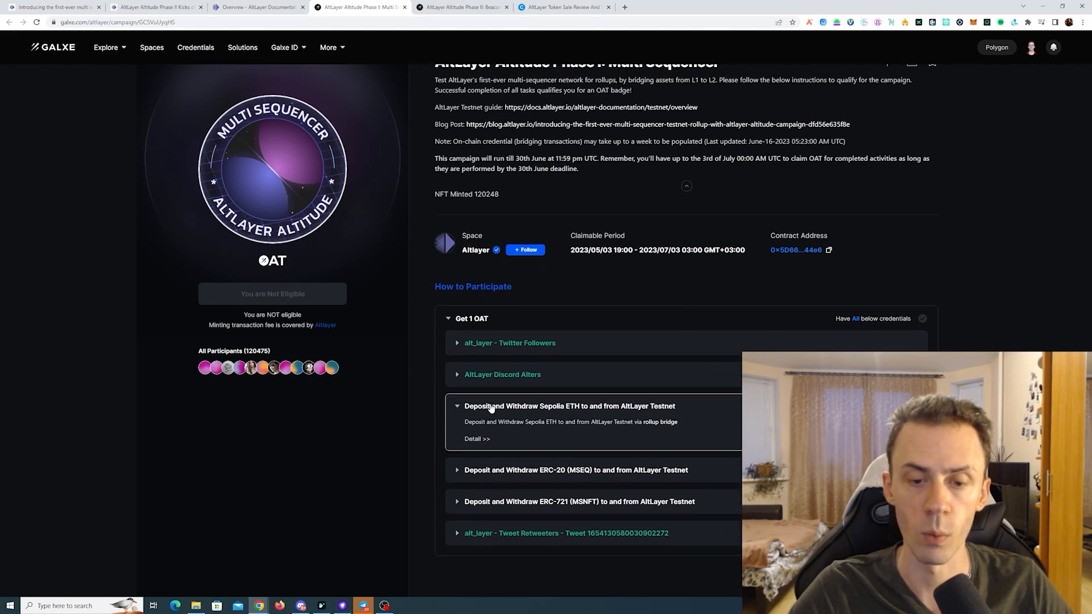
pyautogui.moveTo(569, 418)
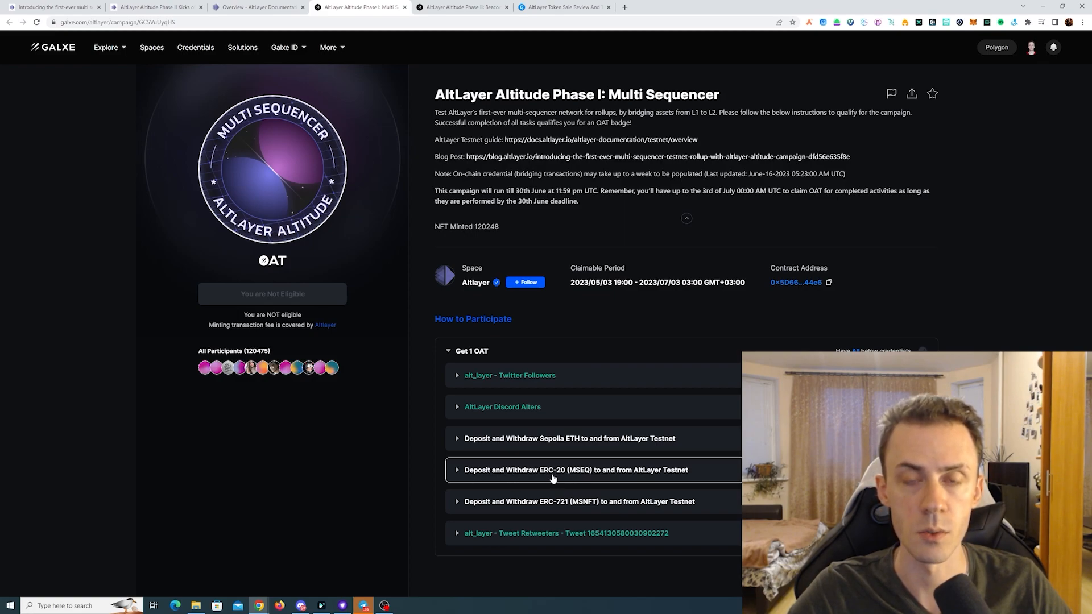
pyautogui.moveTo(705, 475)
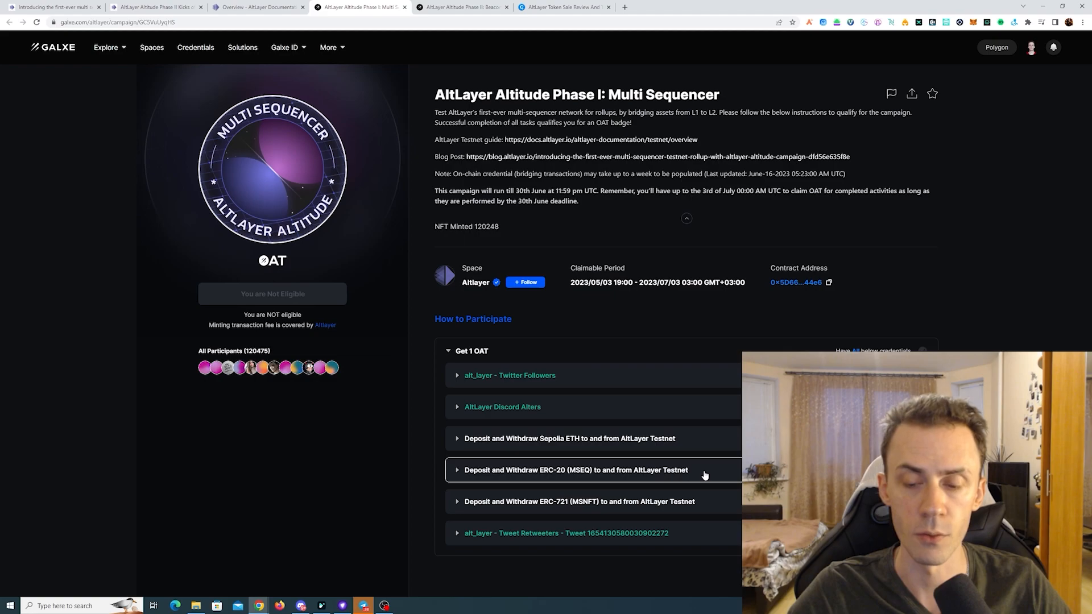
pyautogui.moveTo(552, 502)
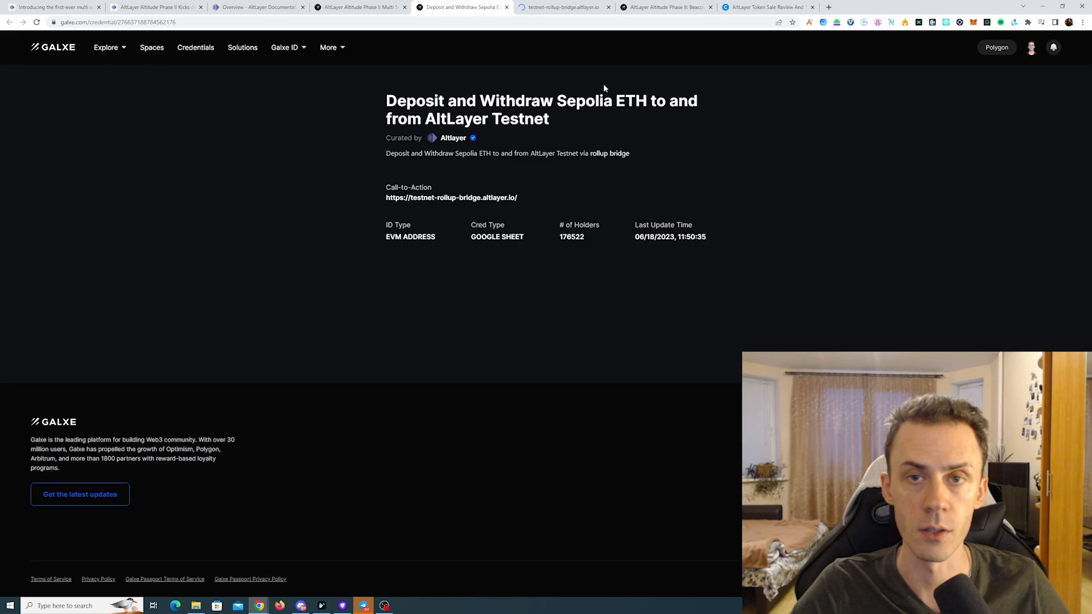
# Step: Follow the Galxe task link to the rollup bridge, then view the Sepolia faucet's earlier ETH request
pyautogui.click(451, 197)
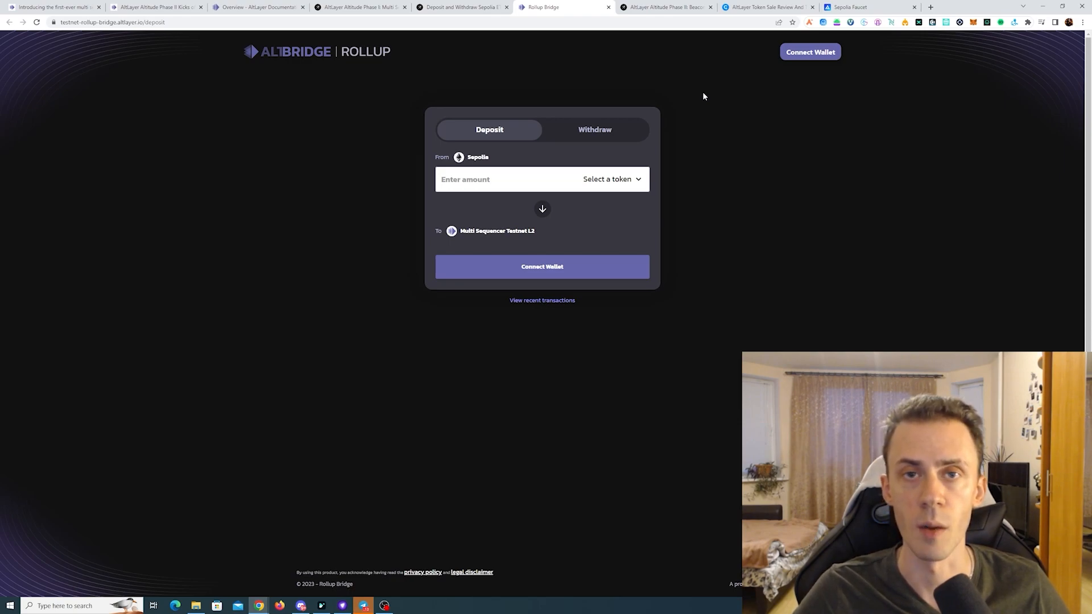
pyautogui.click(857, 7)
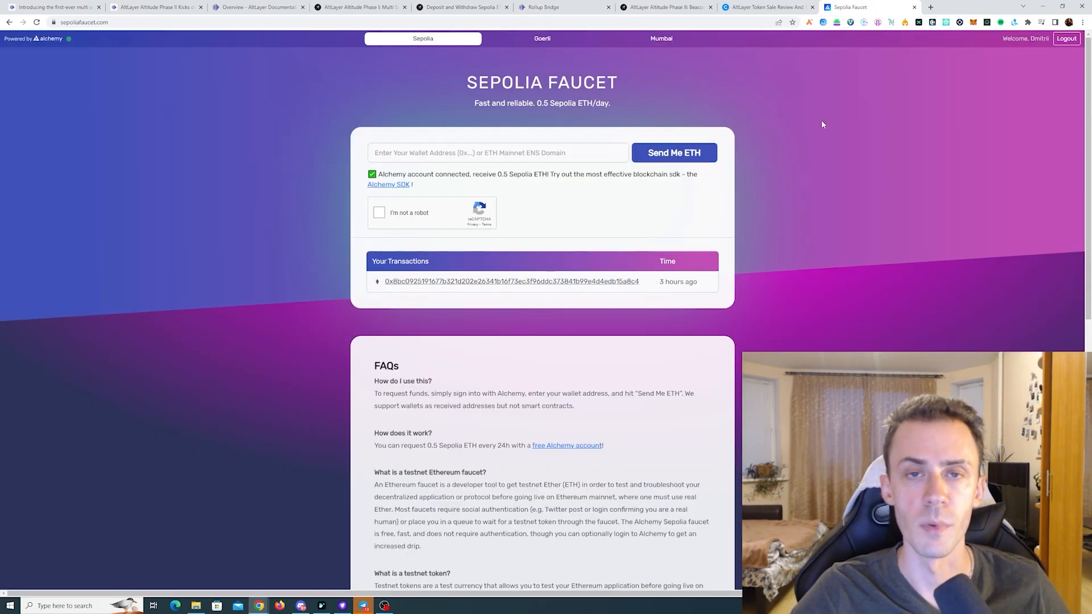
pyautogui.moveTo(829, 179)
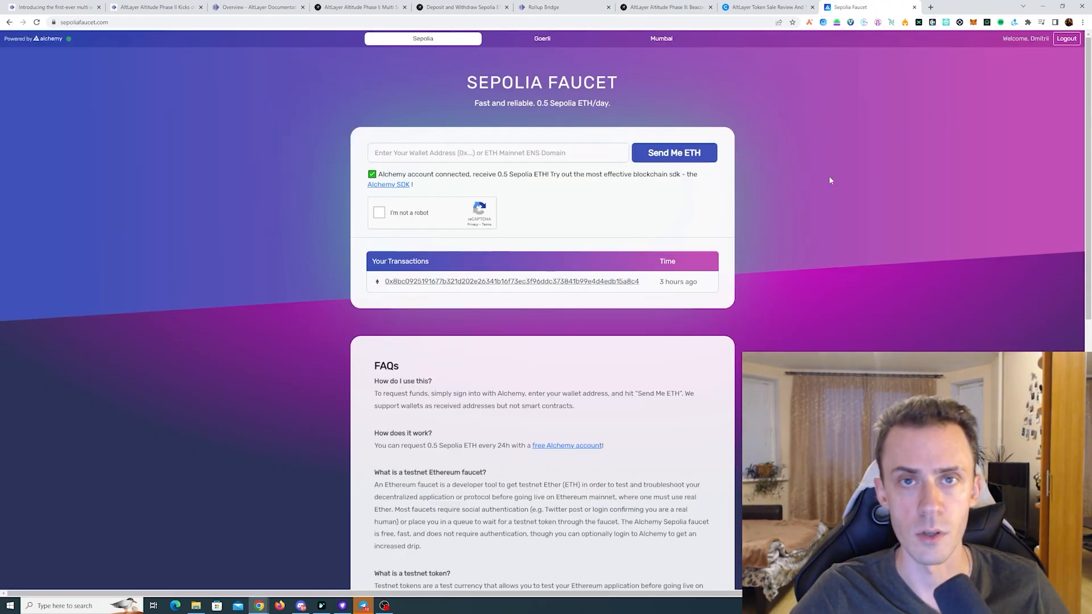
# Step: Connect the MetaMask wallet to the bridge on Sepolia, handling the add-network prompt
pyautogui.click(563, 7)
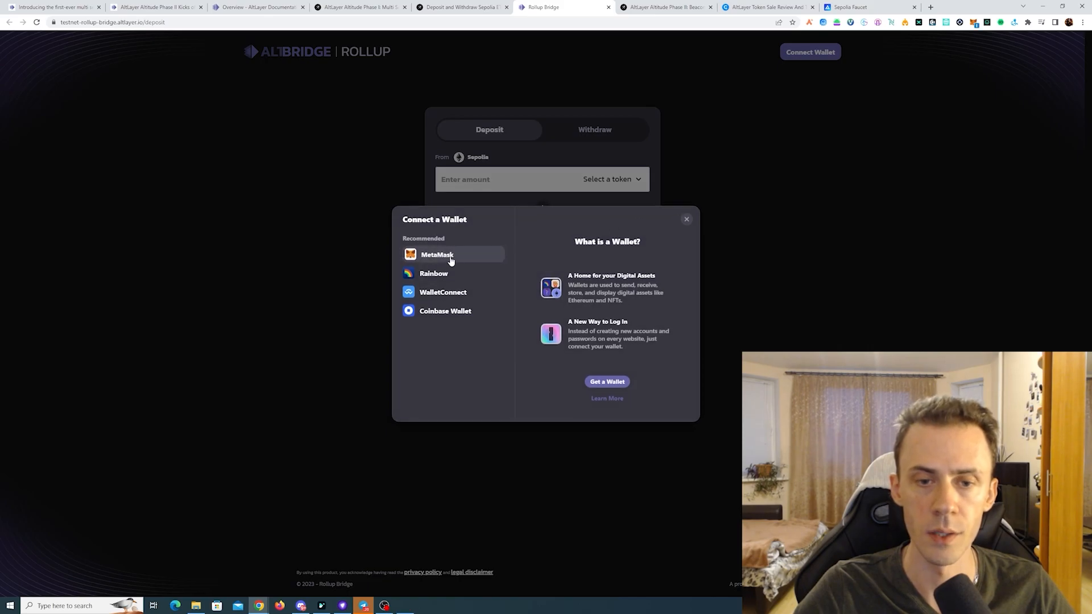
pyautogui.click(437, 253)
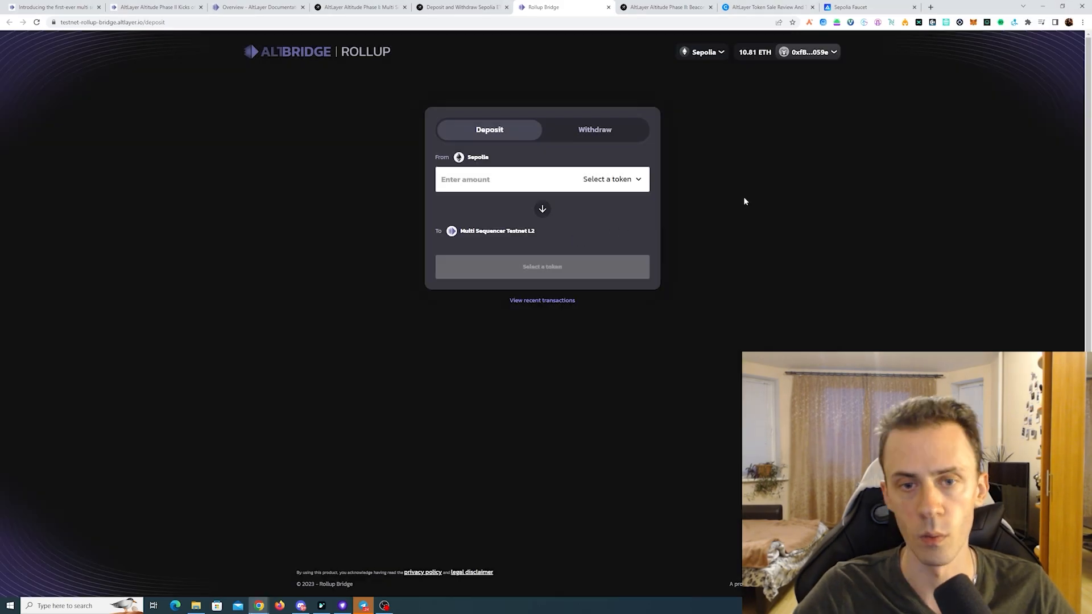
pyautogui.click(594, 130)
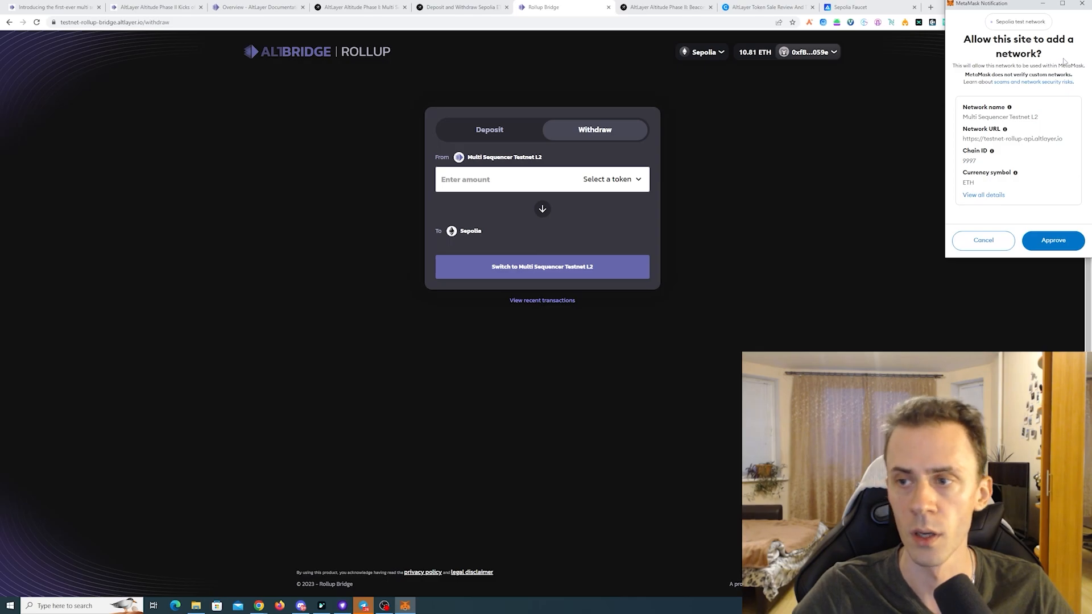
pyautogui.moveTo(1030, 174)
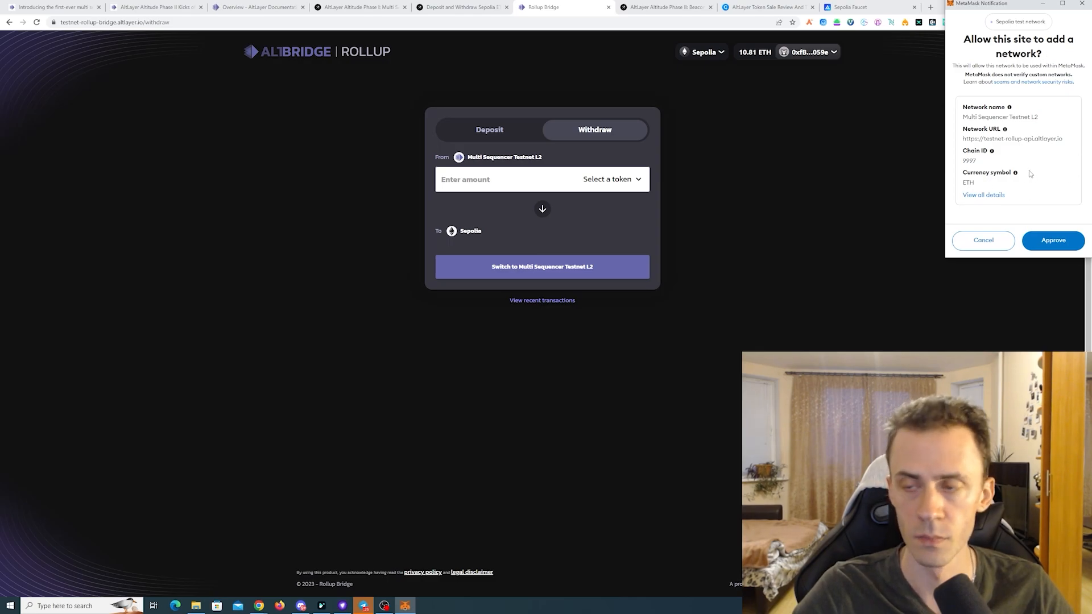
pyautogui.moveTo(1006, 165)
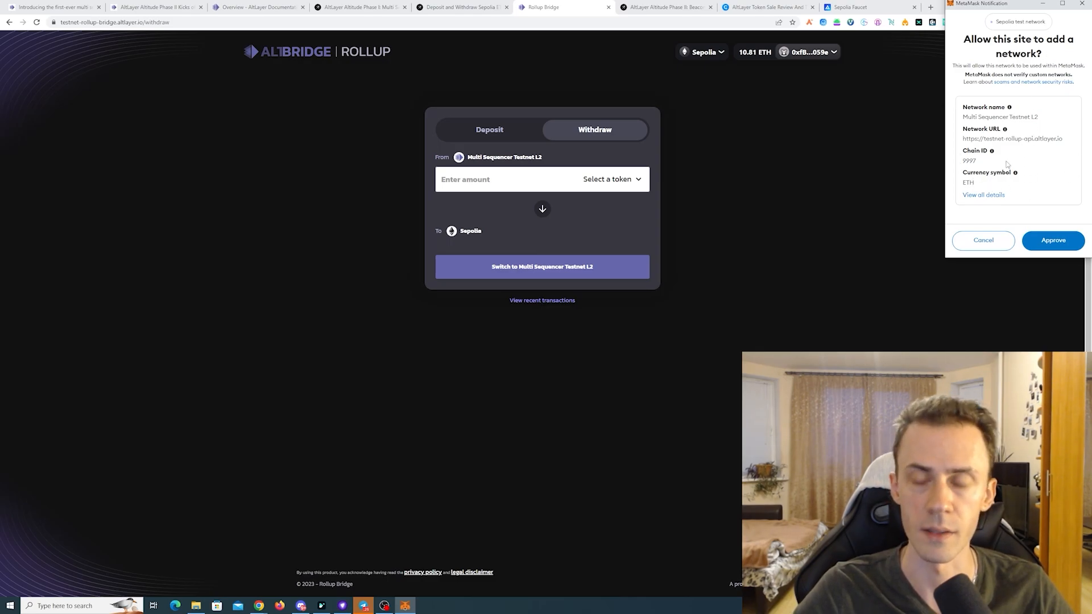
pyautogui.moveTo(1050, 133)
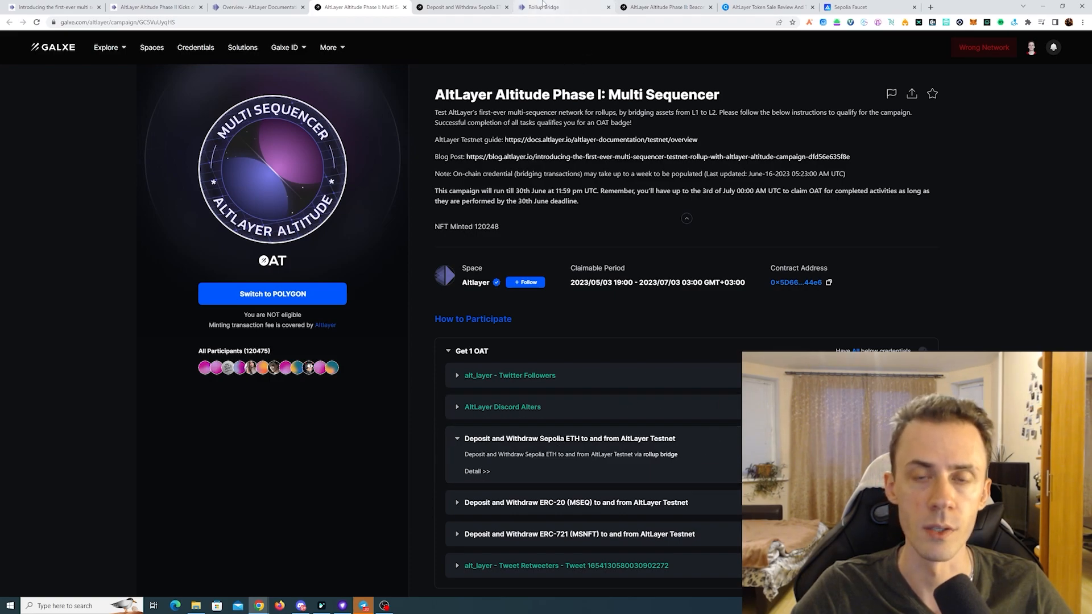
pyautogui.click(557, 7)
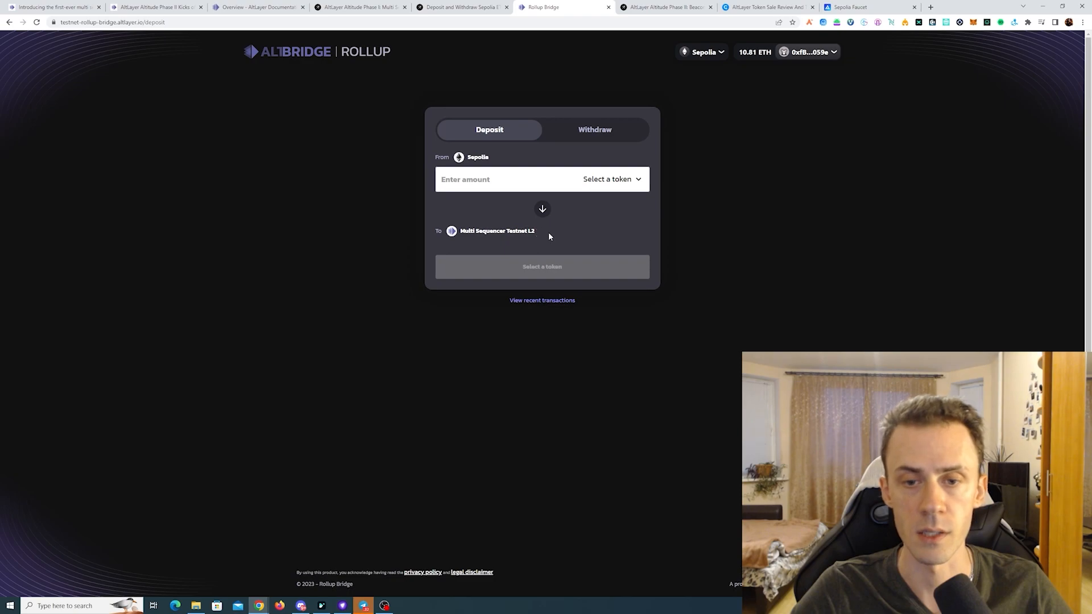
# Step: Deposit 1 ETH from Sepolia to Multi Sequencer Testnet L2, confirming in MetaMask, and follow its progress
pyautogui.click(612, 178)
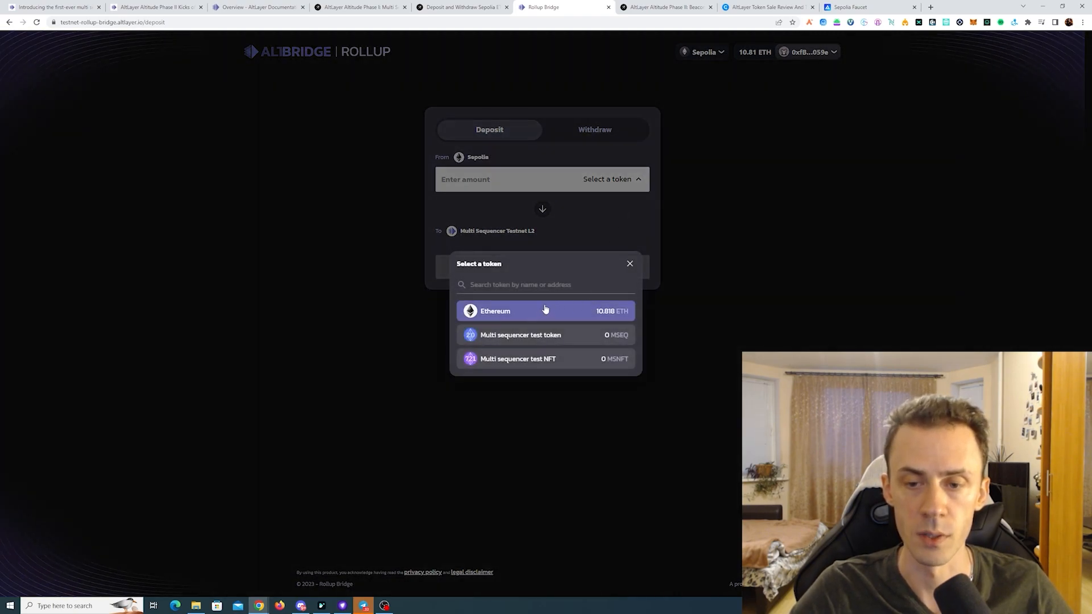
pyautogui.moveTo(519, 335)
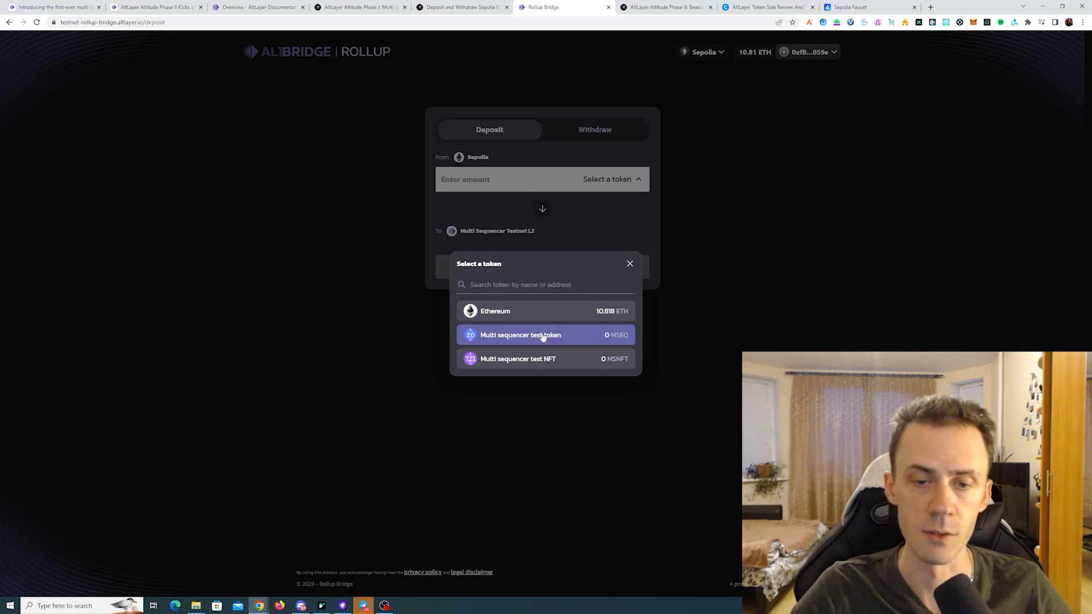
pyautogui.click(494, 311)
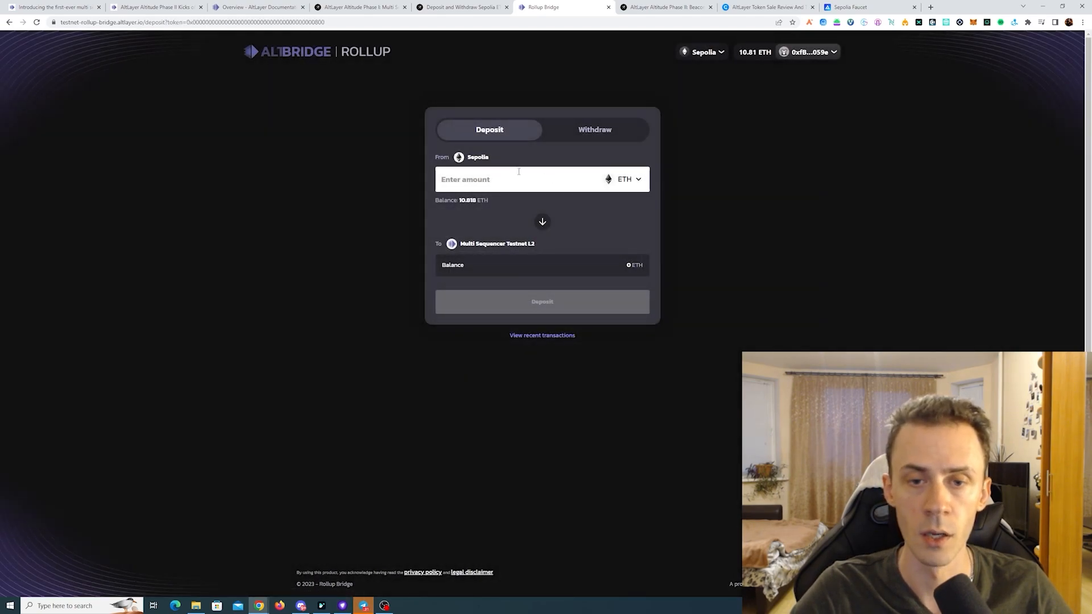
pyautogui.write('1')
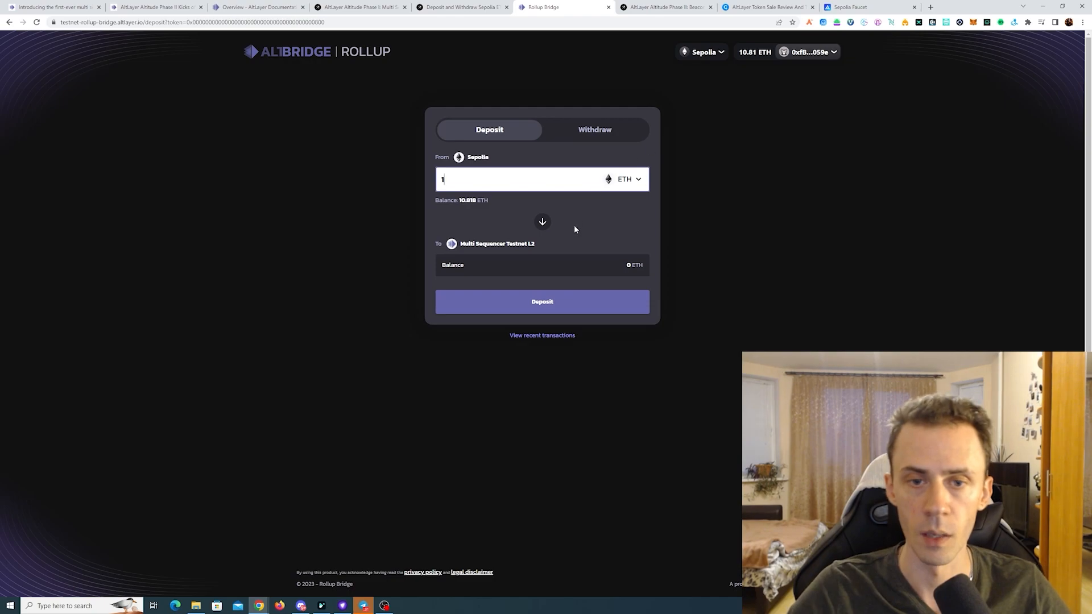
pyautogui.click(541, 302)
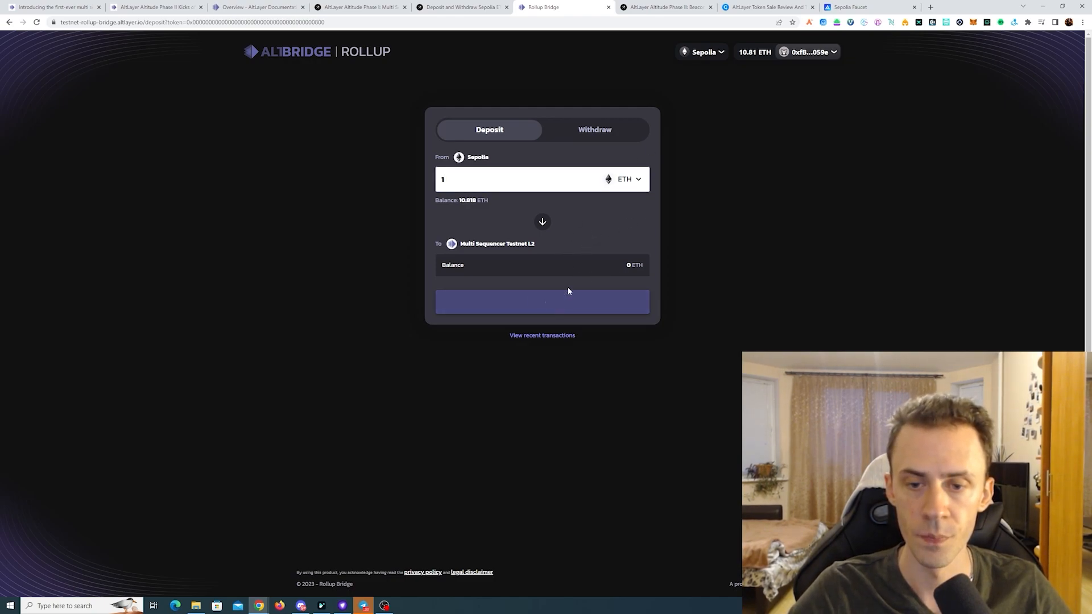
pyautogui.click(542, 301)
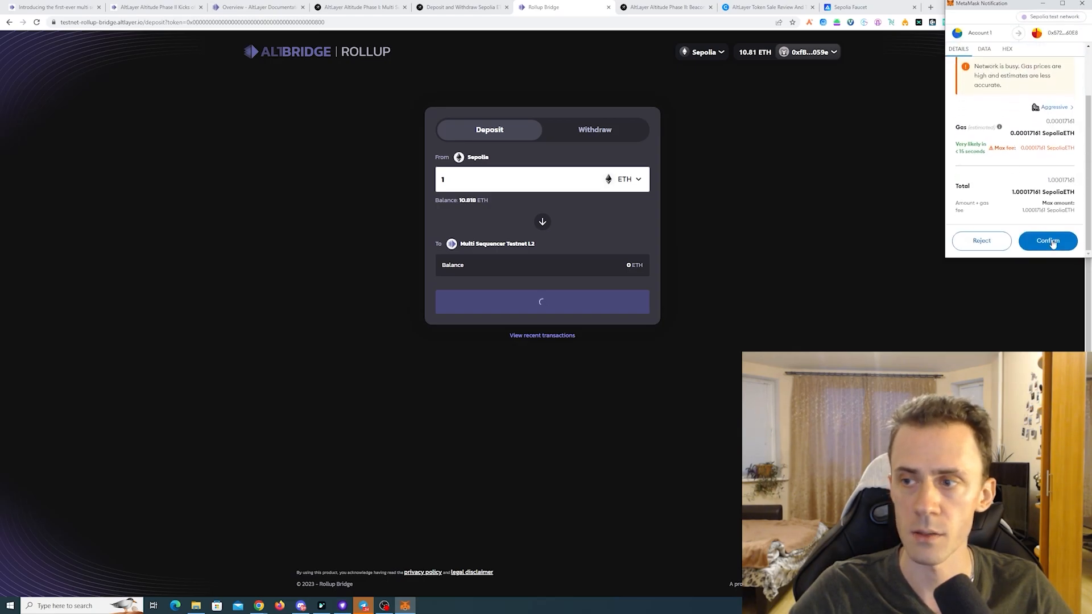
pyautogui.click(1047, 240)
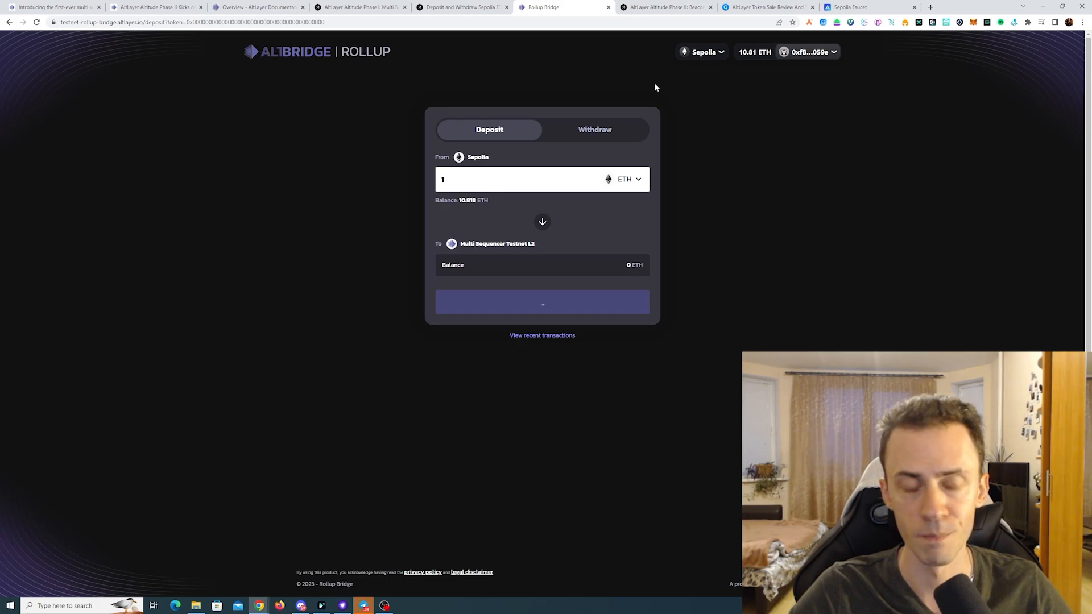
pyautogui.click(541, 301)
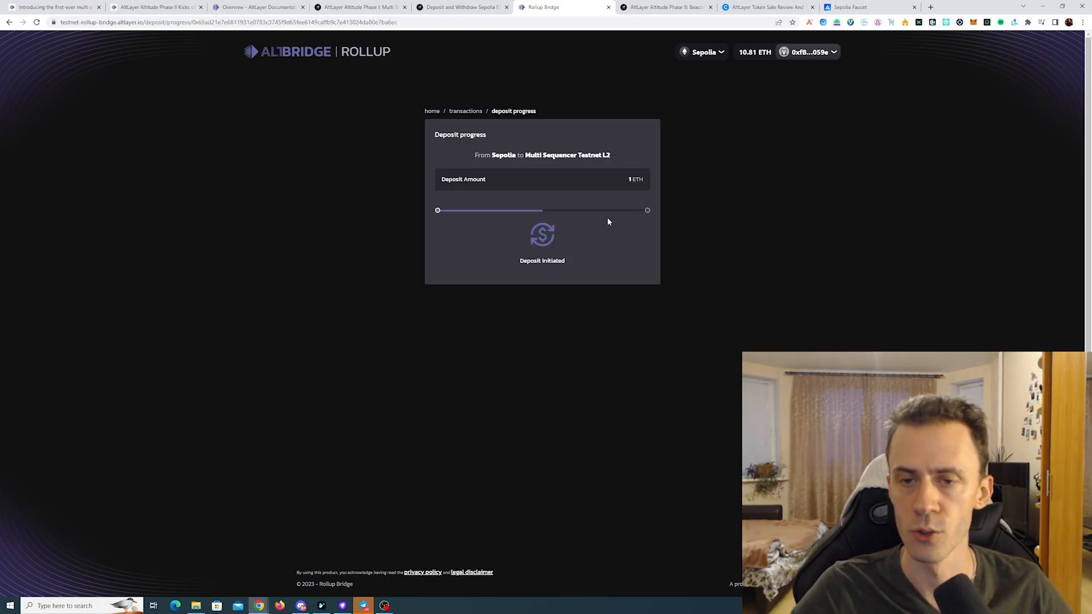
pyautogui.moveTo(552, 224)
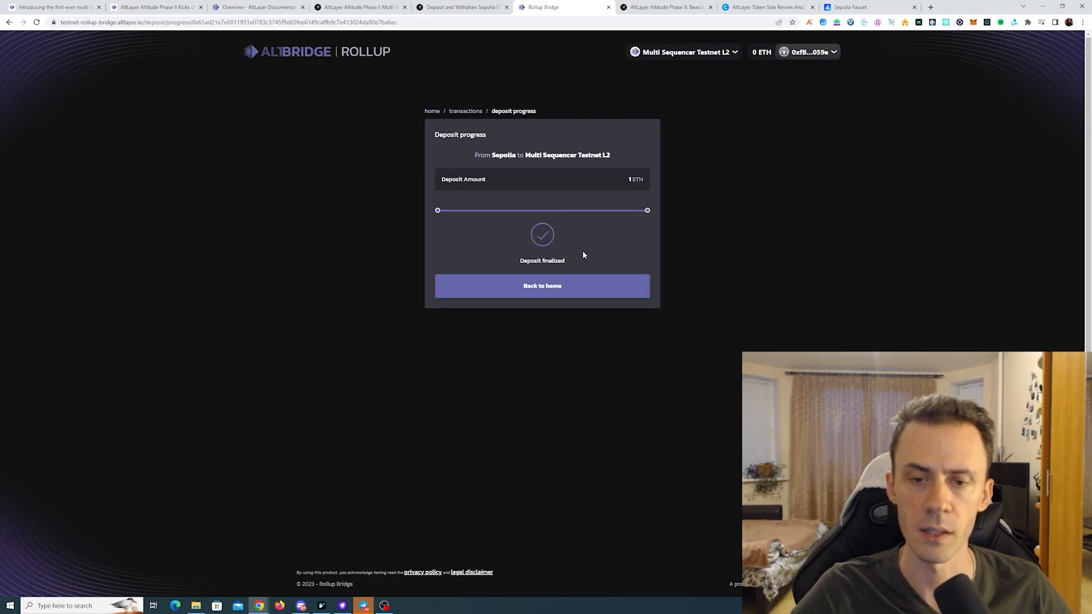
pyautogui.moveTo(885, 101)
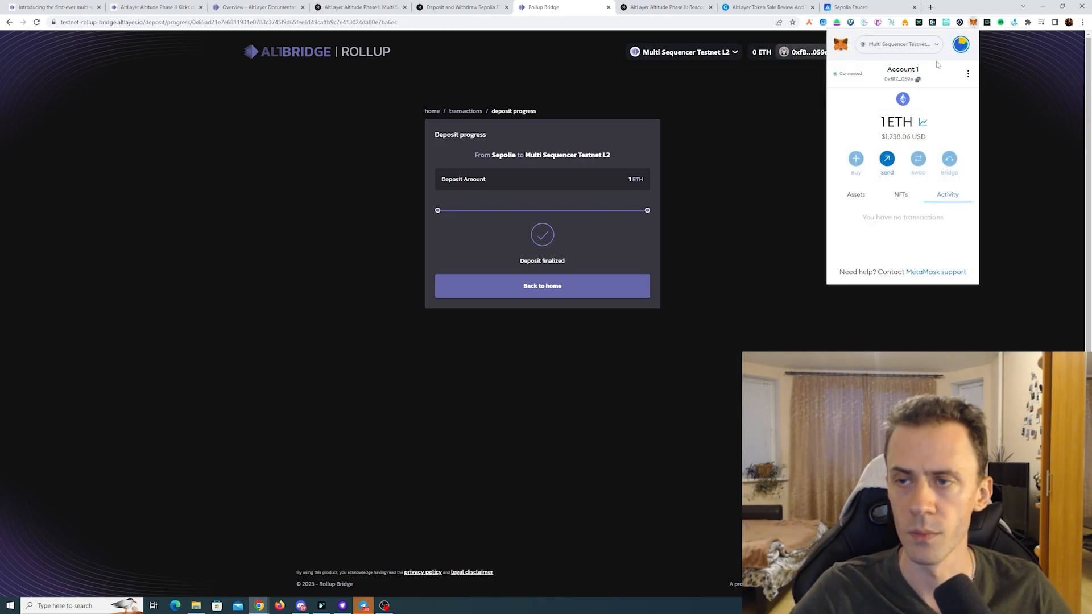
pyautogui.moveTo(730, 221)
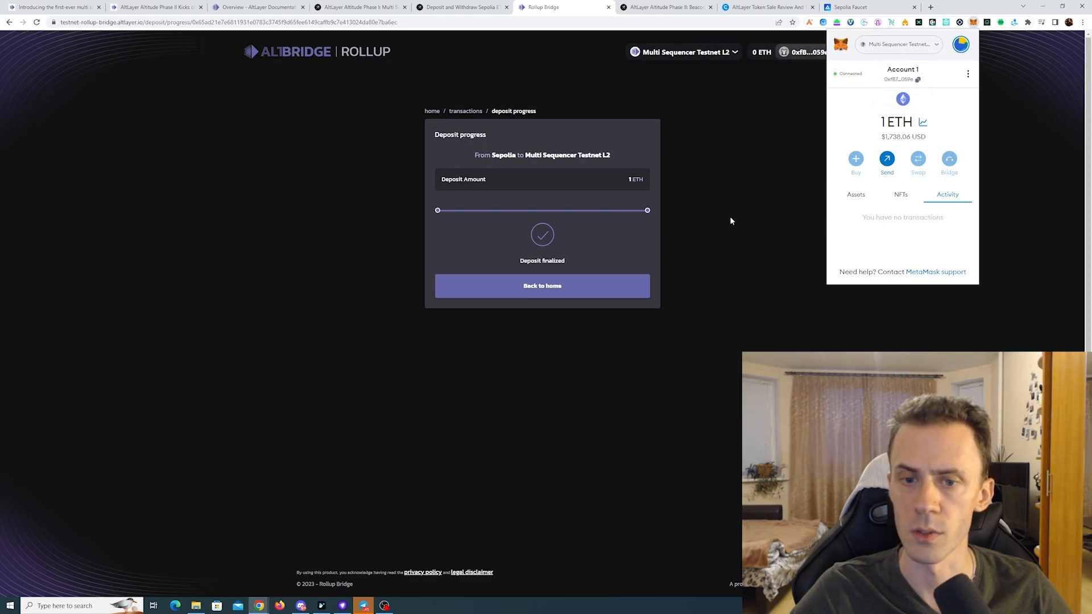
# Step: Start a 0.5 ETH withdrawal from Multi Sequencer Testnet L2 to Sepolia and confirm it in MetaMask
pyautogui.click(541, 286)
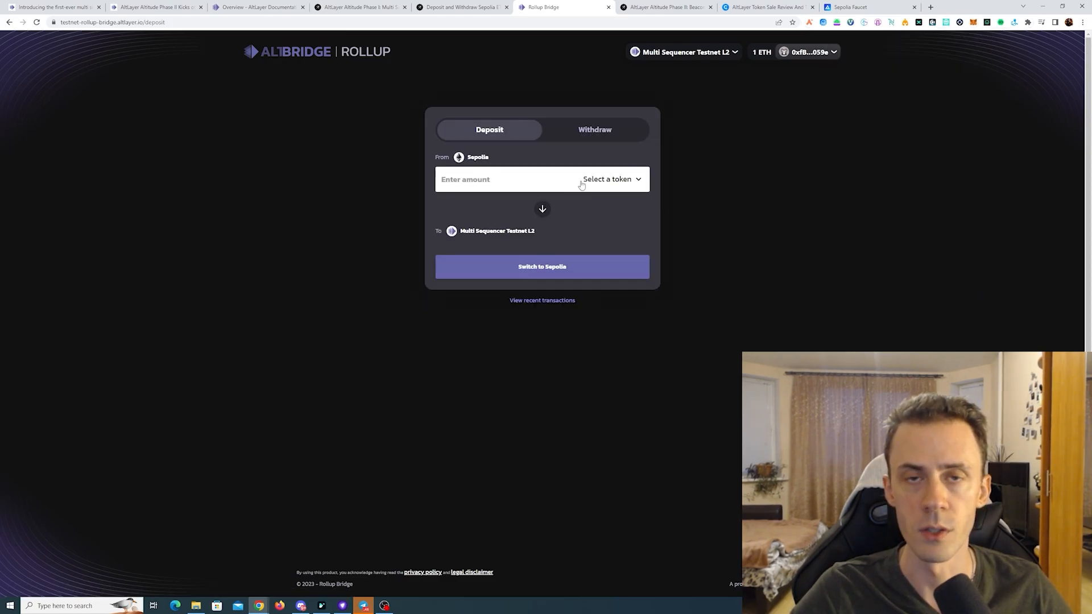
pyautogui.moveTo(532, 215)
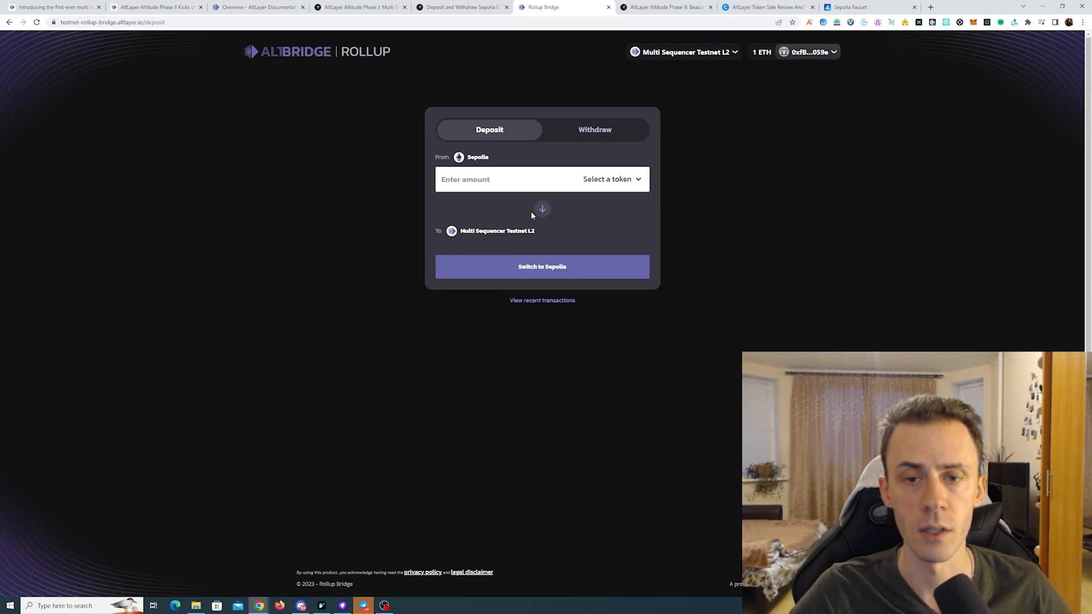
pyautogui.click(593, 130)
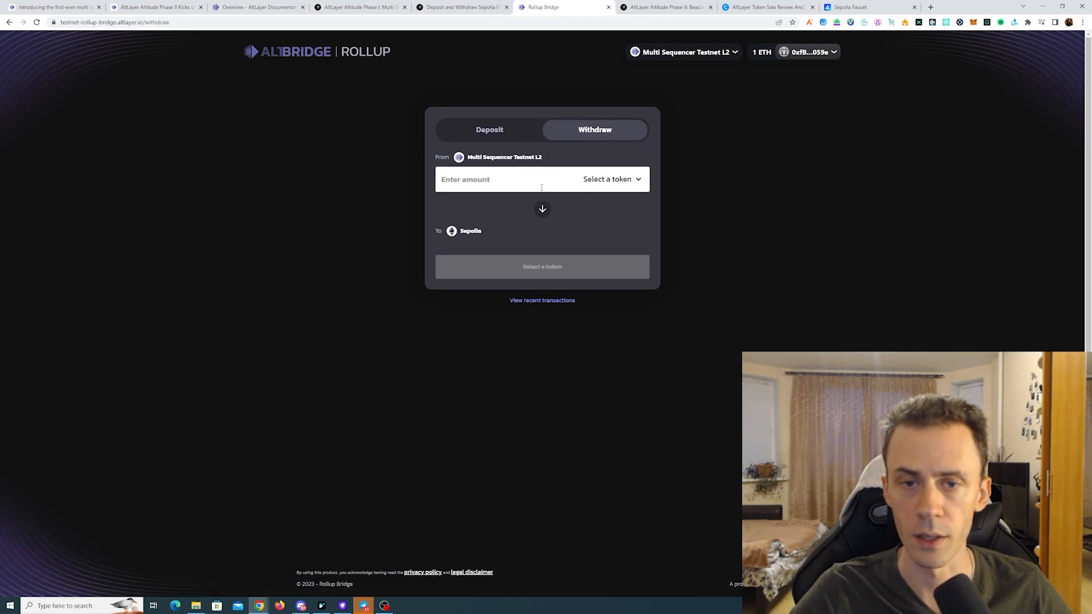
pyautogui.click(610, 179)
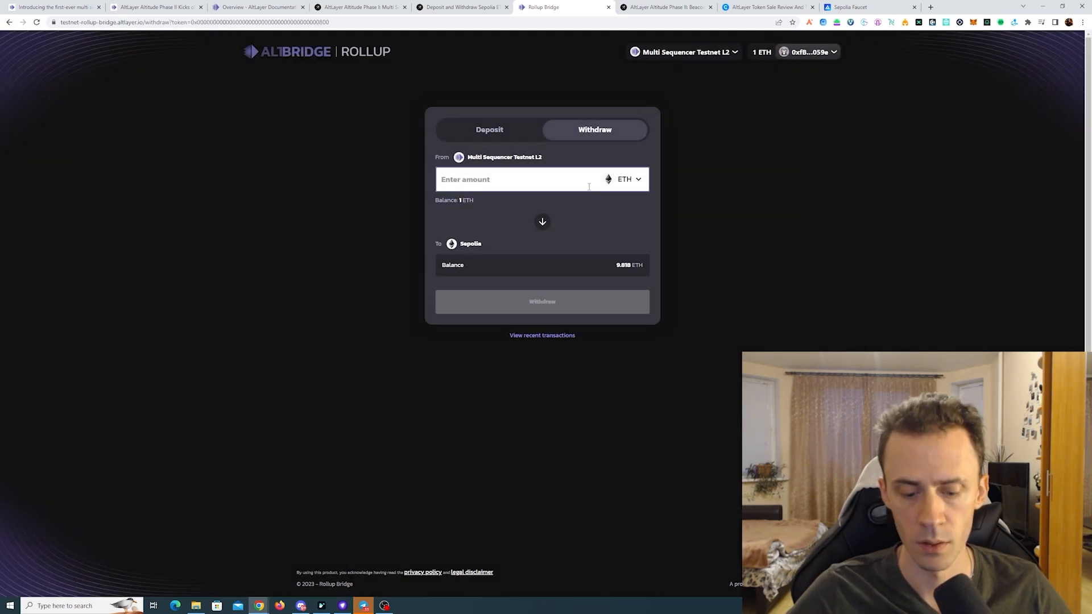
pyautogui.write('0.5')
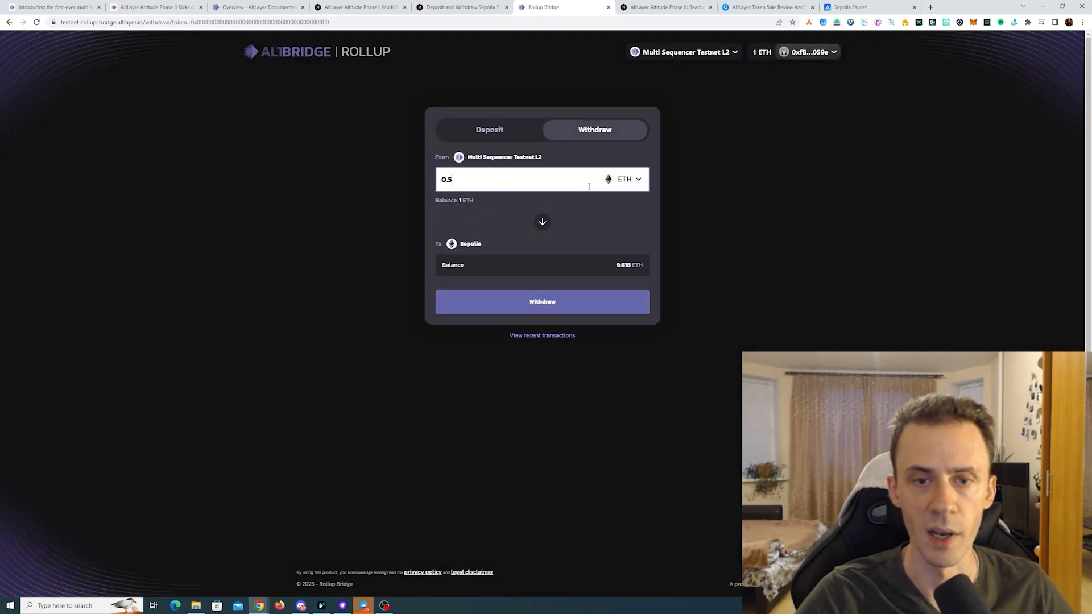
pyautogui.click(541, 302)
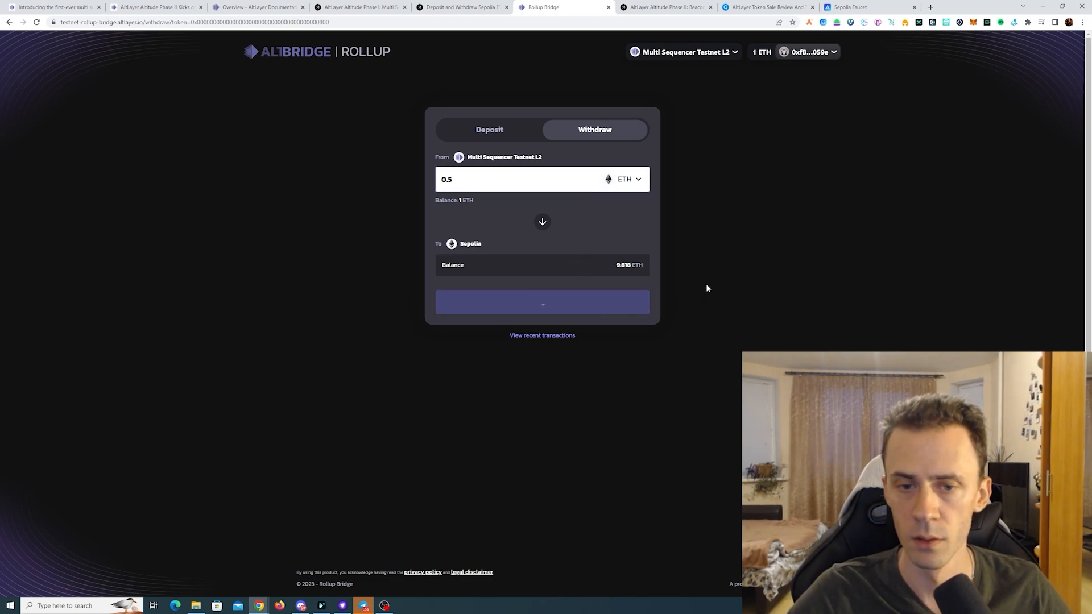
pyautogui.click(541, 301)
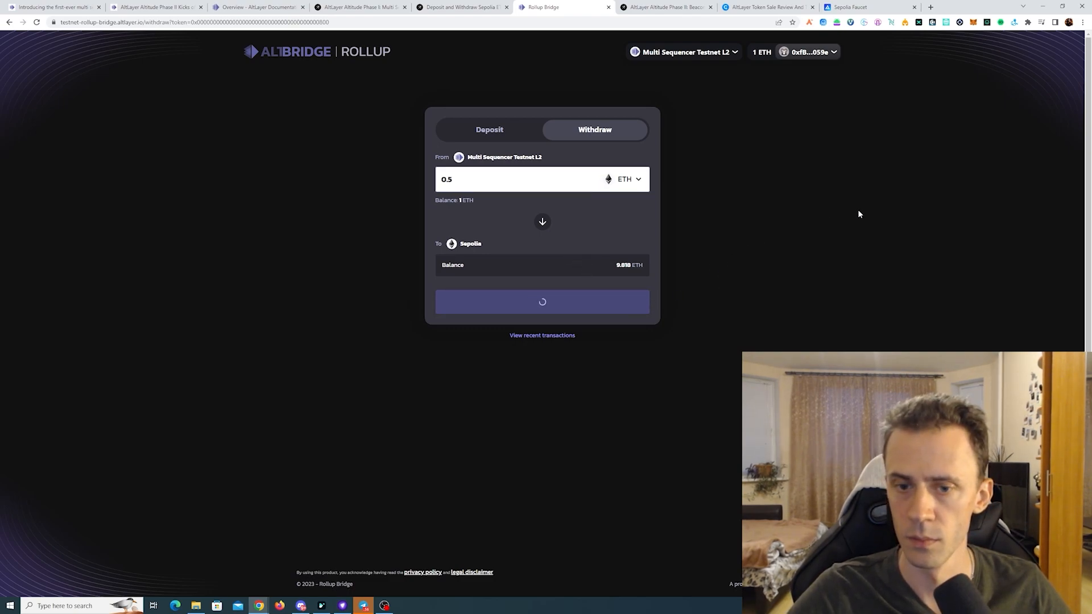
pyautogui.click(541, 301)
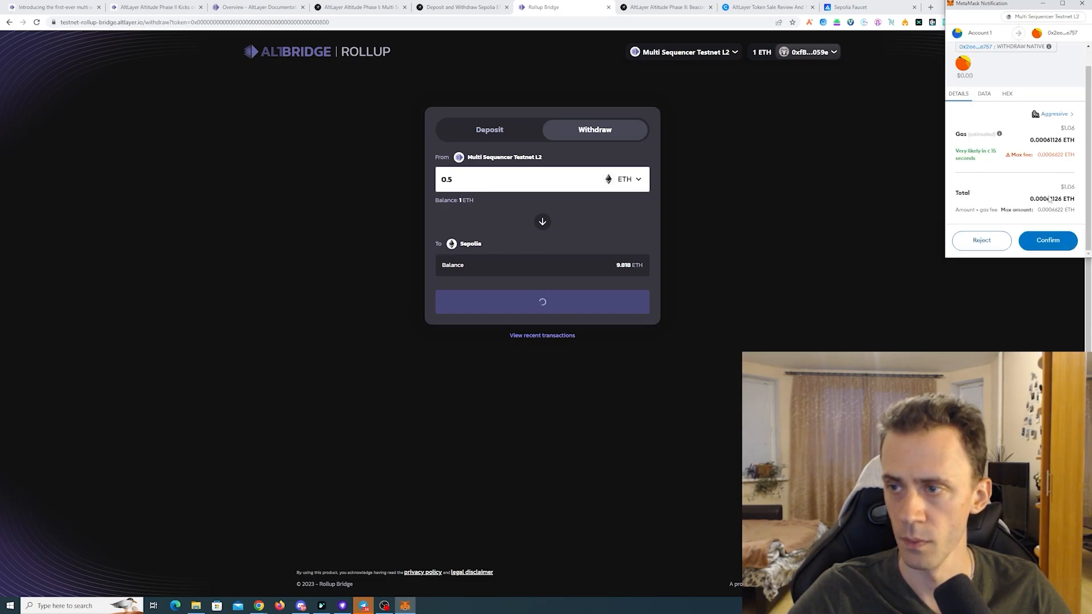
pyautogui.click(1047, 240)
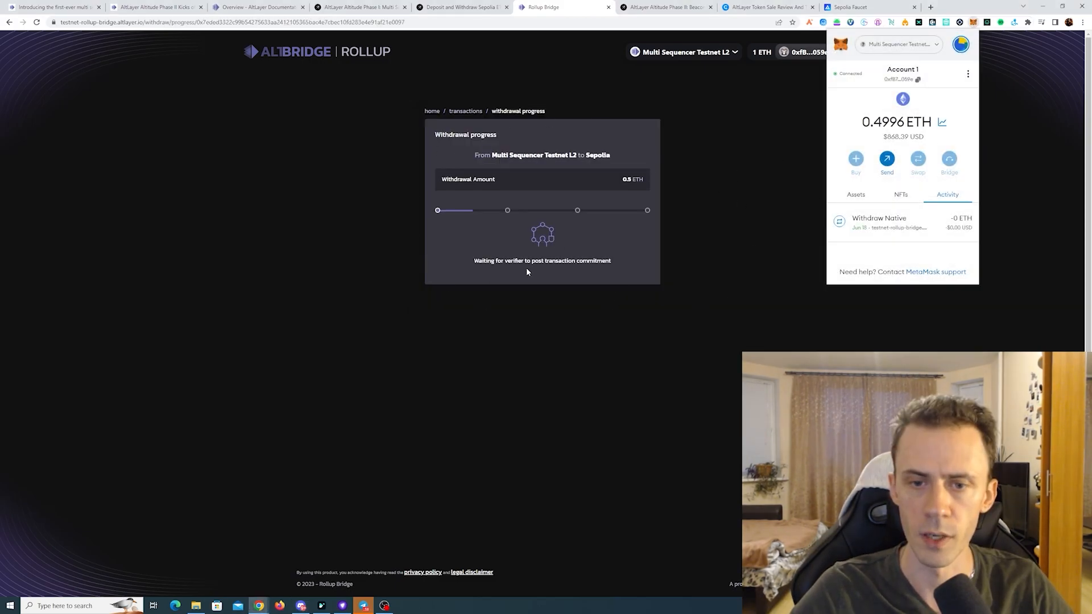
pyautogui.moveTo(625, 263)
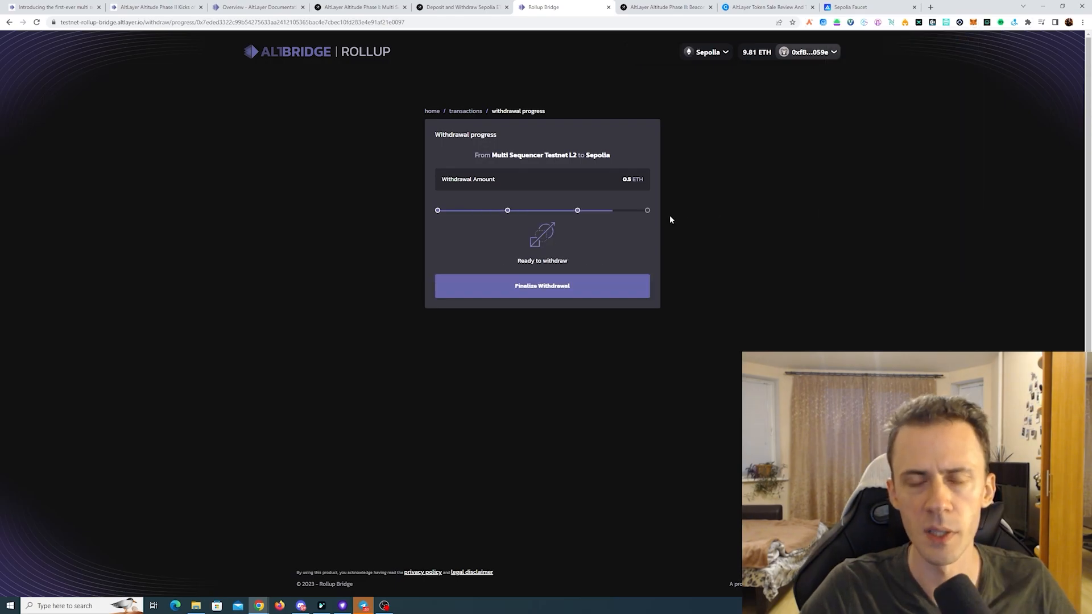
pyautogui.moveTo(709, 183)
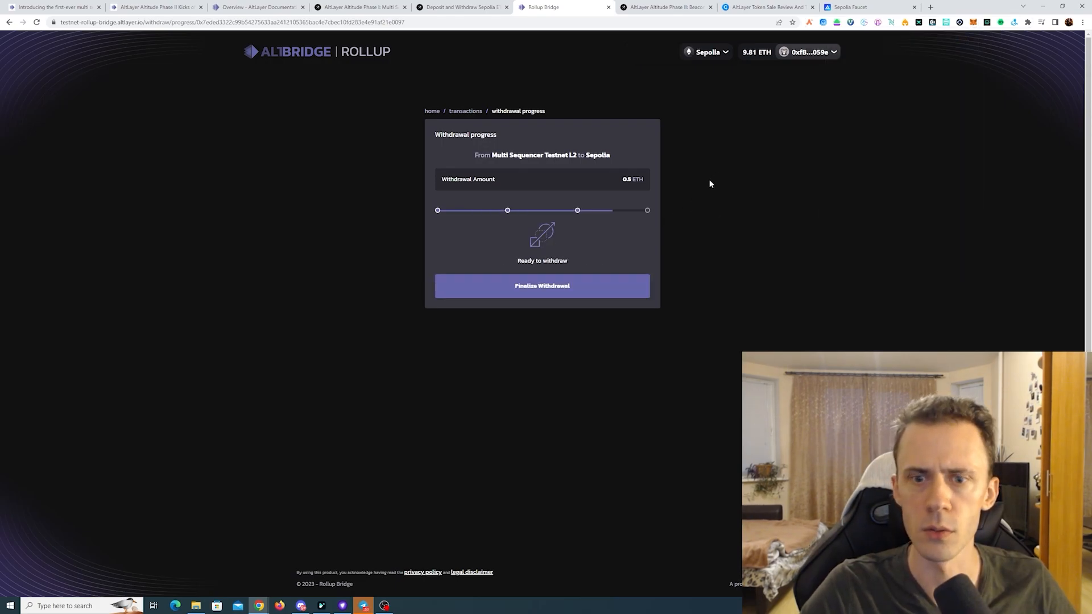
# Step: Finalize the 0.5 ETH withdrawal on Sepolia, confirming the finalization transaction in MetaMask
pyautogui.click(542, 285)
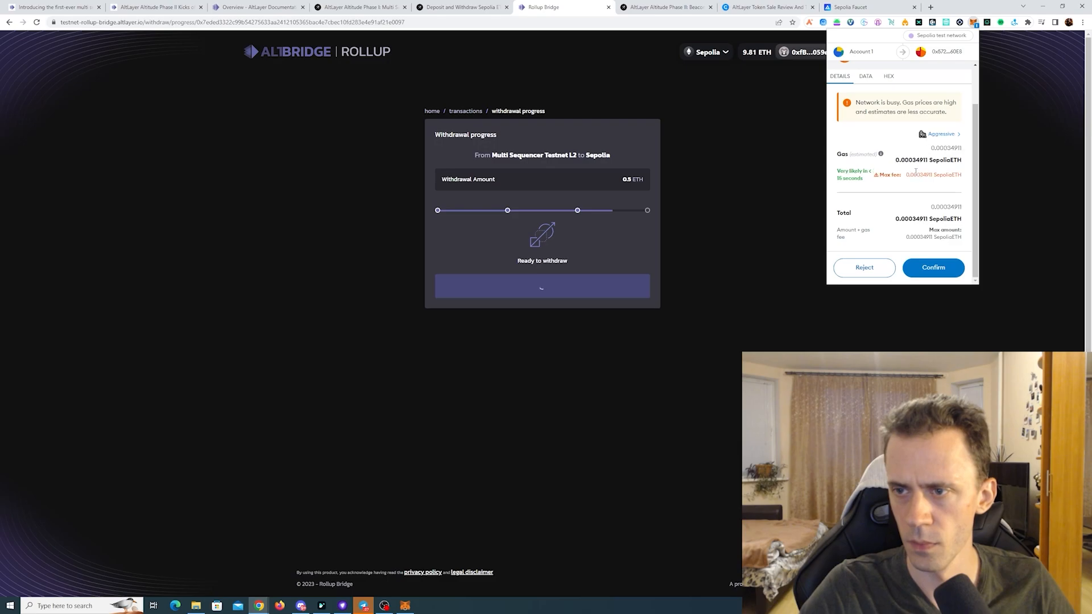
pyautogui.click(933, 267)
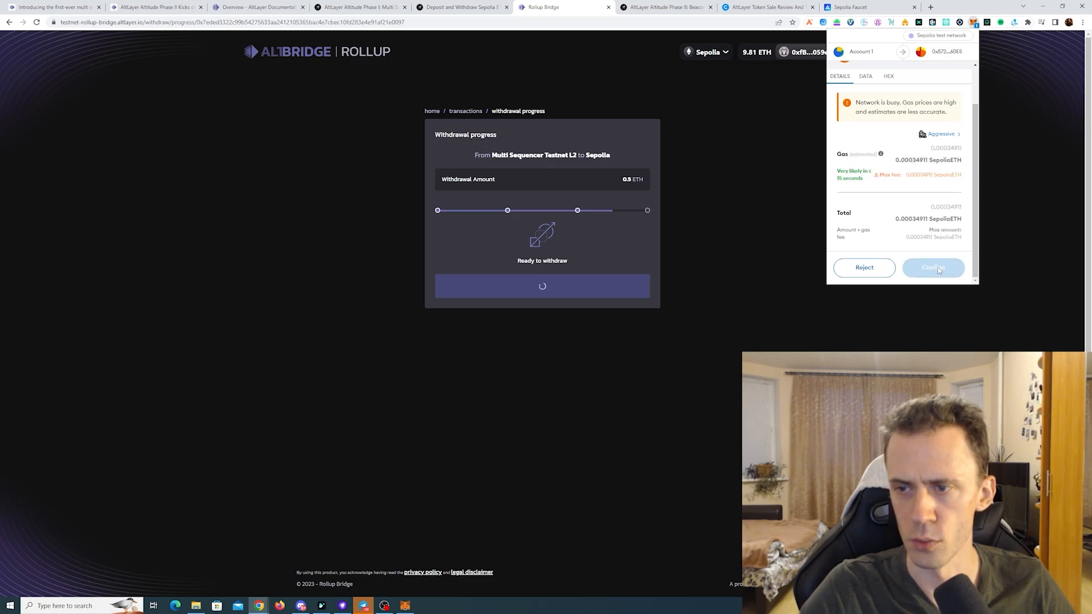
pyautogui.click(932, 267)
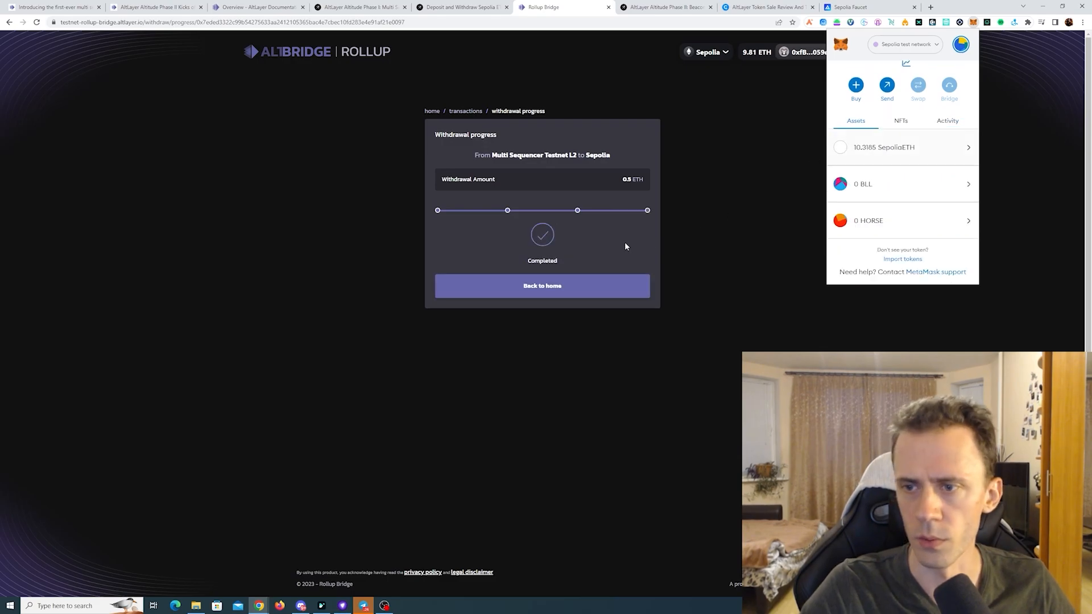
pyautogui.click(541, 285)
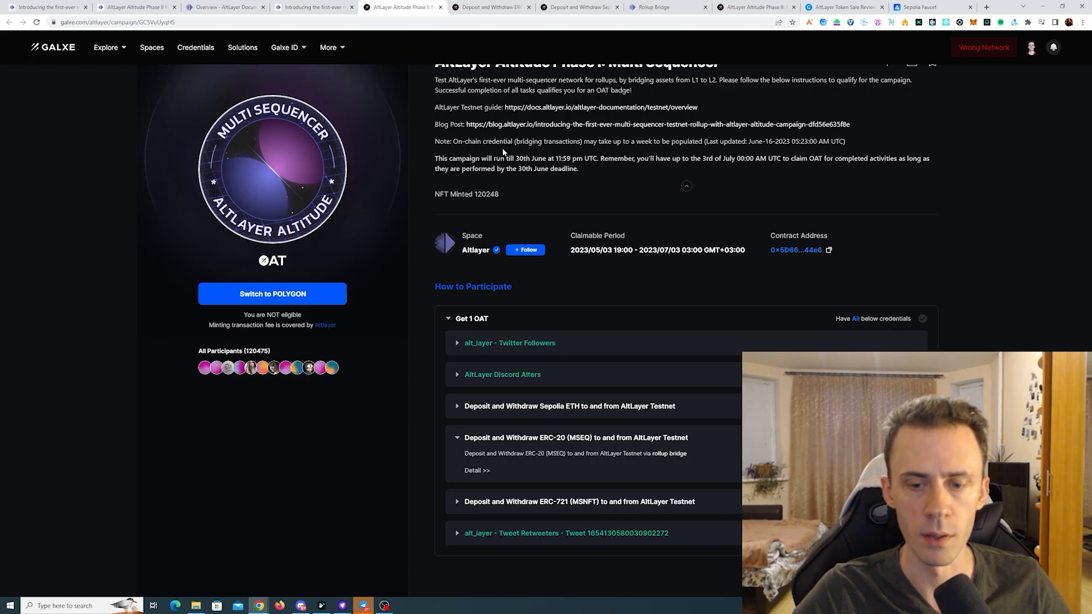
# Step: Reach the MSEQ faucet from the campaign blog, sign in with Twitter, and claim testnet tokens
pyautogui.click(314, 7)
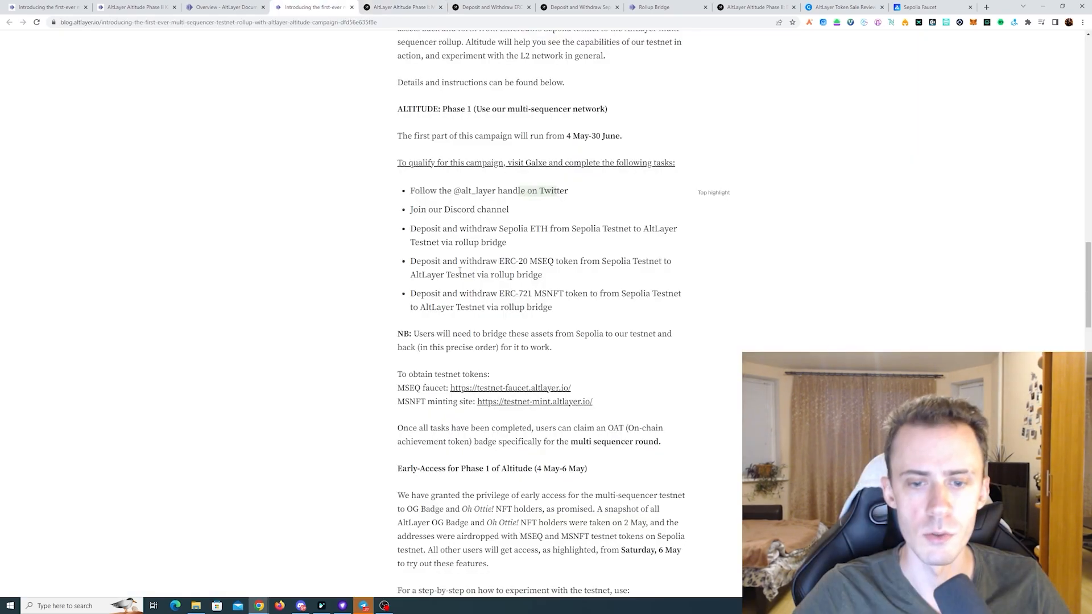
pyautogui.click(509, 386)
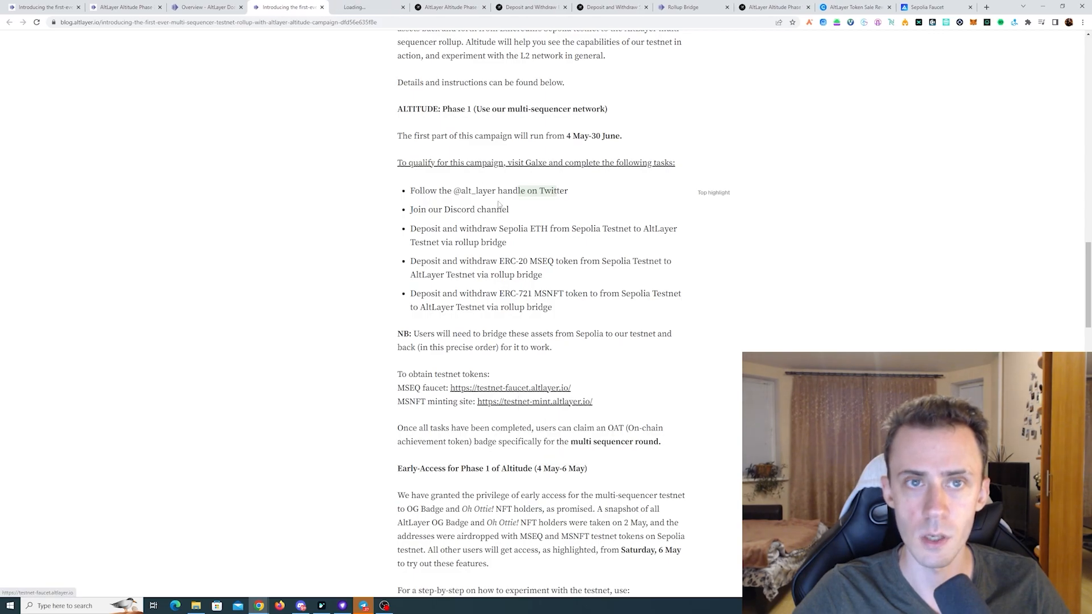
pyautogui.click(510, 386)
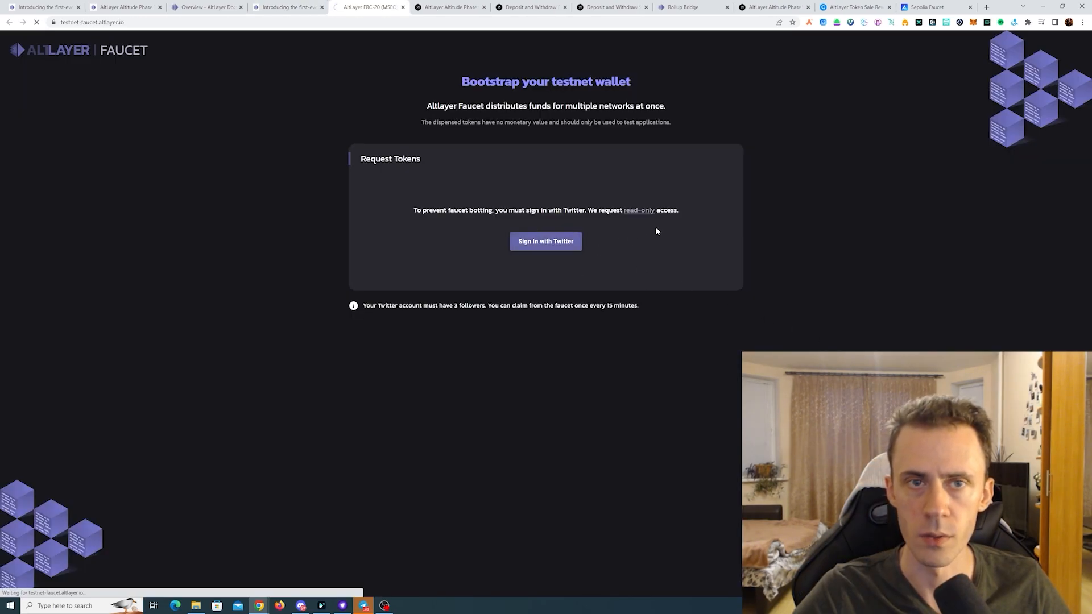
pyautogui.click(545, 241)
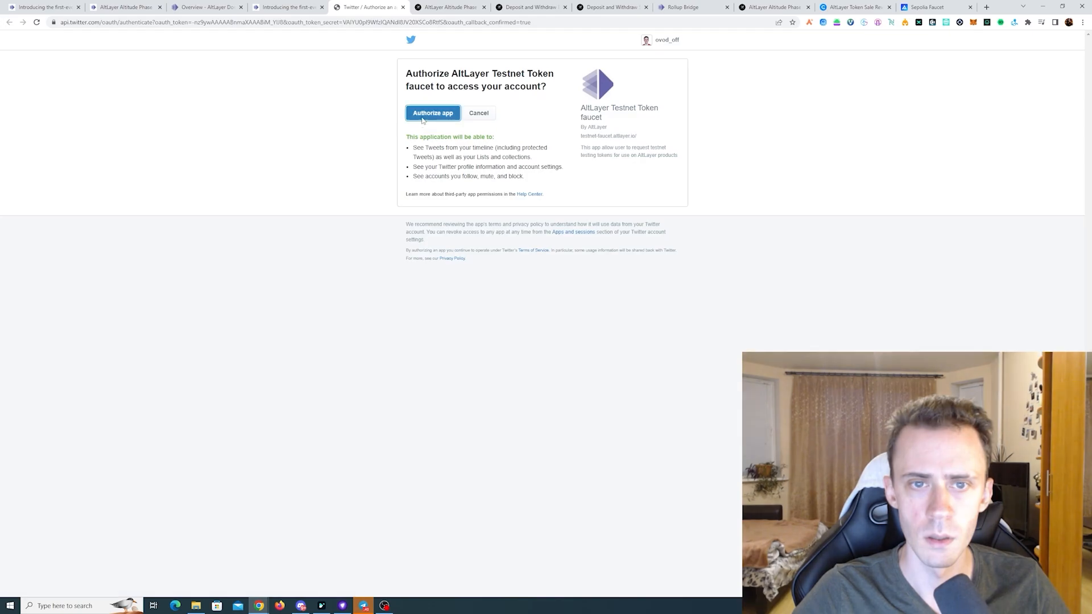
pyautogui.click(432, 112)
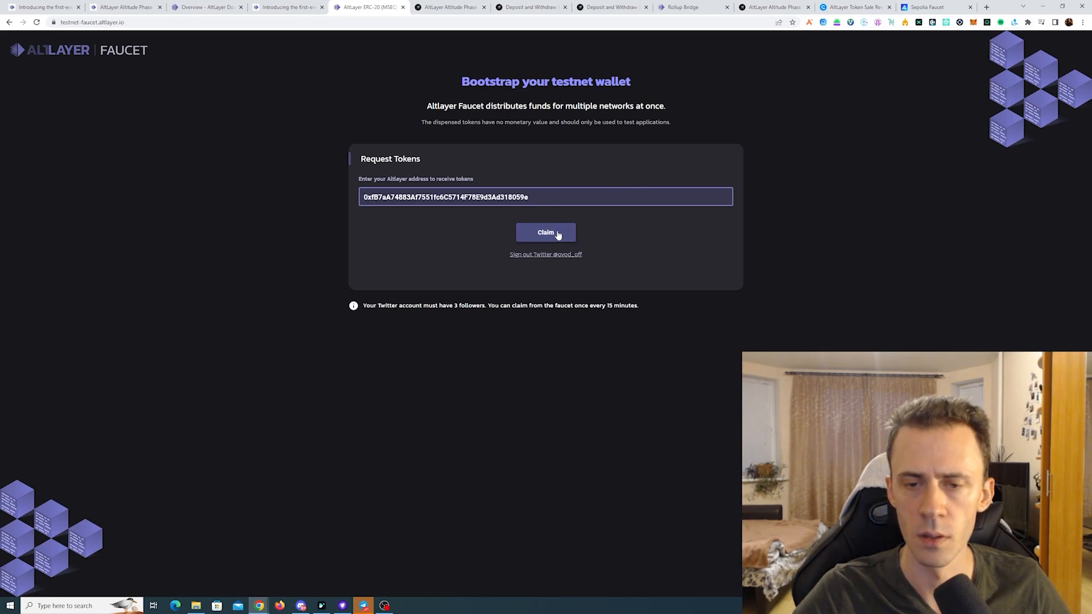
pyautogui.click(545, 232)
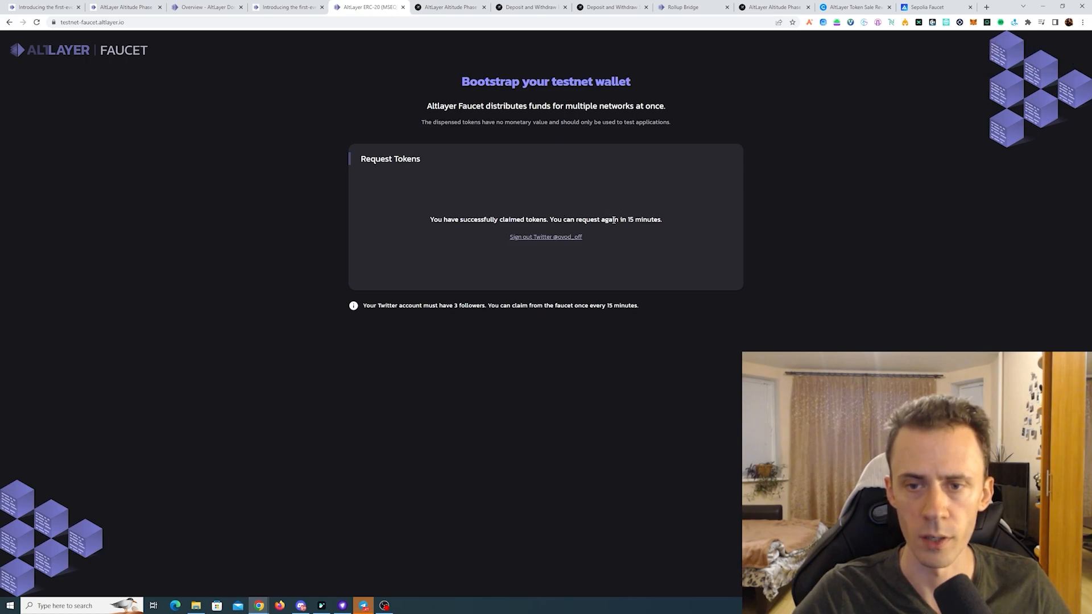
# Step: Approve MSEQ with a full-balance spending cap and deposit 10 MSEQ to Multi Sequencer Testnet L2
pyautogui.click(692, 6)
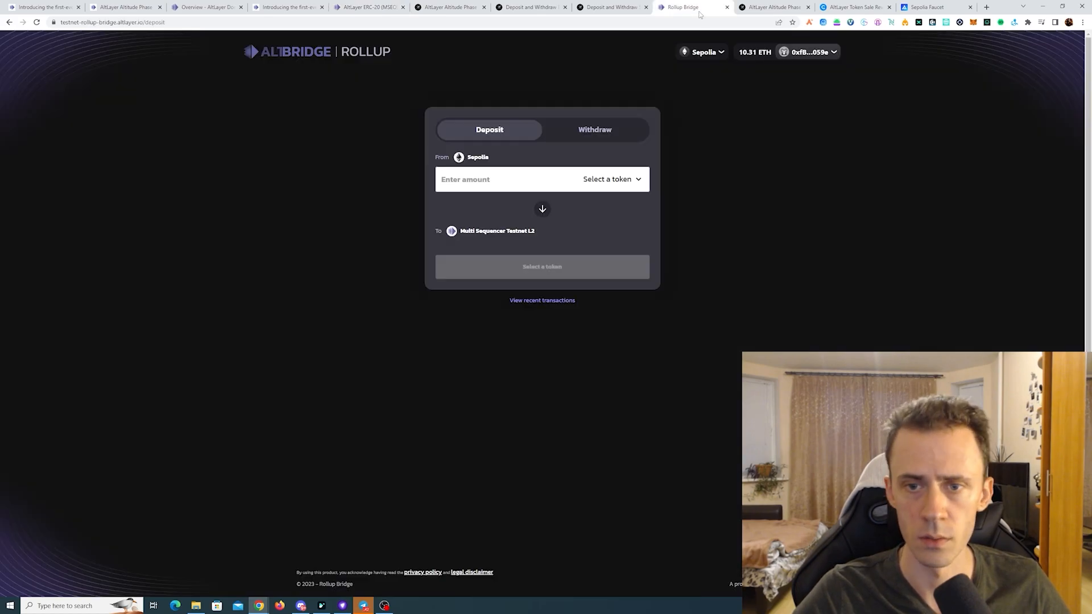
pyautogui.moveTo(710, 200)
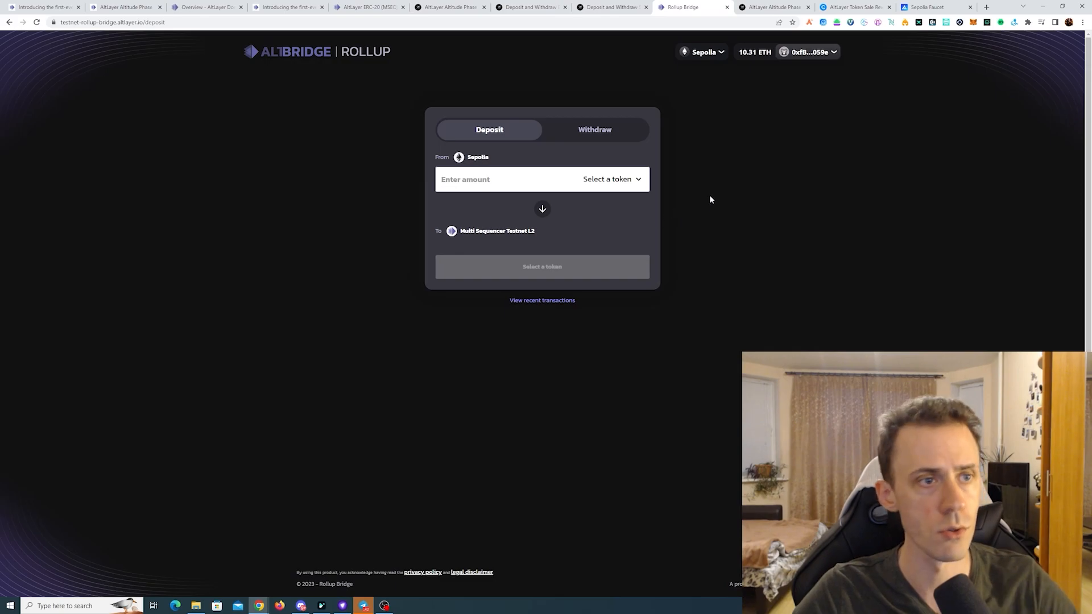
pyautogui.click(610, 179)
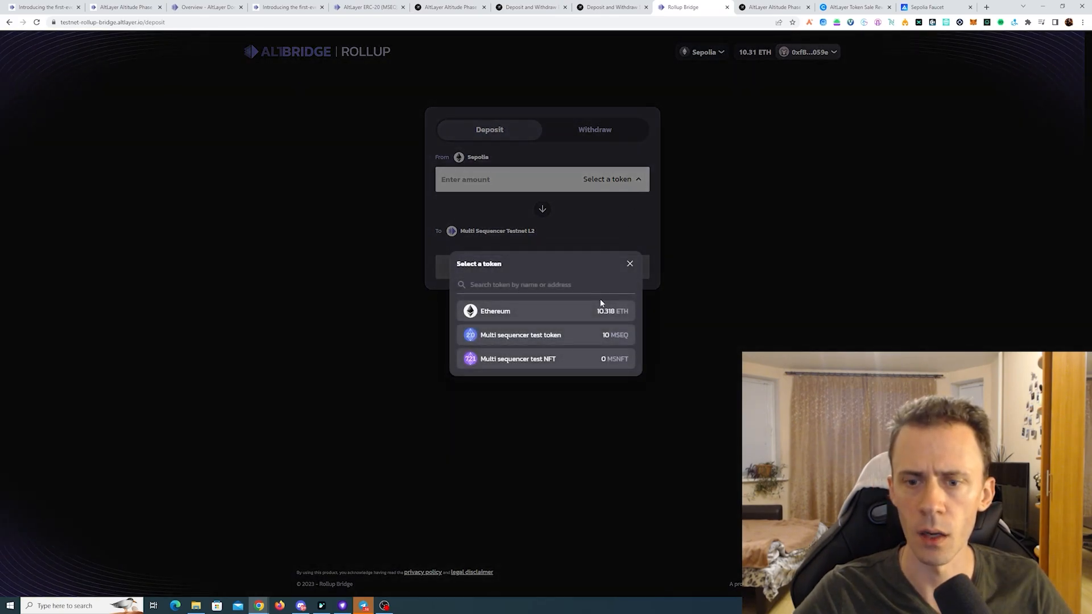
pyautogui.click(520, 334)
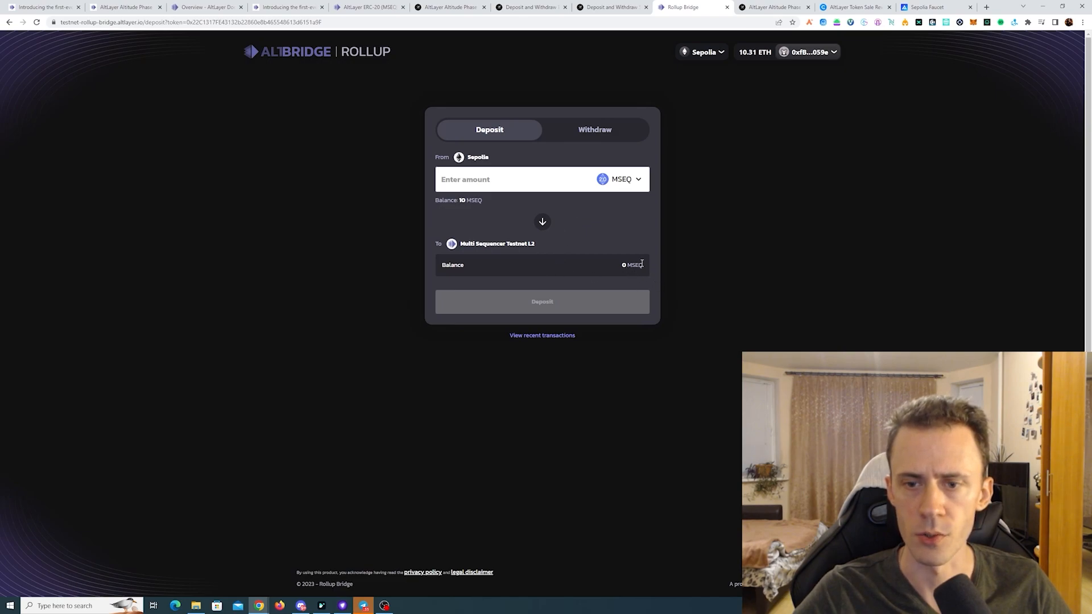
pyautogui.write('10')
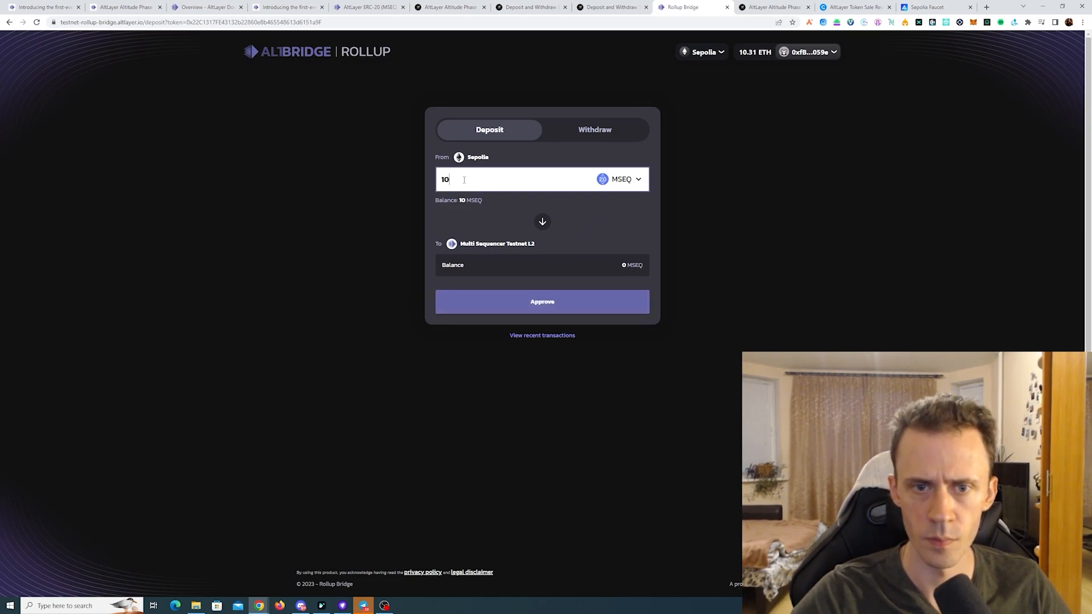
pyautogui.click(542, 301)
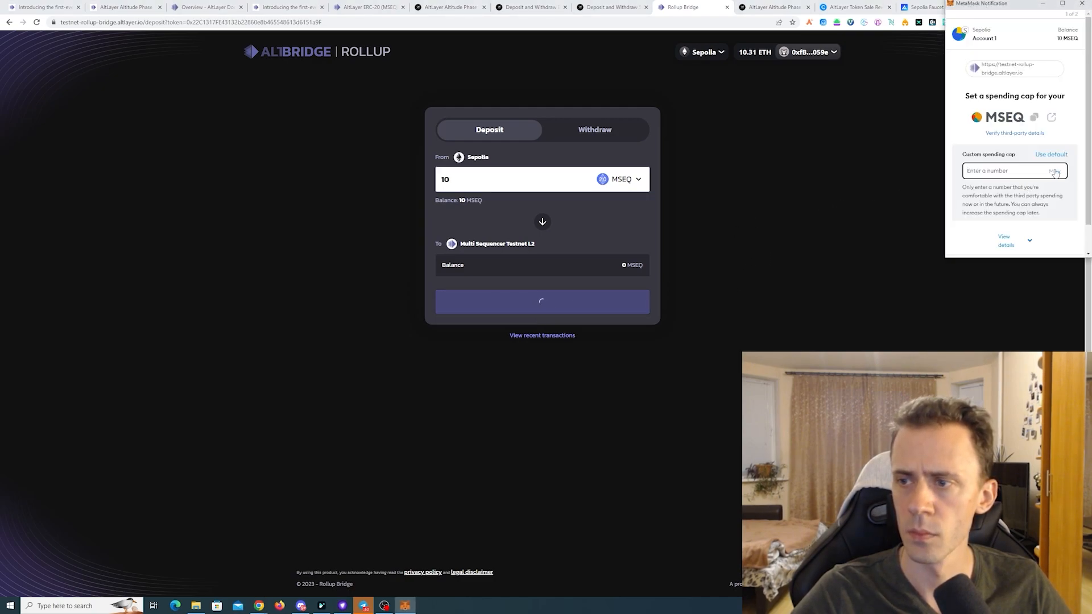
pyautogui.click(1050, 153)
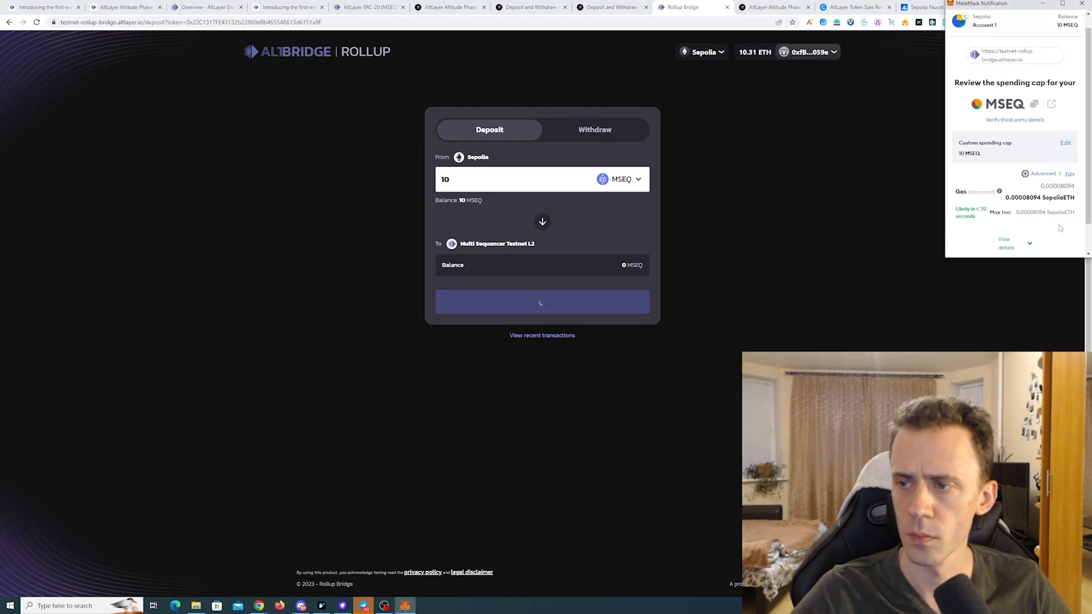
pyautogui.scroll(-3)
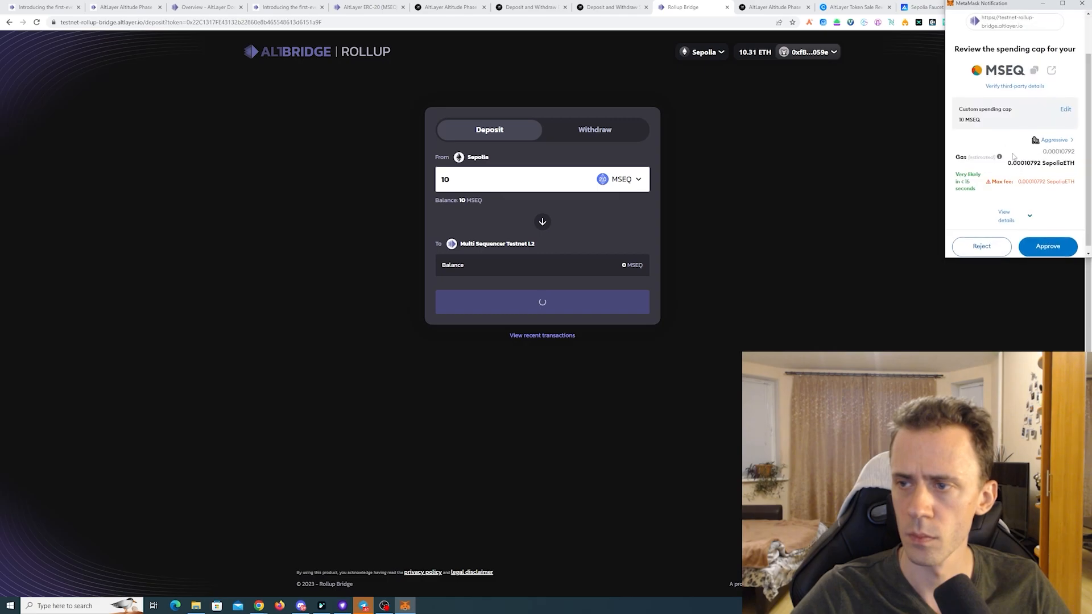
pyautogui.click(1047, 245)
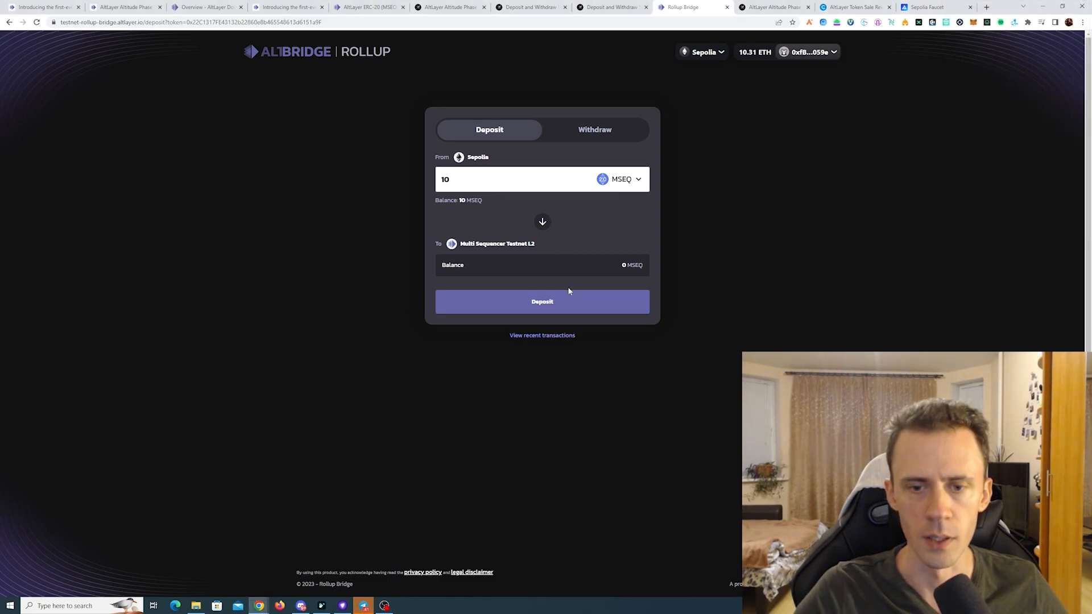
pyautogui.click(541, 300)
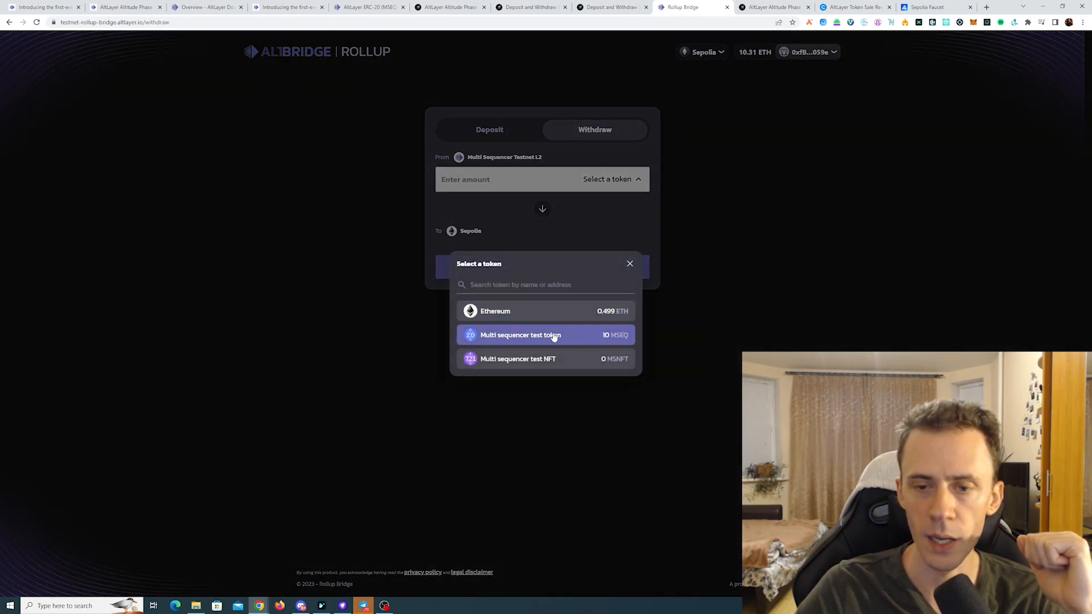
# Step: Start withdrawing 5 MSEQ from Multi Sequencer Testnet L2 back to Sepolia
pyautogui.click(521, 334)
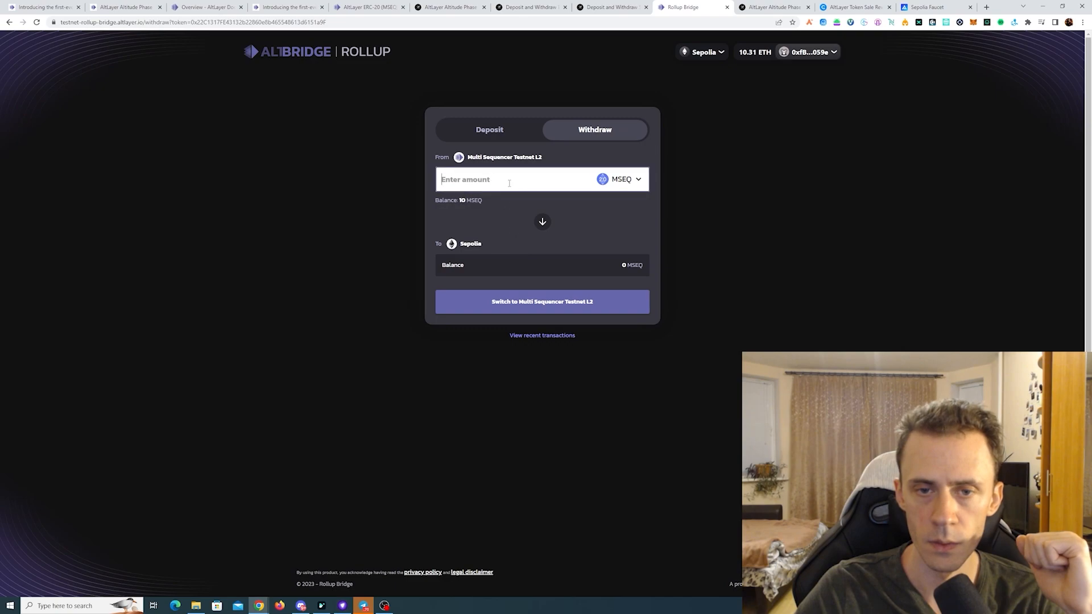
pyautogui.write('5')
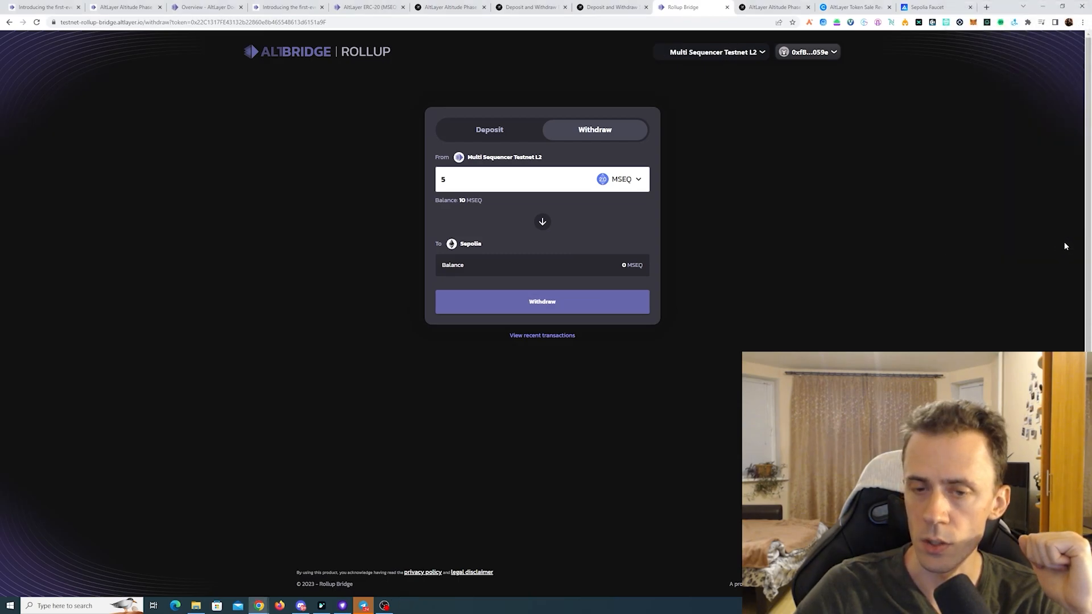
pyautogui.click(541, 300)
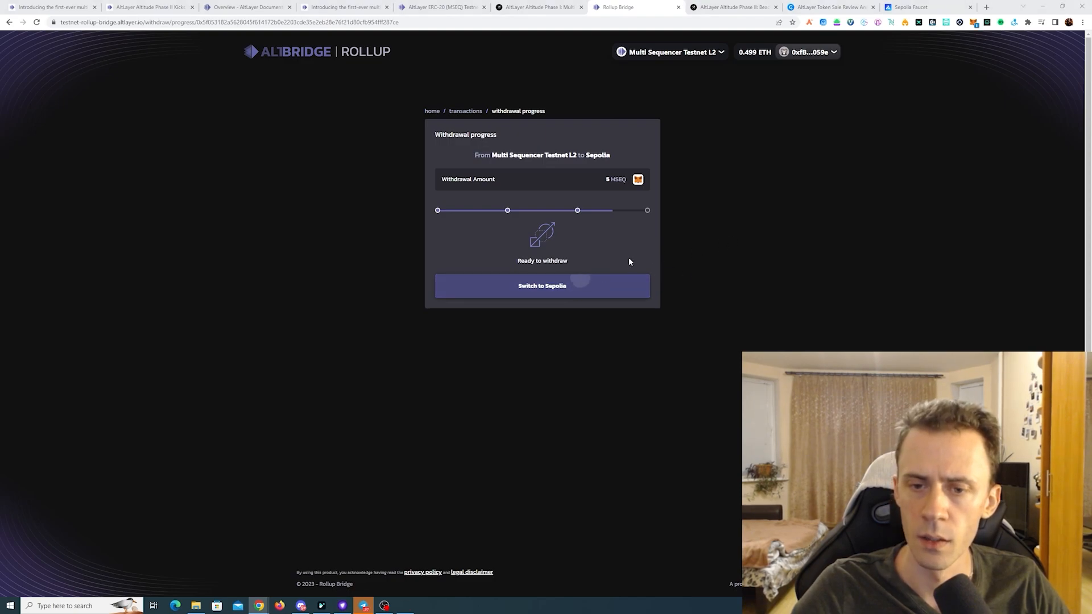
# Step: Switch the wallet onto Sepolia and submit the final claim for the 5 MSEQ withdrawal
pyautogui.click(541, 286)
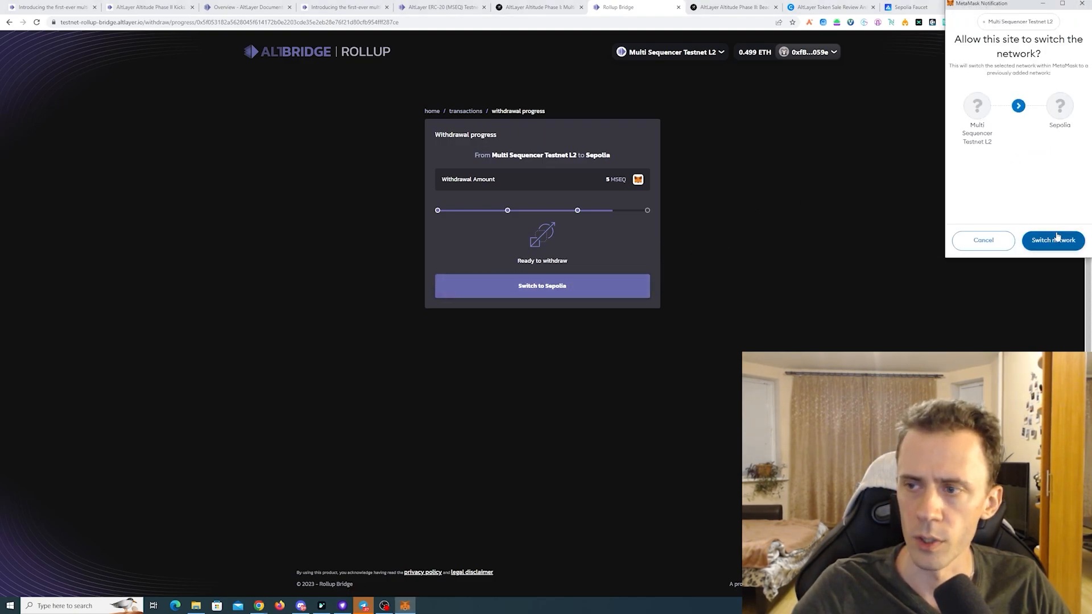
pyautogui.click(1052, 240)
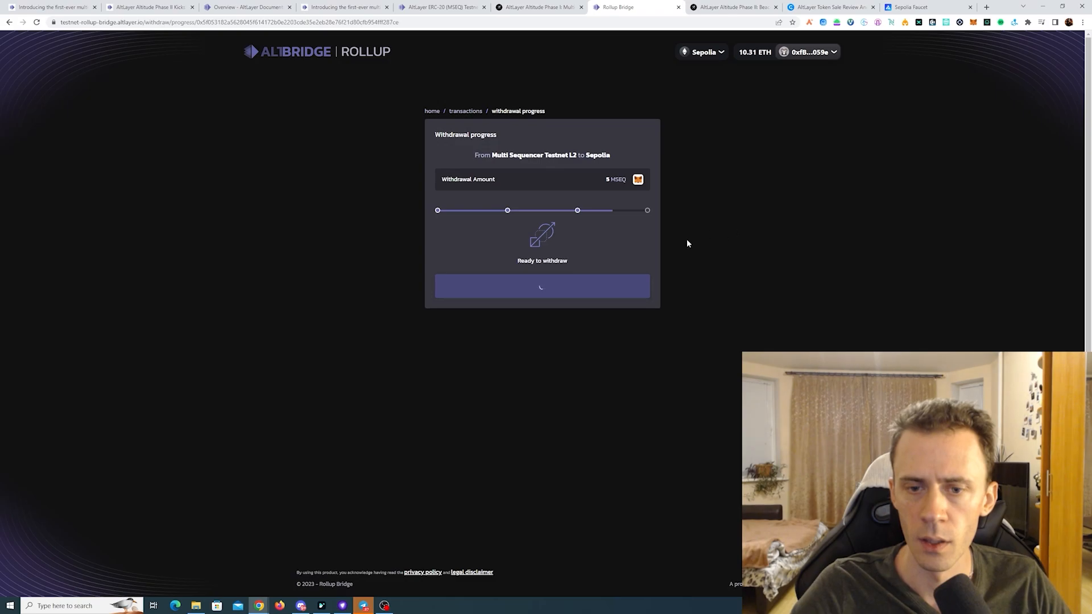
pyautogui.click(542, 285)
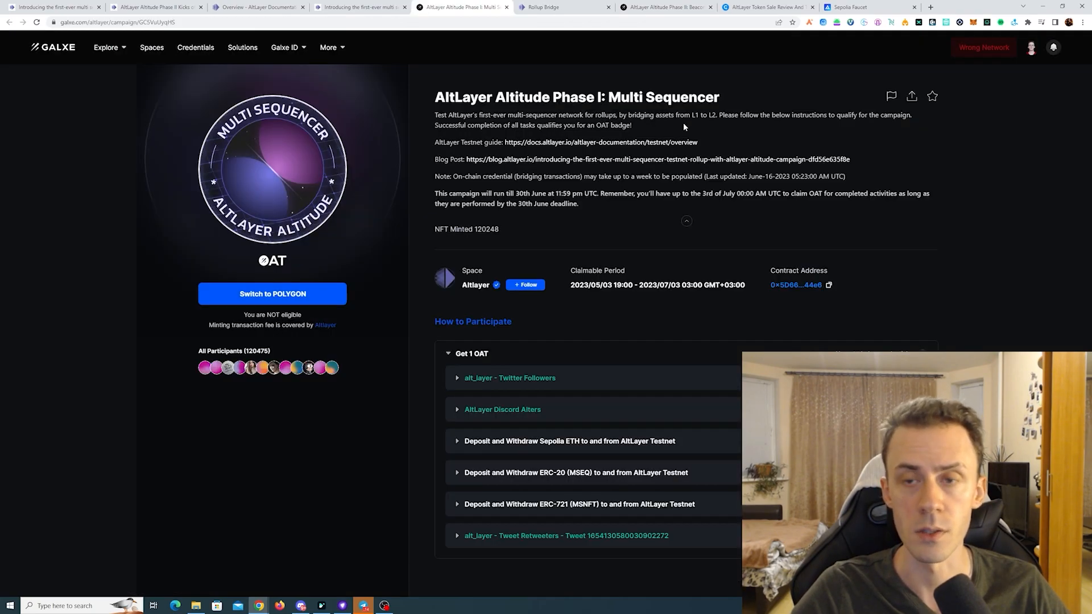
# Step: Free-mint one MSNFT on the AltLayer Mint App with a faster gas fee in MetaMask
pyautogui.rightClick(535, 315)
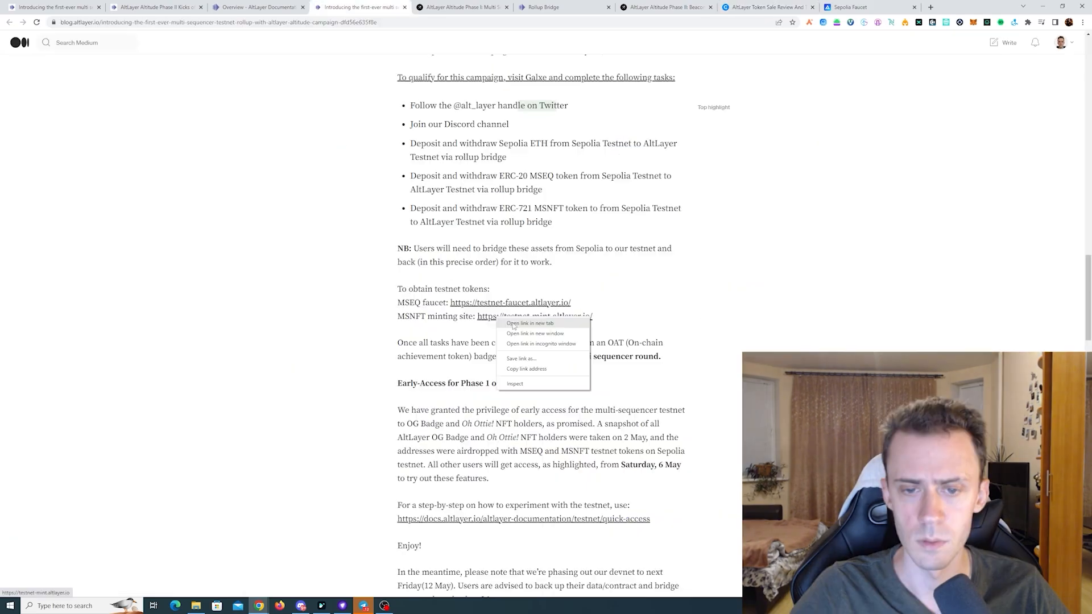
pyautogui.click(529, 323)
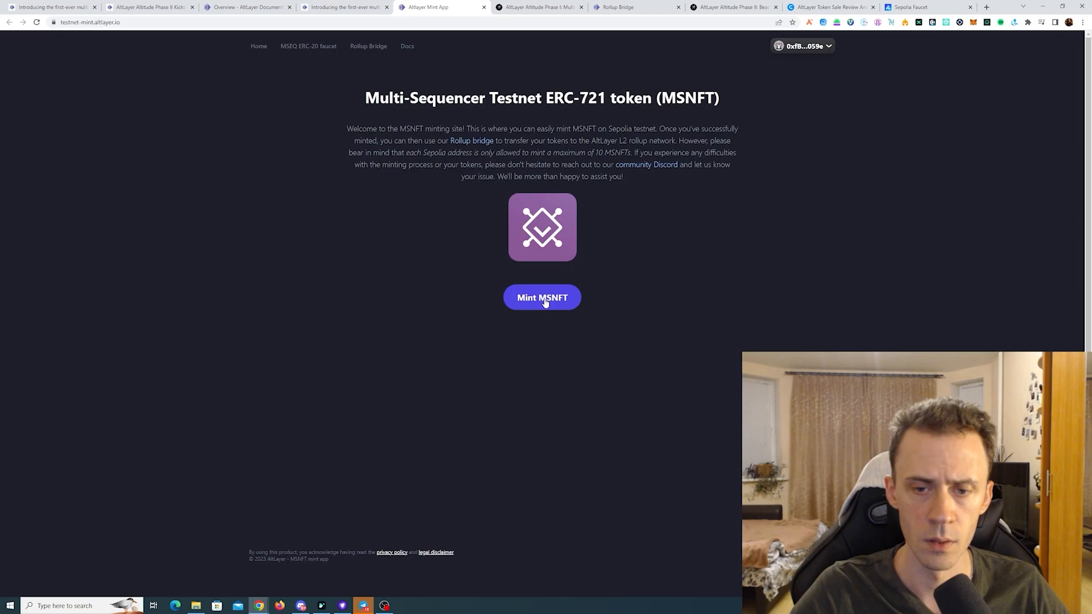
pyautogui.click(541, 297)
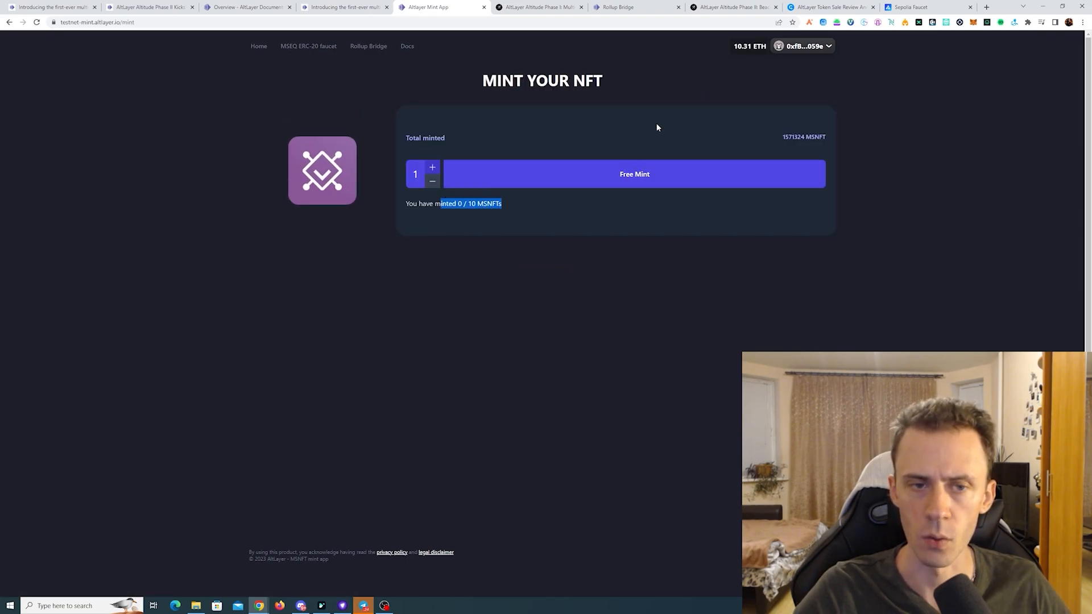
pyautogui.click(633, 174)
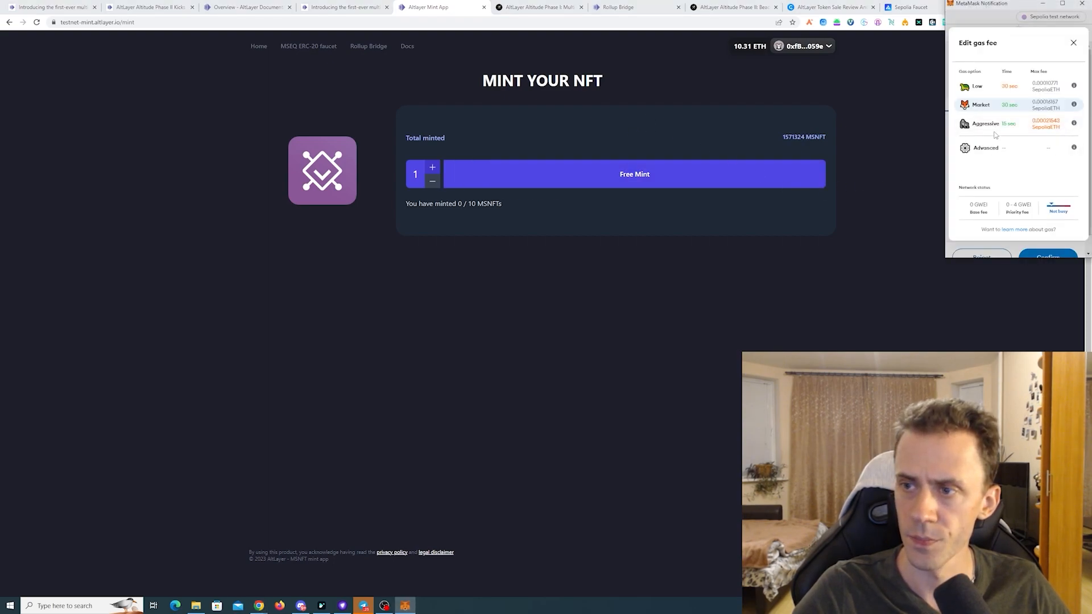
pyautogui.click(1047, 257)
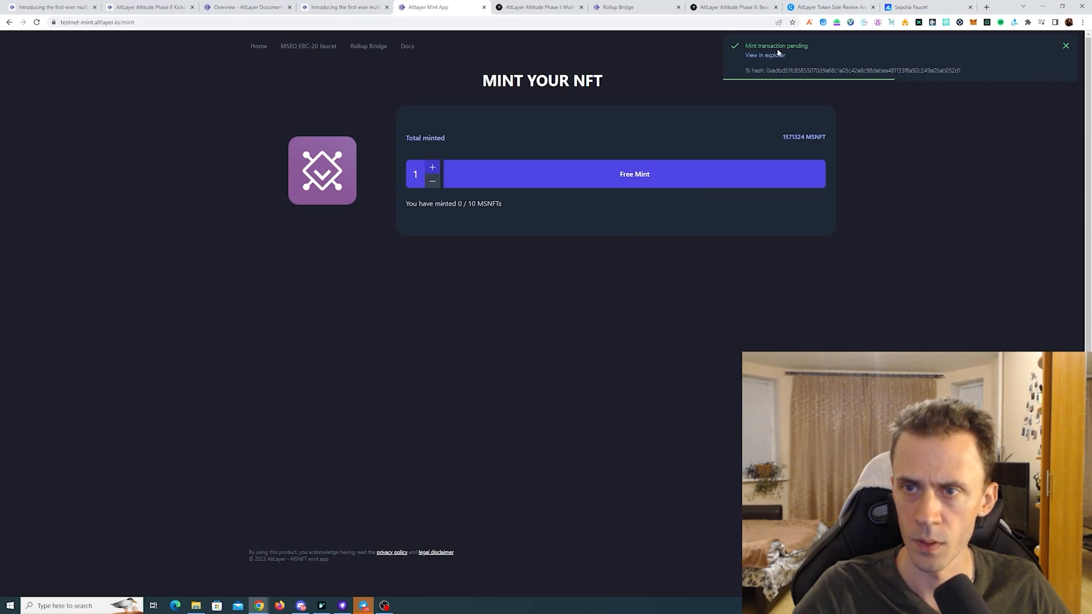
pyautogui.moveTo(764, 54)
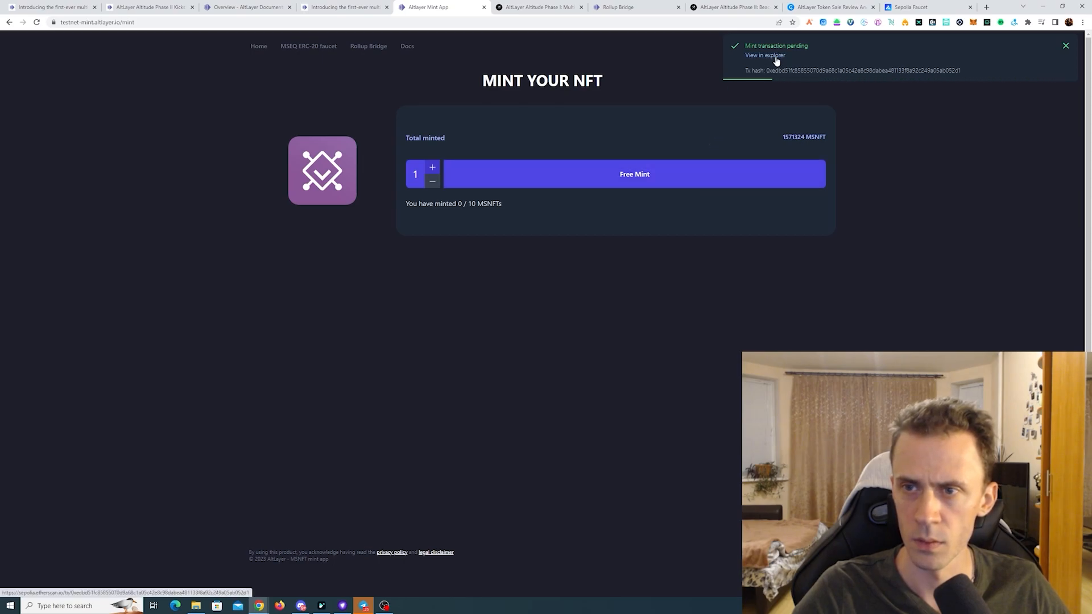
# Step: Check the pending mint transaction in the explorer until the minting page shows 1 of 10 minted
pyautogui.click(764, 55)
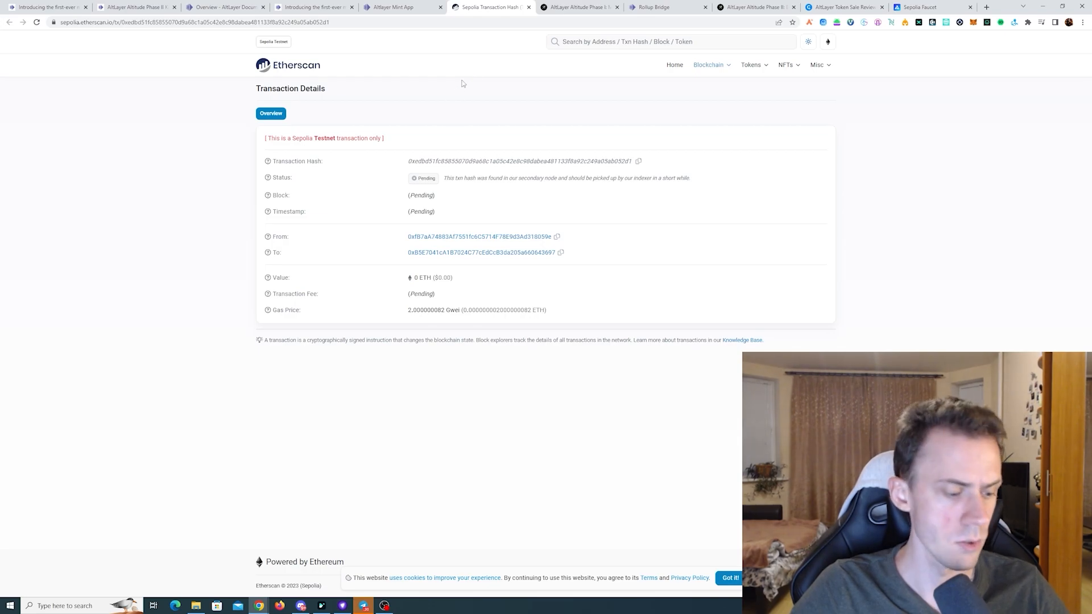
pyautogui.click(403, 7)
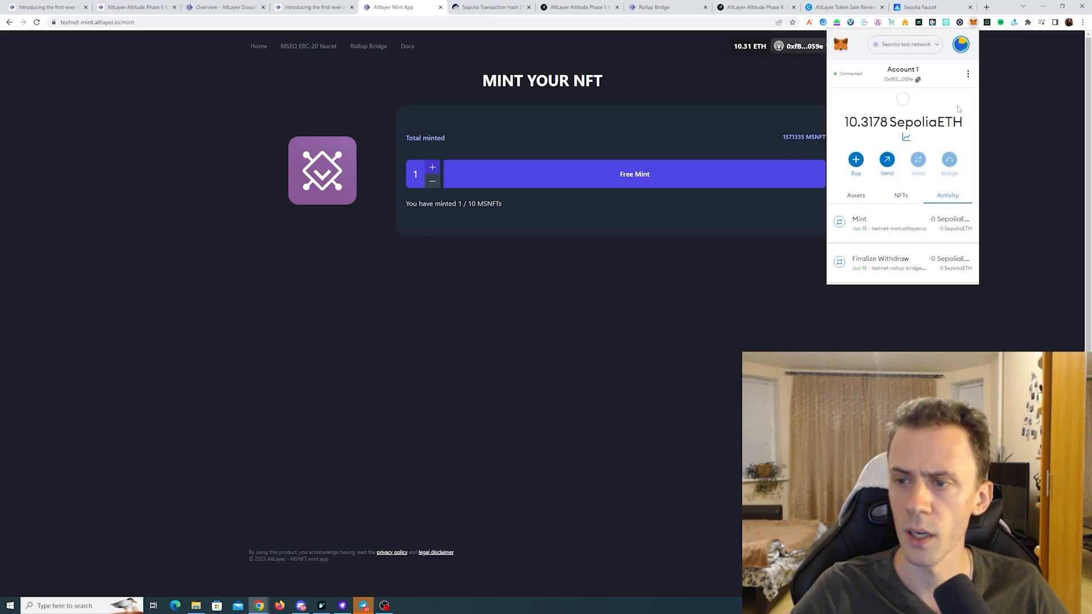
pyautogui.click(491, 7)
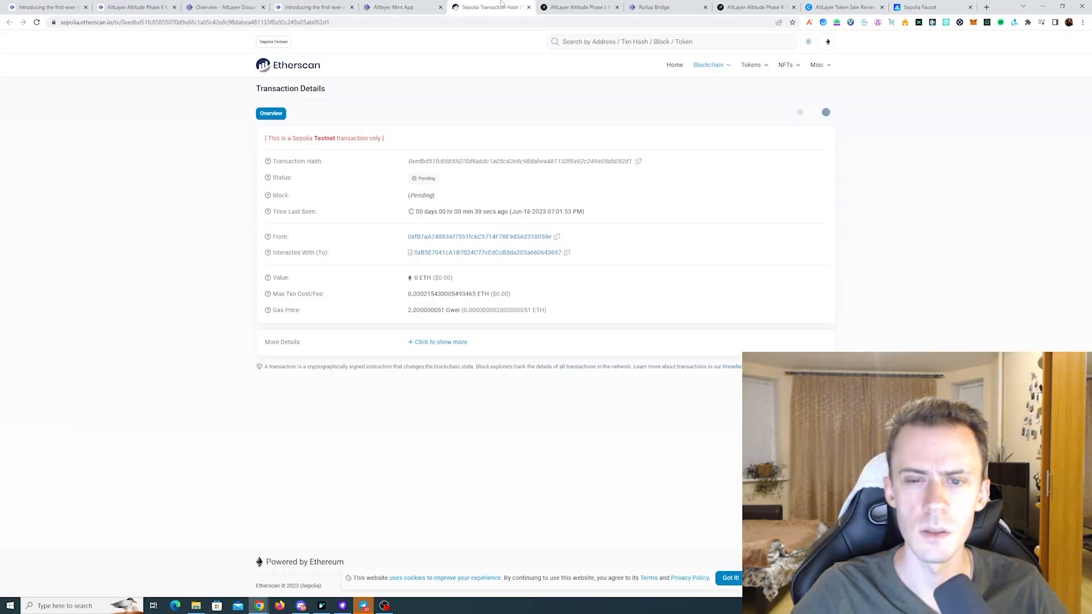
pyautogui.click(403, 7)
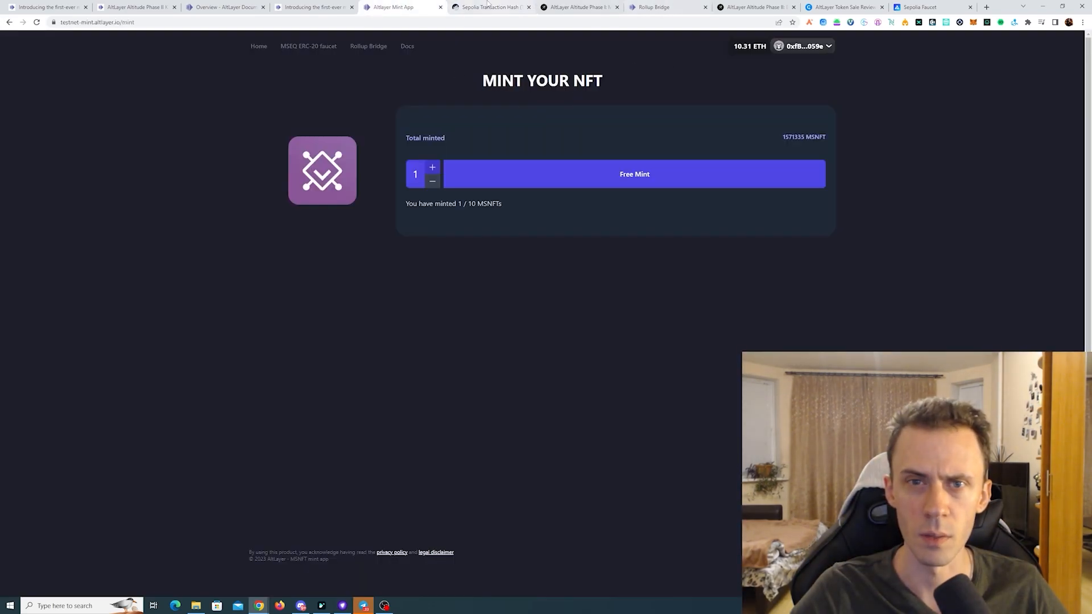
# Step: On the bridge deposit form, choose the Multi sequencer test NFT and select ID 1571325
pyautogui.click(650, 7)
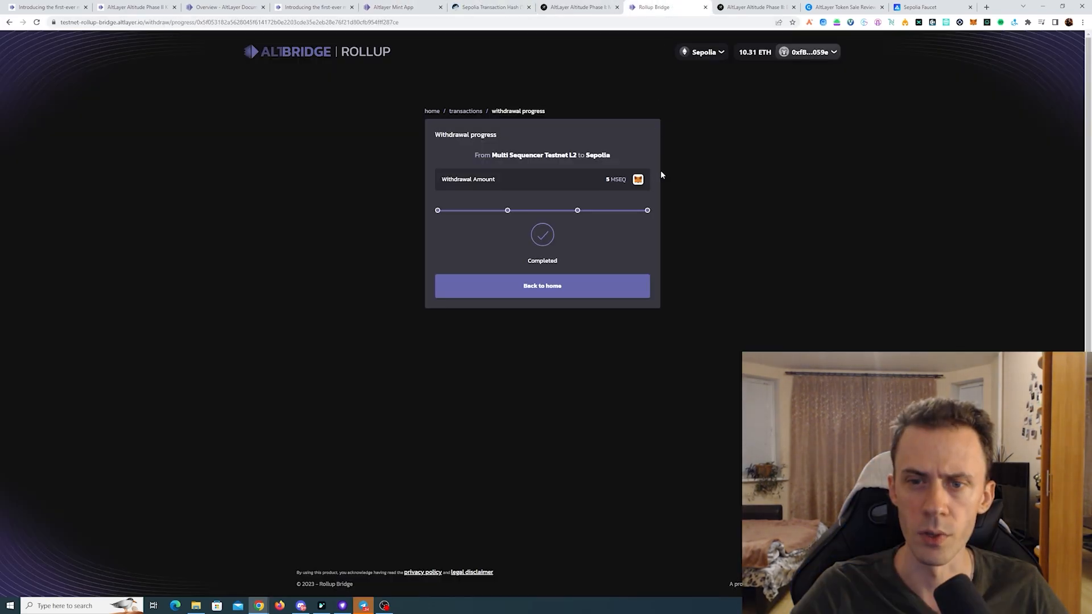
pyautogui.click(541, 285)
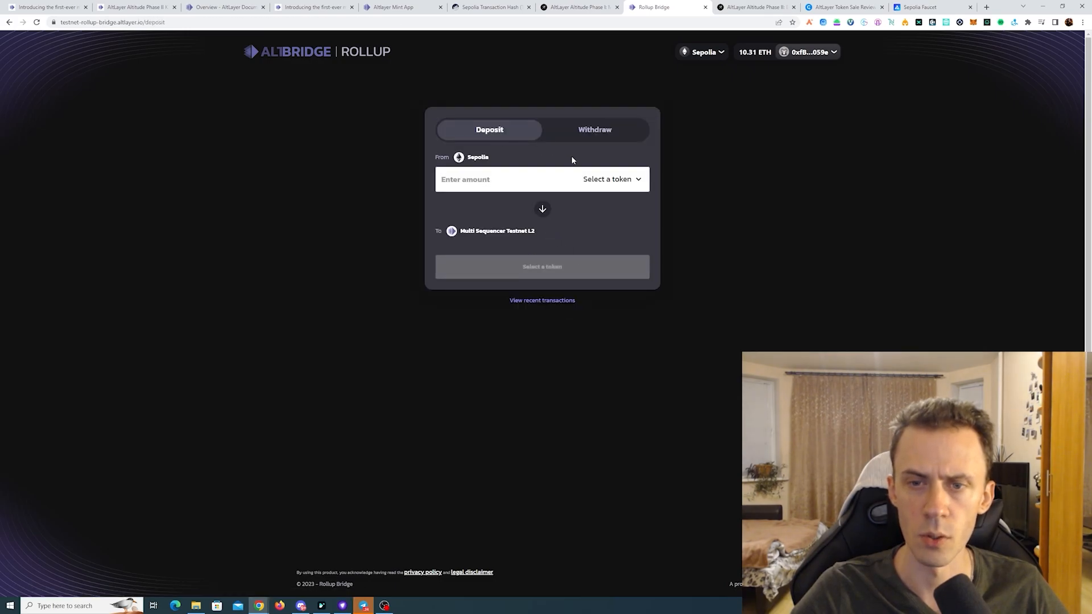
pyautogui.click(611, 178)
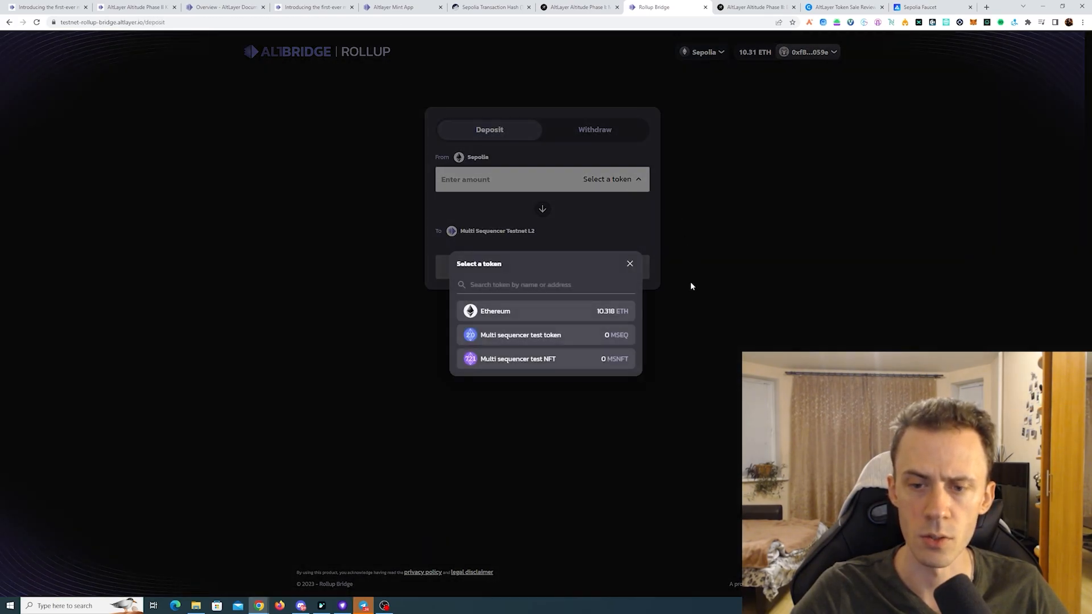
pyautogui.click(518, 358)
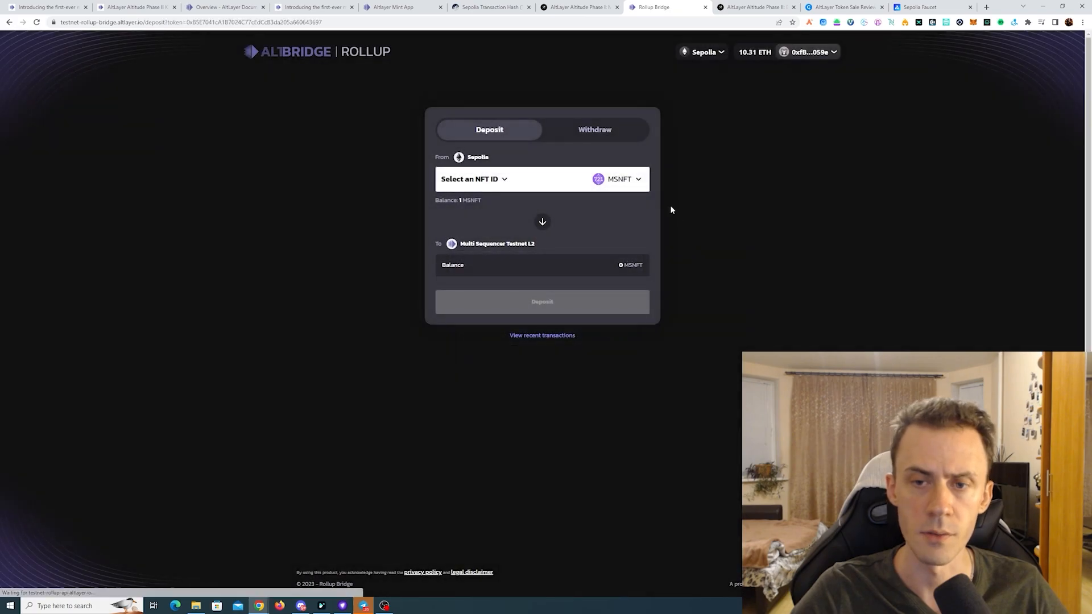
pyautogui.click(473, 179)
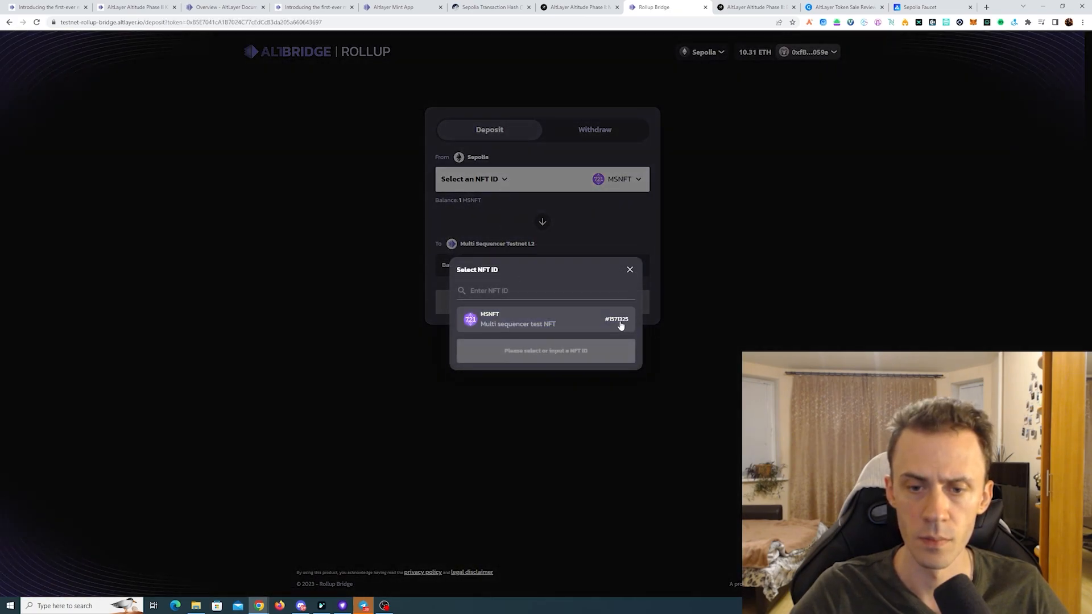
pyautogui.moveTo(544, 319)
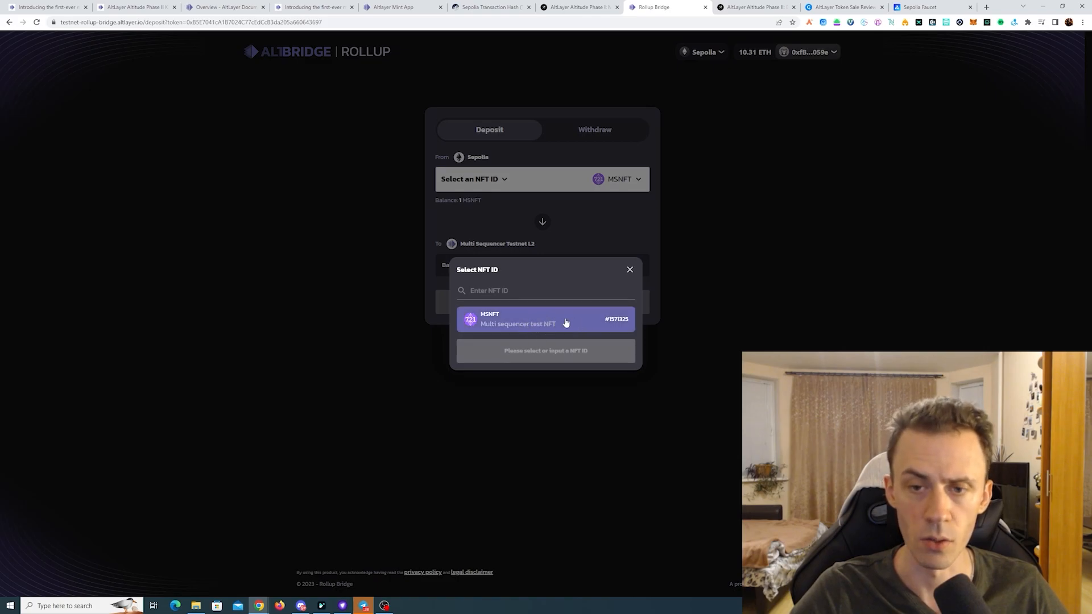
pyautogui.click(546, 319)
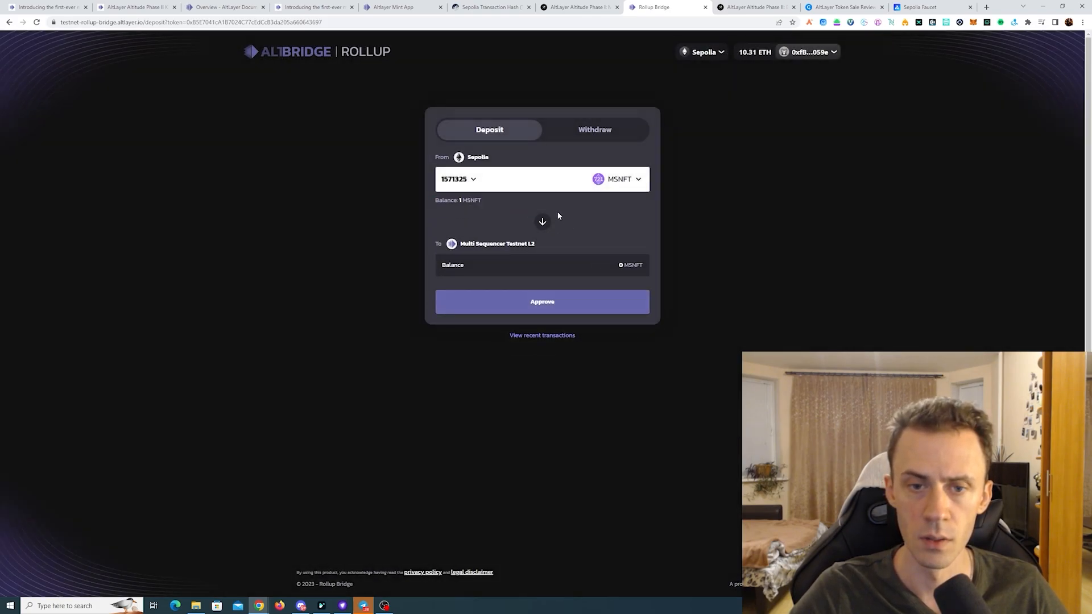
# Step: Approve the bridge to transfer MSNFT #1571325, confirming the permission in MetaMask
pyautogui.click(541, 301)
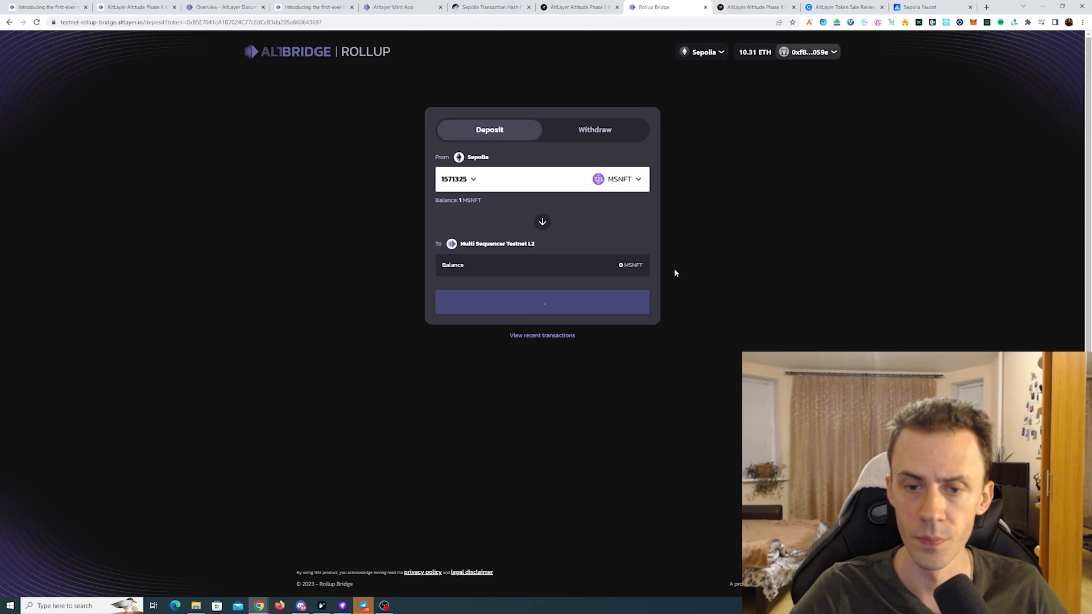
pyautogui.click(541, 301)
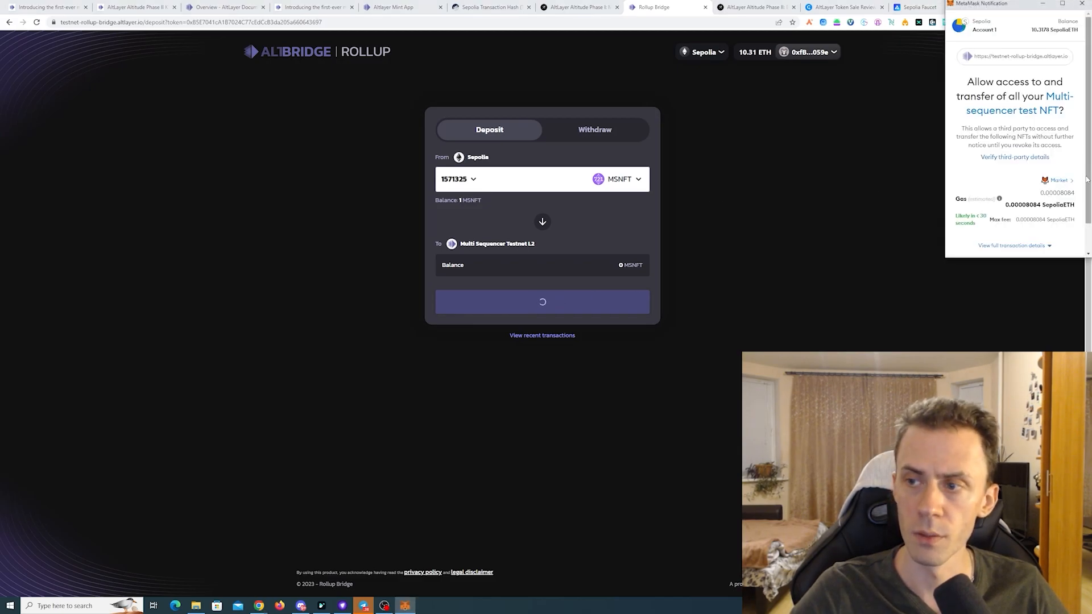
pyautogui.scroll(-3)
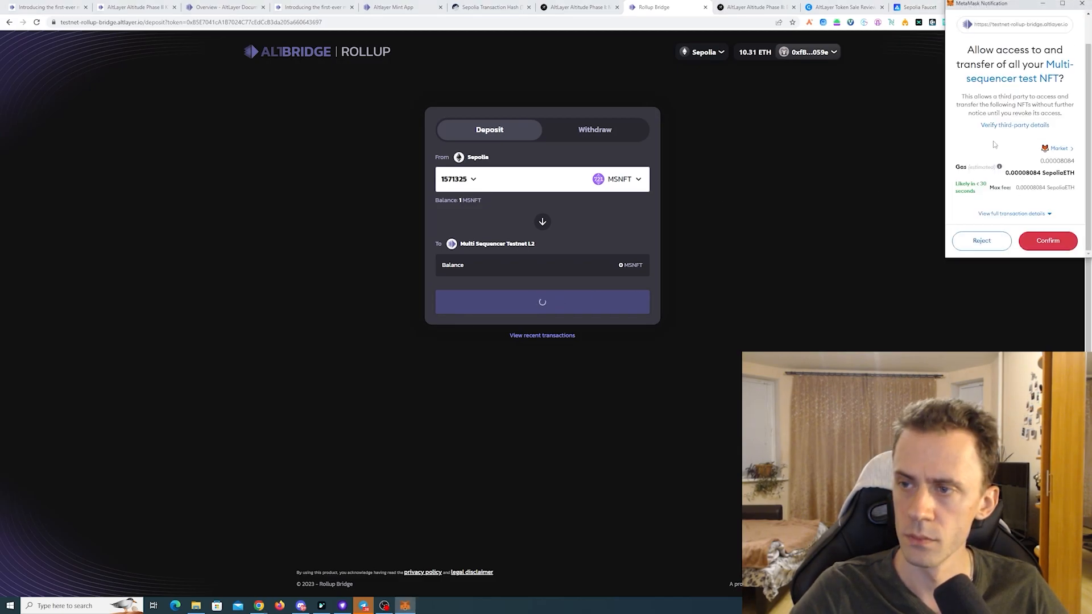
pyautogui.click(1046, 240)
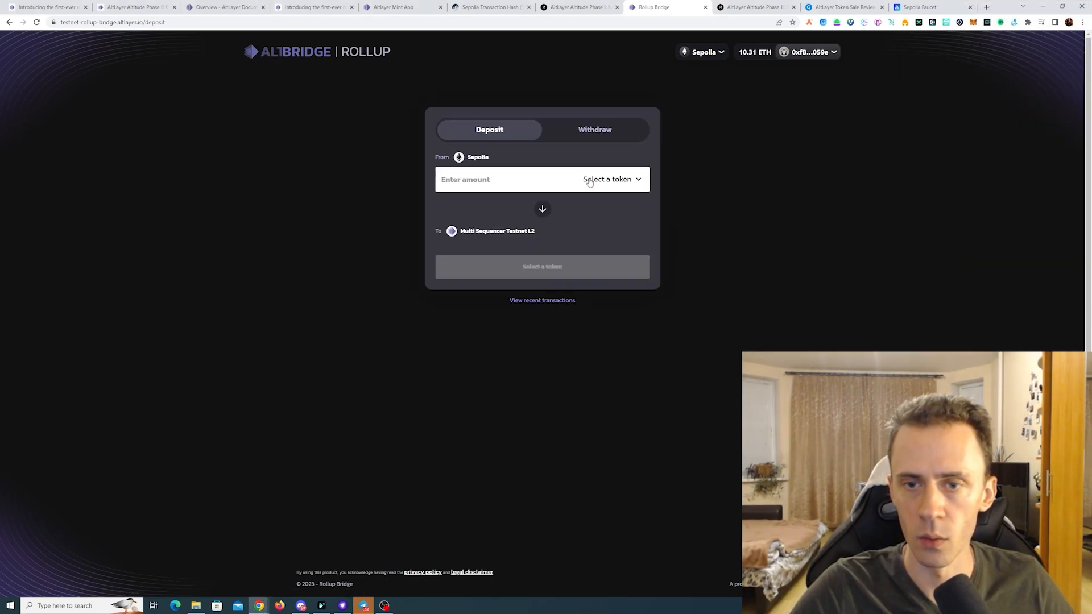
# Step: Start withdrawing MSNFT #1571325 from Multi Sequencer Testnet L2 to Sepolia
pyautogui.click(593, 129)
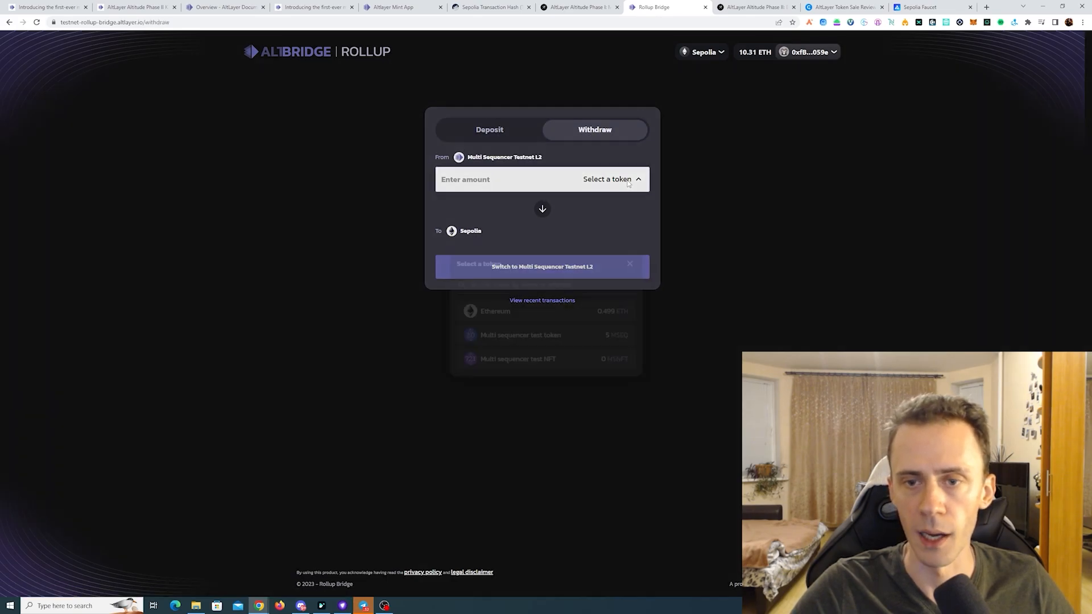
pyautogui.click(612, 178)
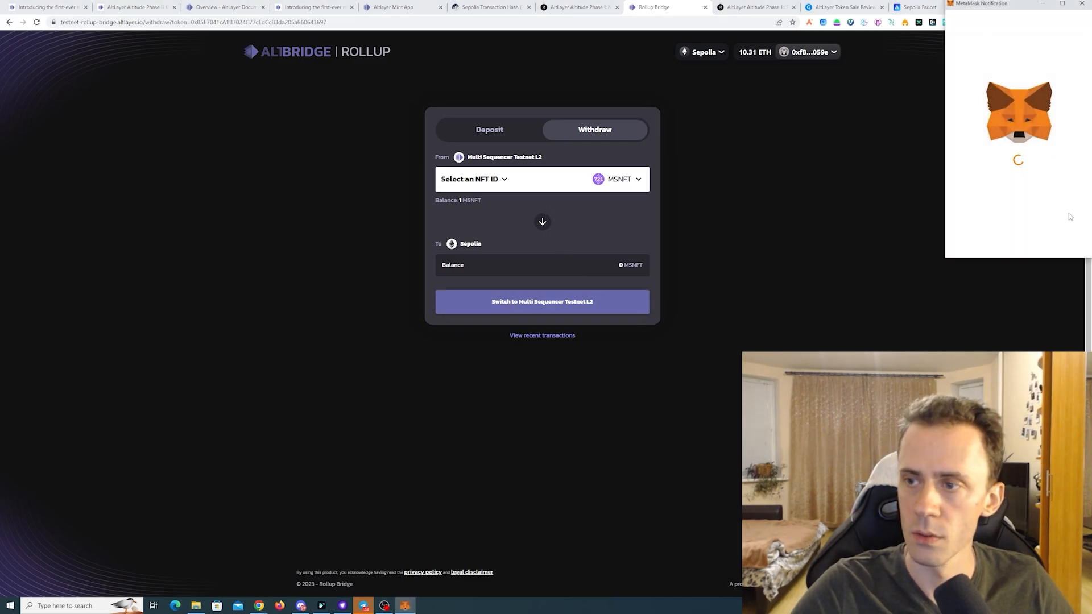
pyautogui.click(473, 179)
pyautogui.write('1571325')
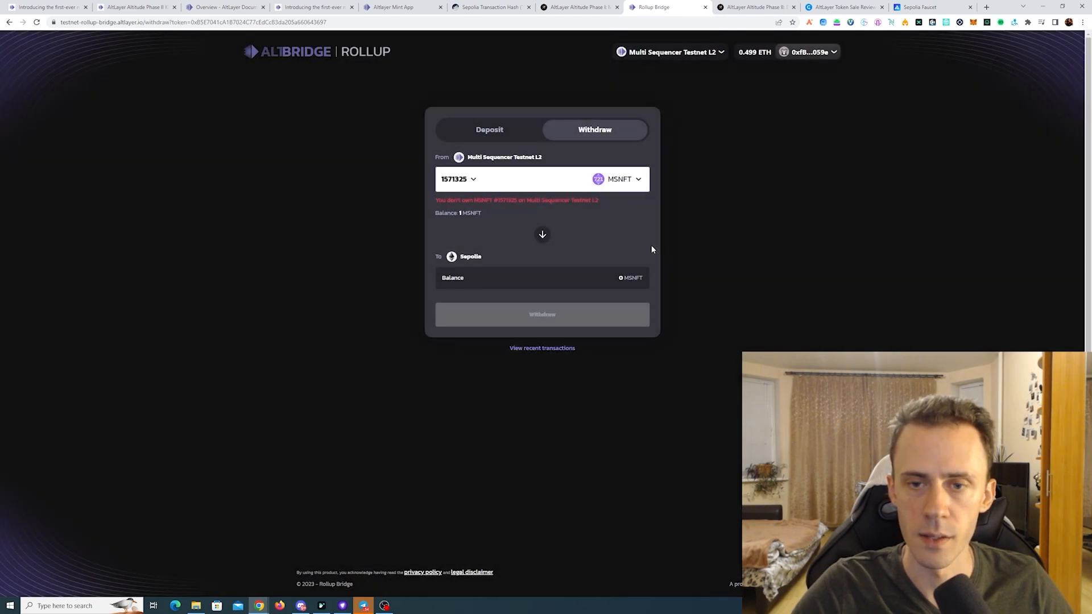
pyautogui.click(541, 314)
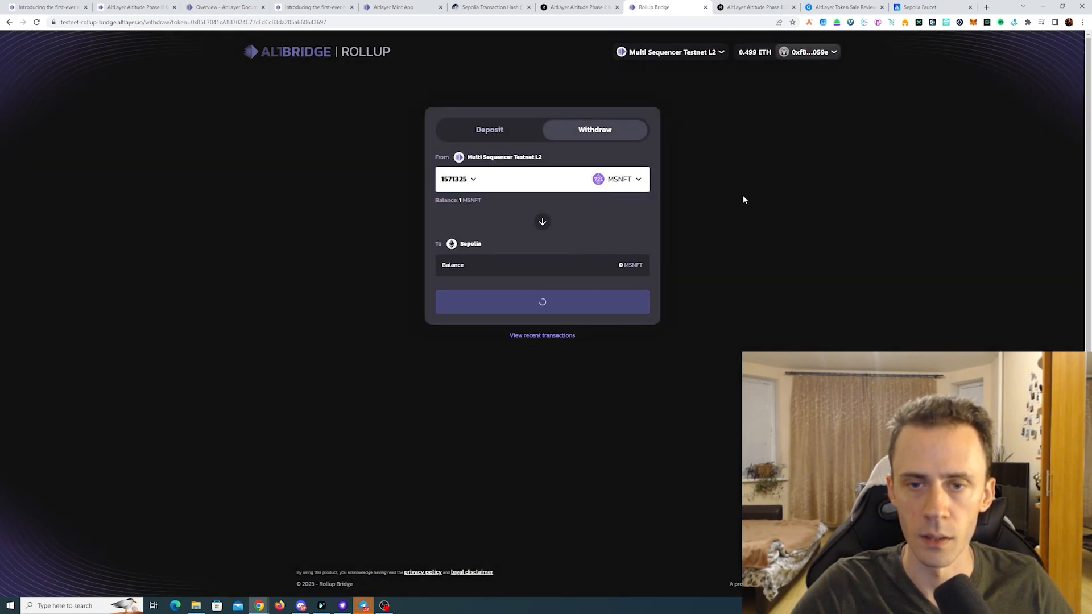
pyautogui.click(542, 300)
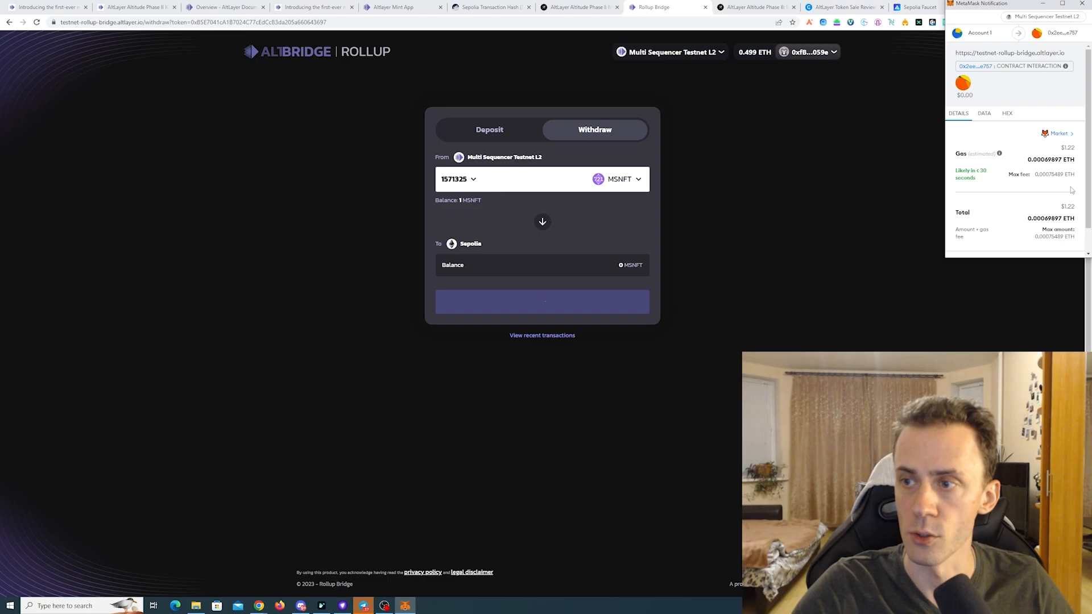
# Step: Confirm the withdrawal in MetaMask with a faster gas fee and return to the Galxe campaign
pyautogui.click(1056, 133)
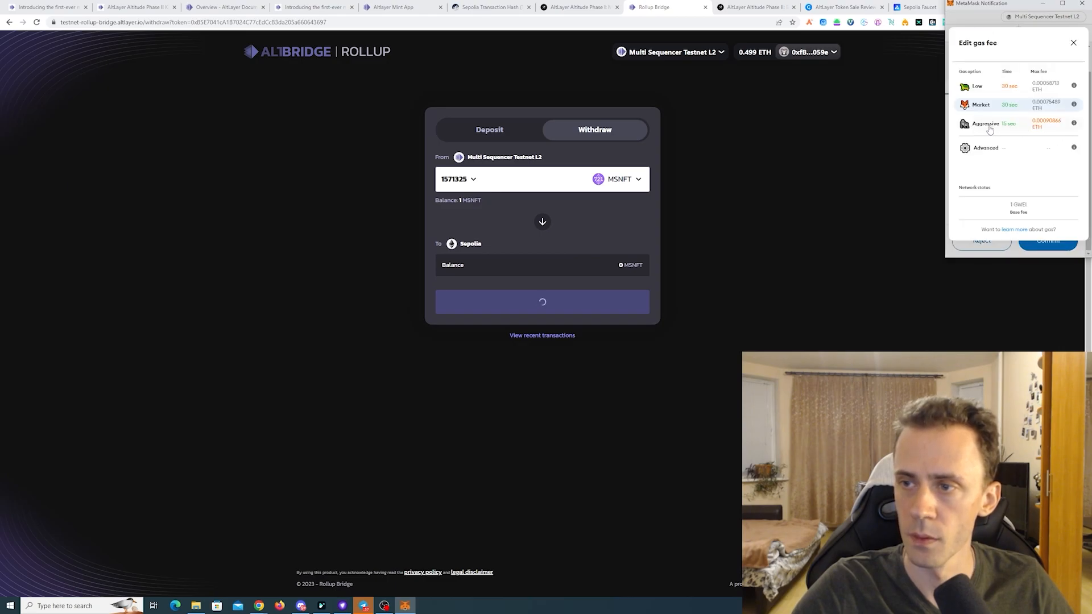
pyautogui.click(1072, 42)
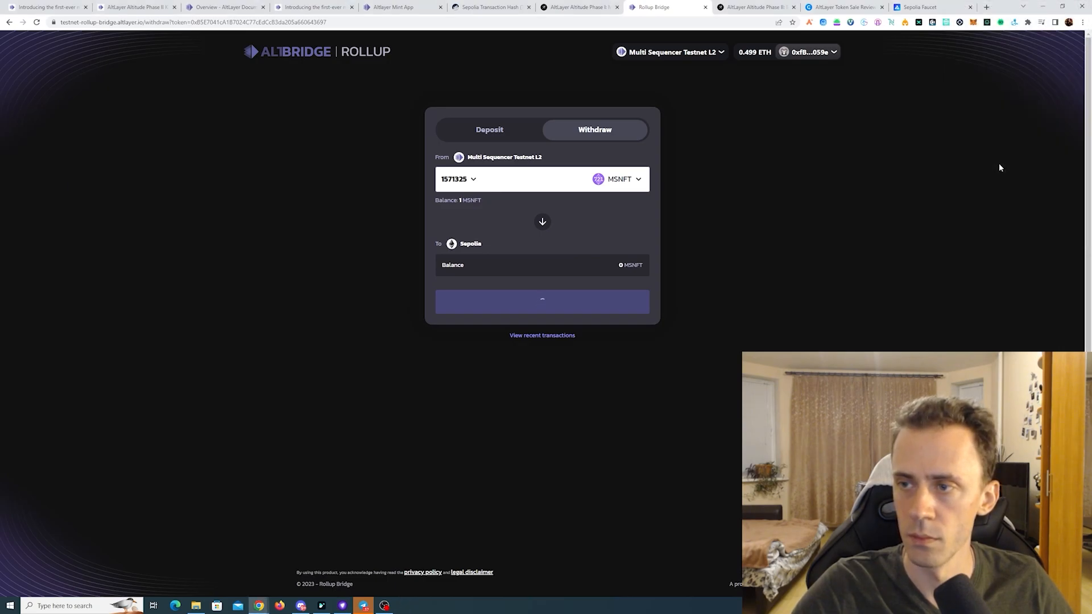
pyautogui.click(579, 7)
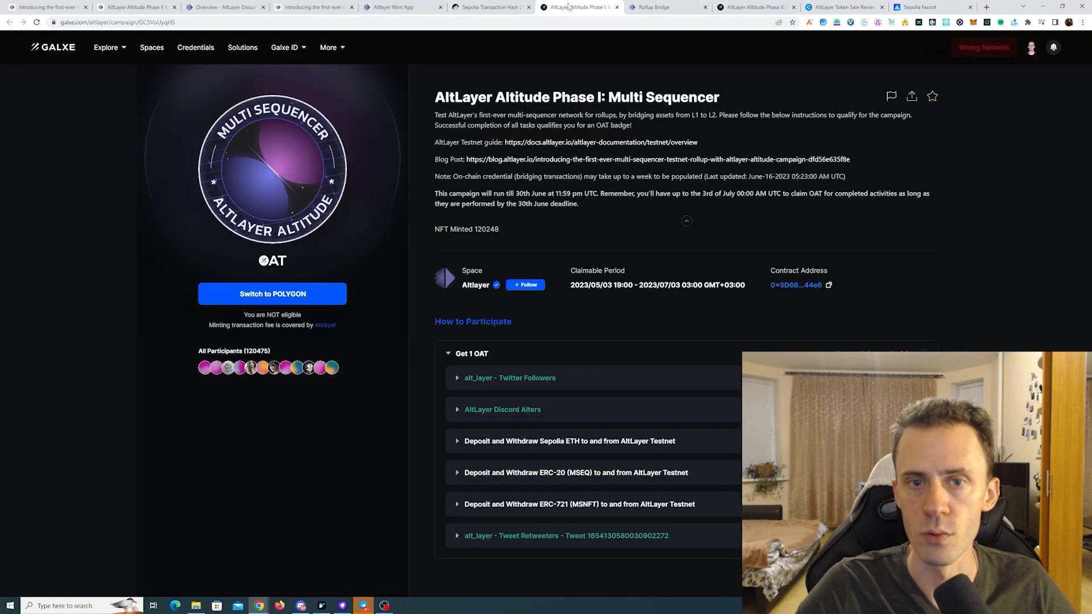
pyautogui.moveTo(770, 89)
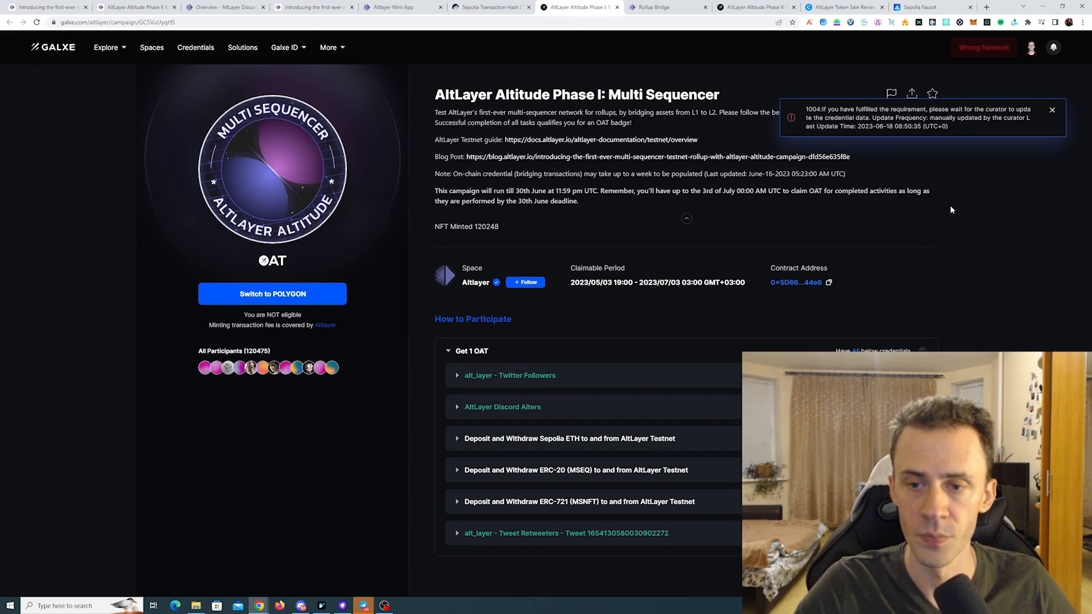
# Step: Dismiss Galxe's notice to wait for the curator's manual credential update
pyautogui.click(1050, 109)
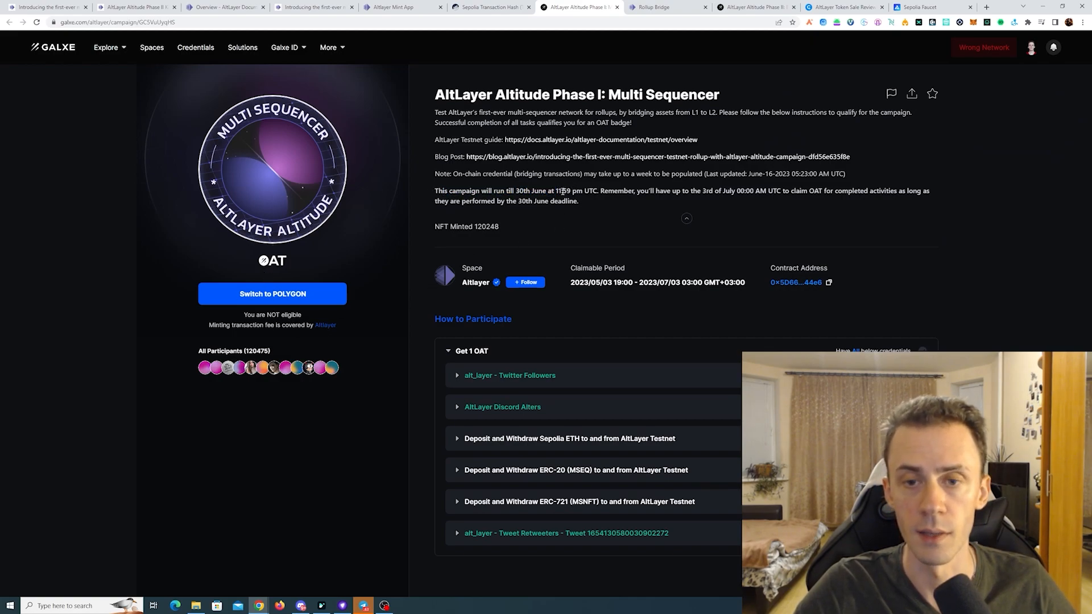
pyautogui.moveTo(702, 272)
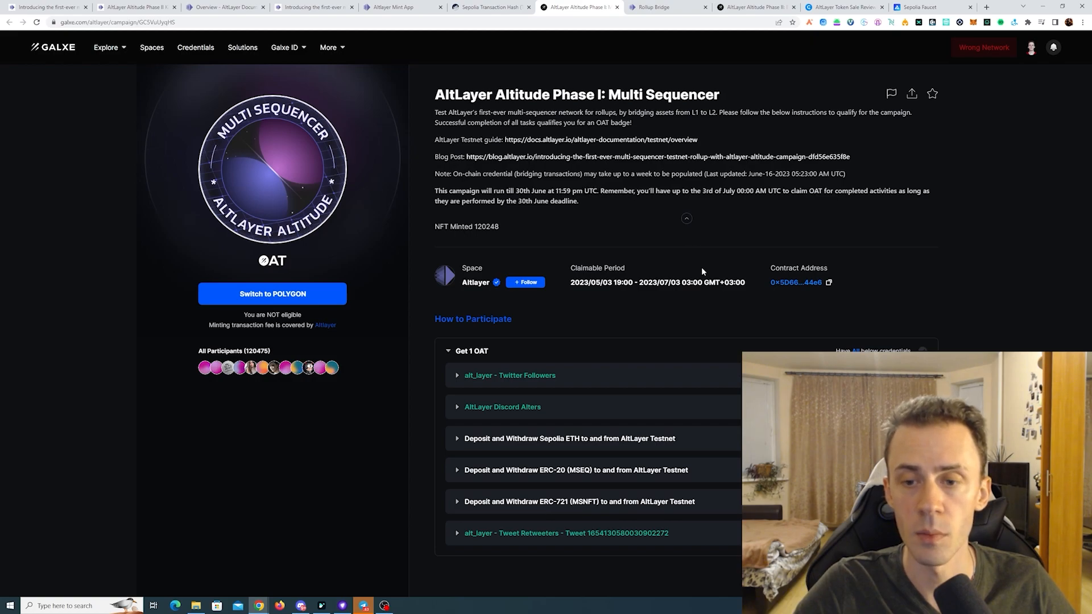
pyautogui.moveTo(632, 226)
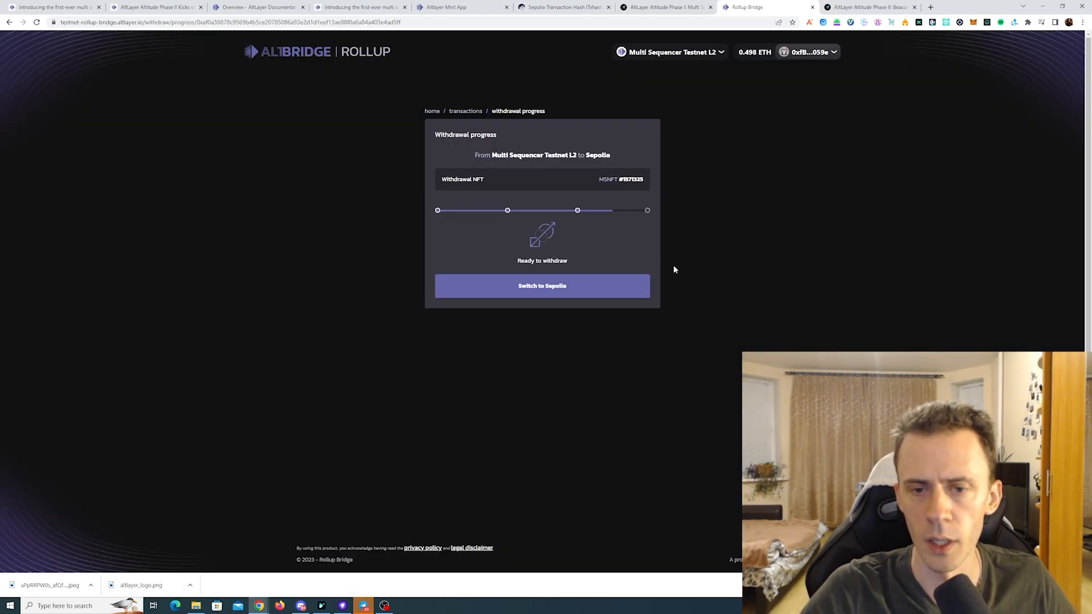
pyautogui.moveTo(580, 288)
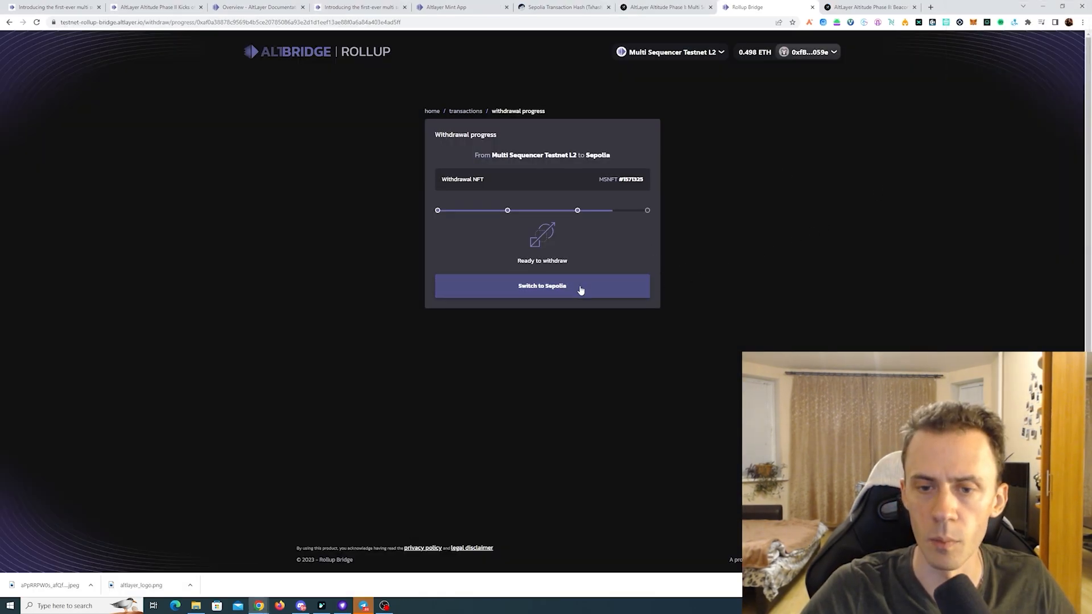
pyautogui.moveTo(801, 200)
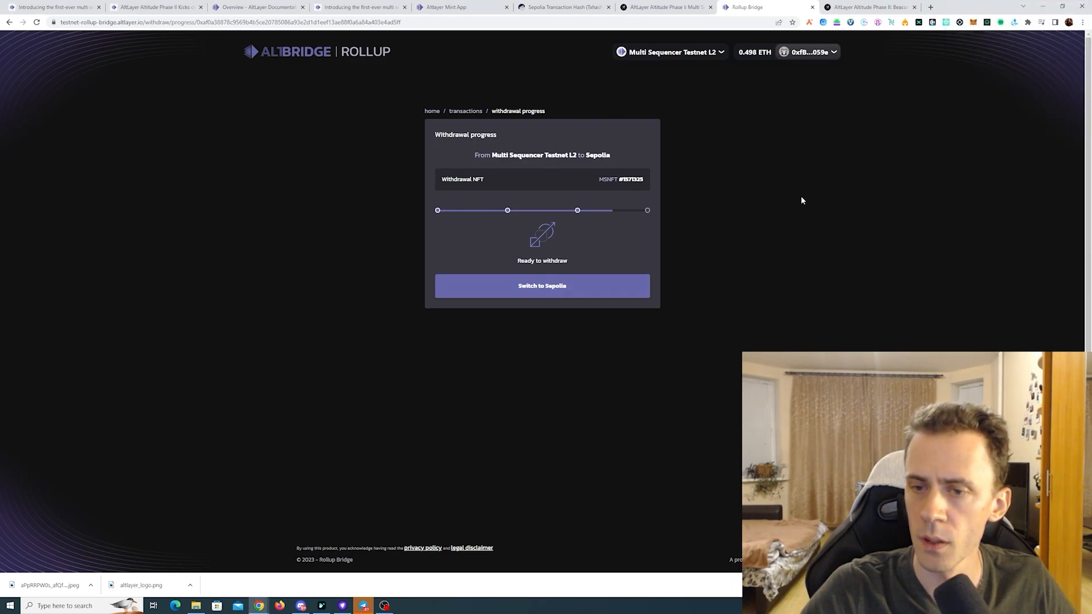
# Step: Move from the ready-to-withdraw MSNFT card to Galxe's Phase II staking campaign
pyautogui.click(541, 286)
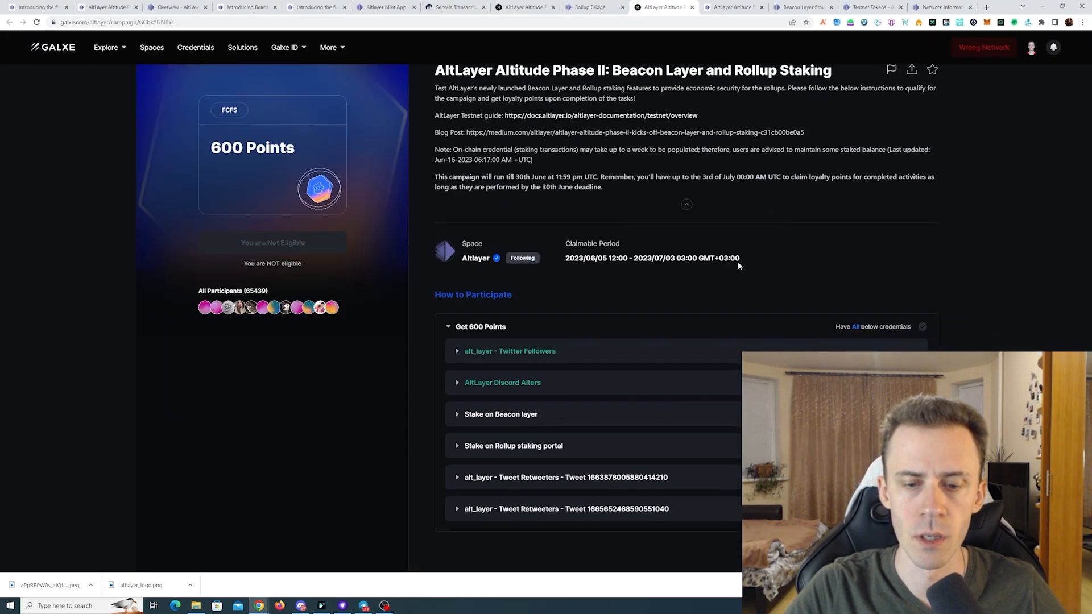
pyautogui.moveTo(577, 414)
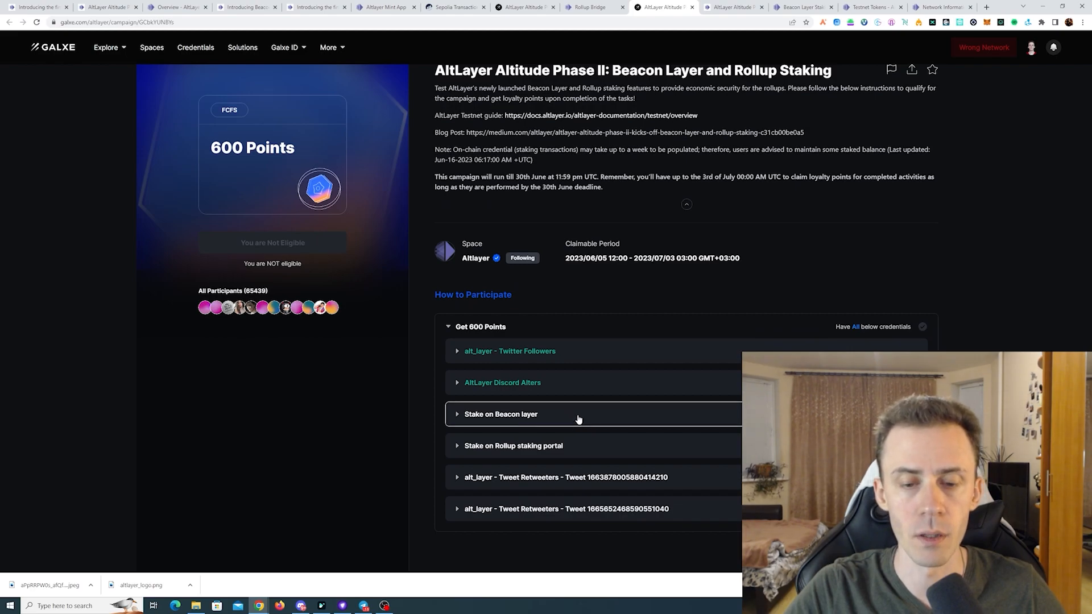
# Step: Expand the 'Stake on Rollup staking portal' task and follow its Detail link to the docs
pyautogui.click(513, 446)
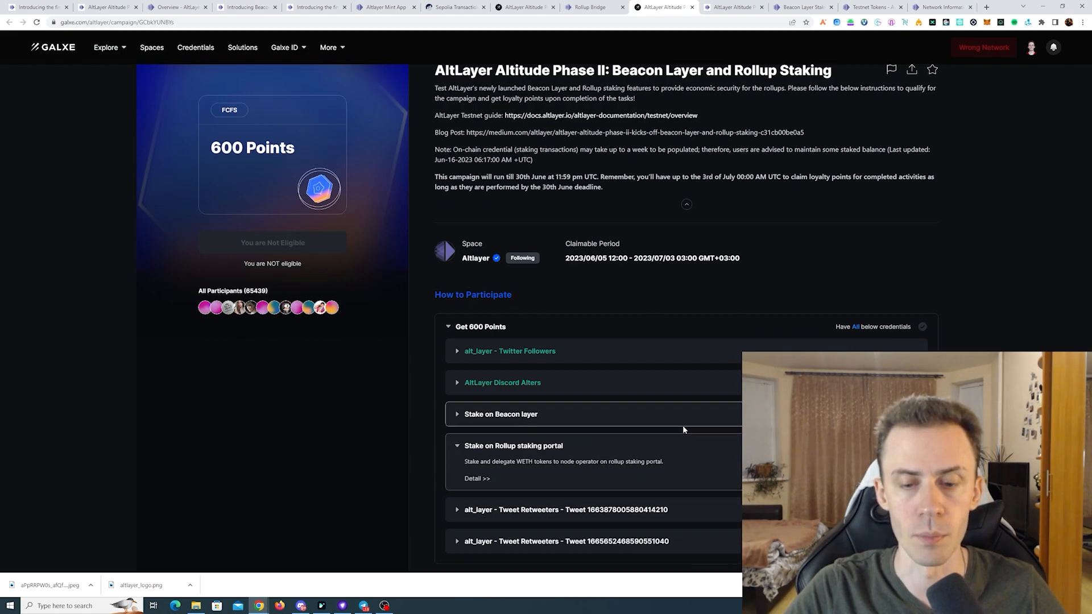
pyautogui.click(802, 7)
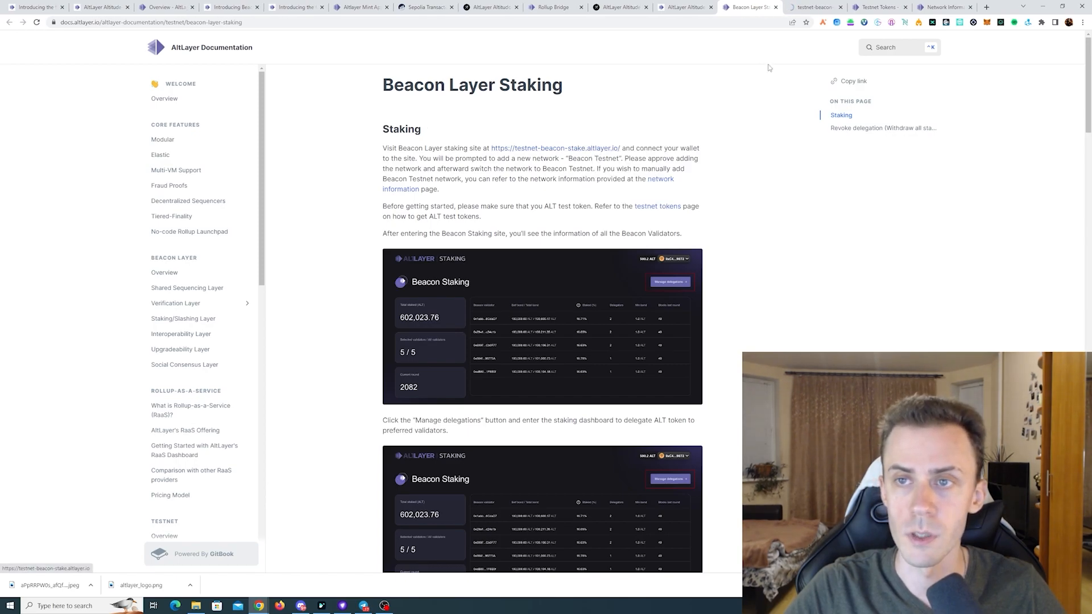
# Step: Connect MetaMask to the Beacon Staking site and approve adding the Beacon Layer network
pyautogui.click(555, 148)
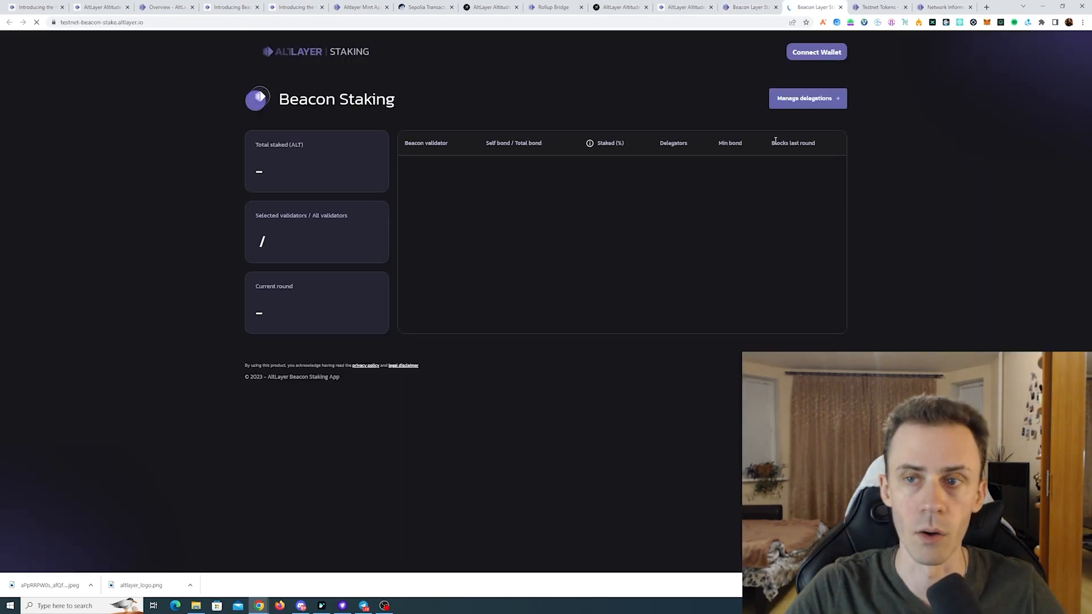
pyautogui.click(817, 51)
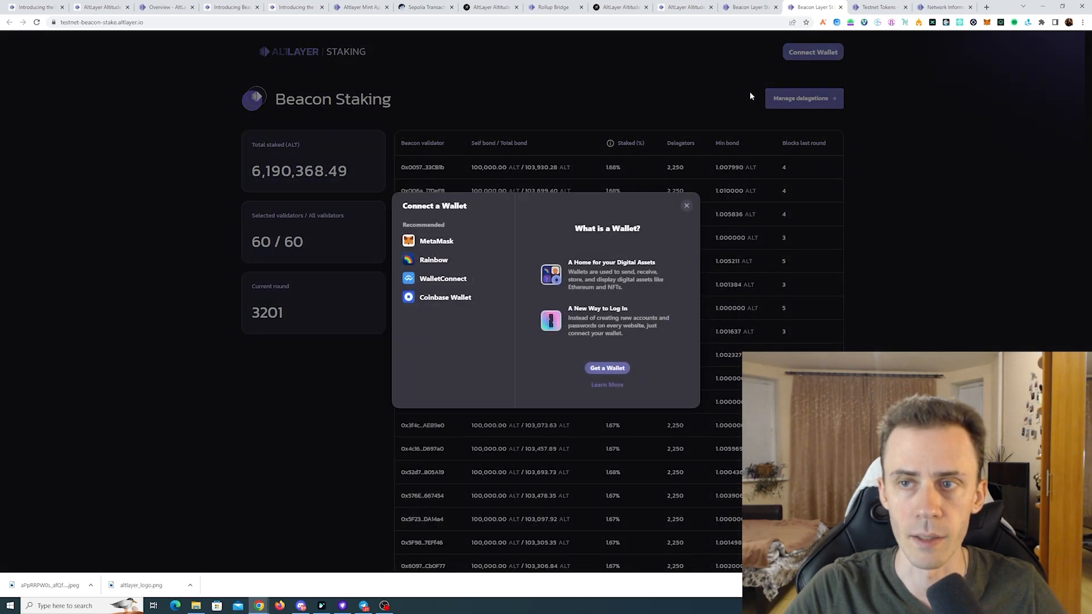
pyautogui.click(437, 241)
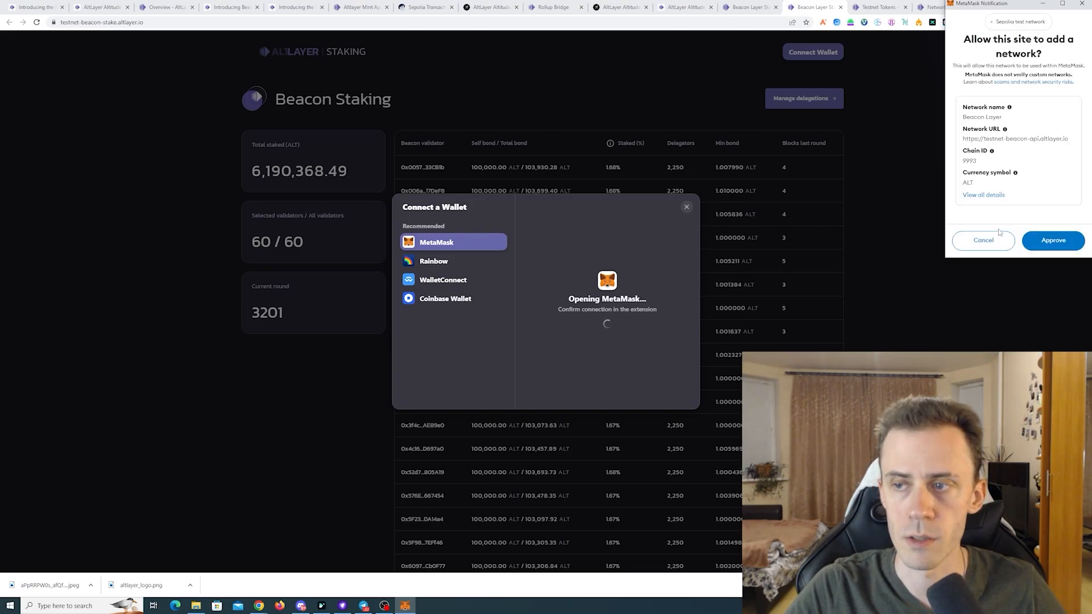
pyautogui.click(1052, 239)
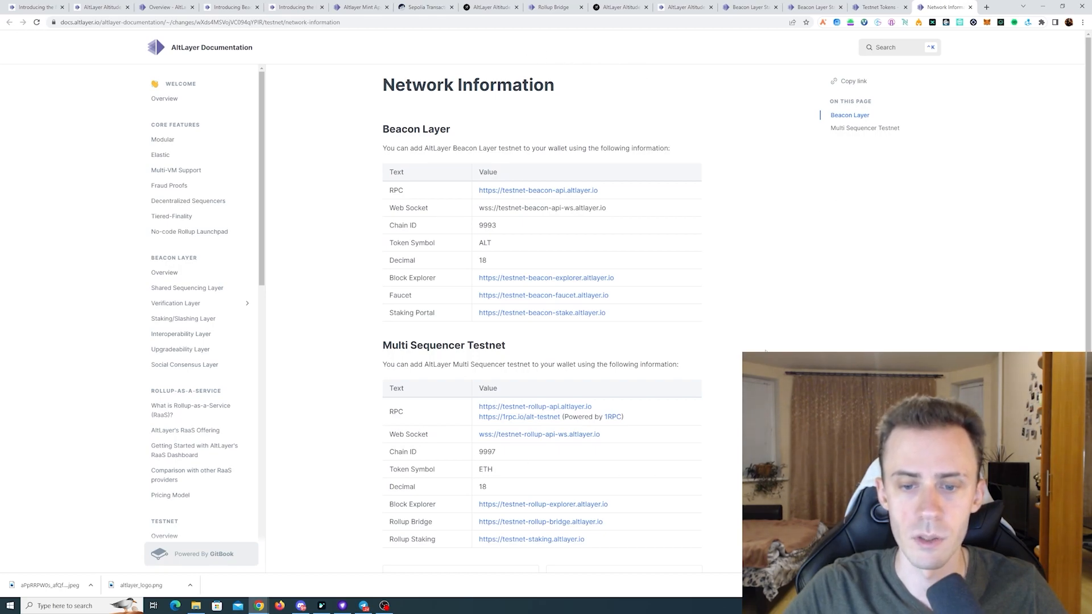
pyautogui.moveTo(609, 69)
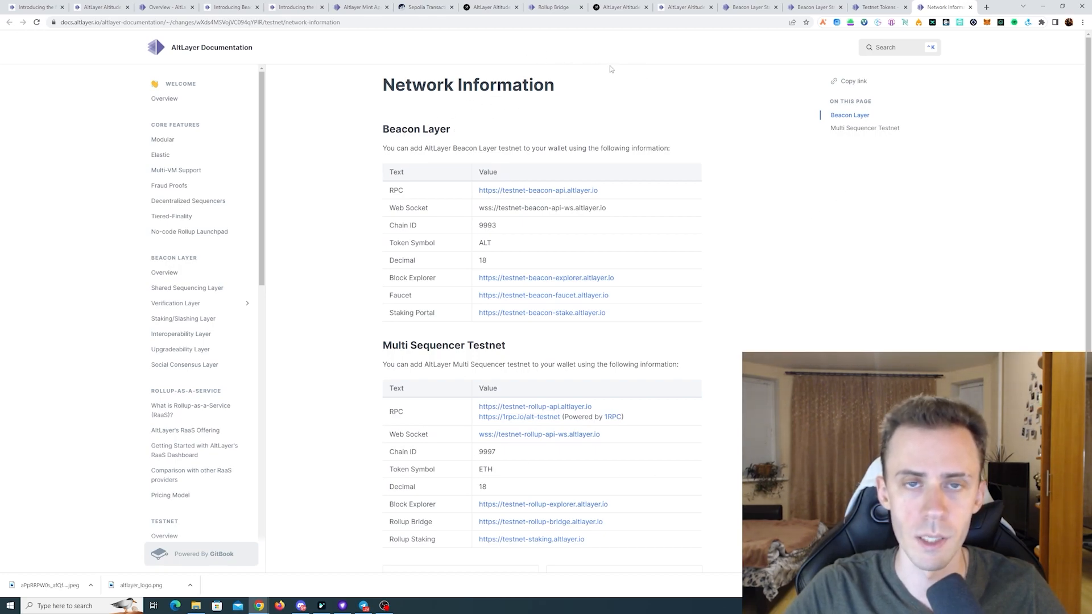
# Step: From the Testnet Tokens docs, launch the ALT Faucet link in a new tab
pyautogui.click(875, 7)
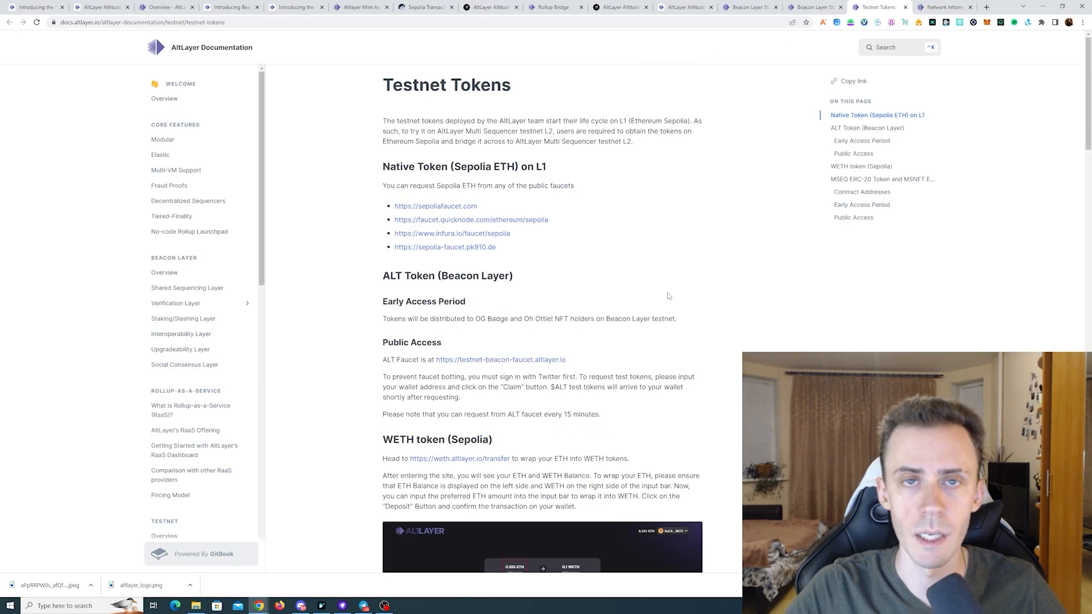
pyautogui.rightClick(500, 359)
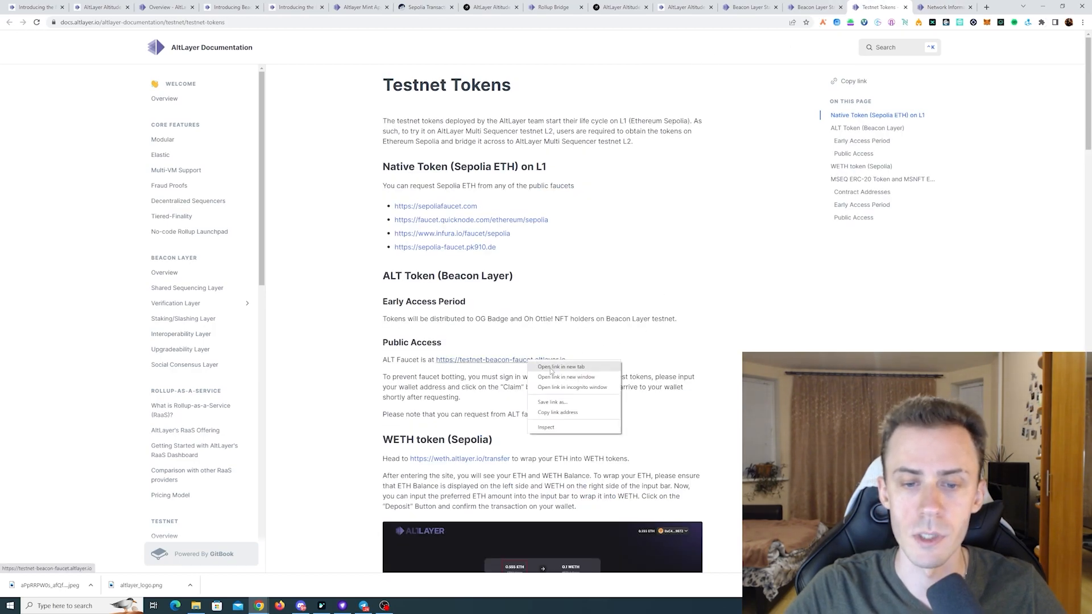
pyautogui.click(560, 367)
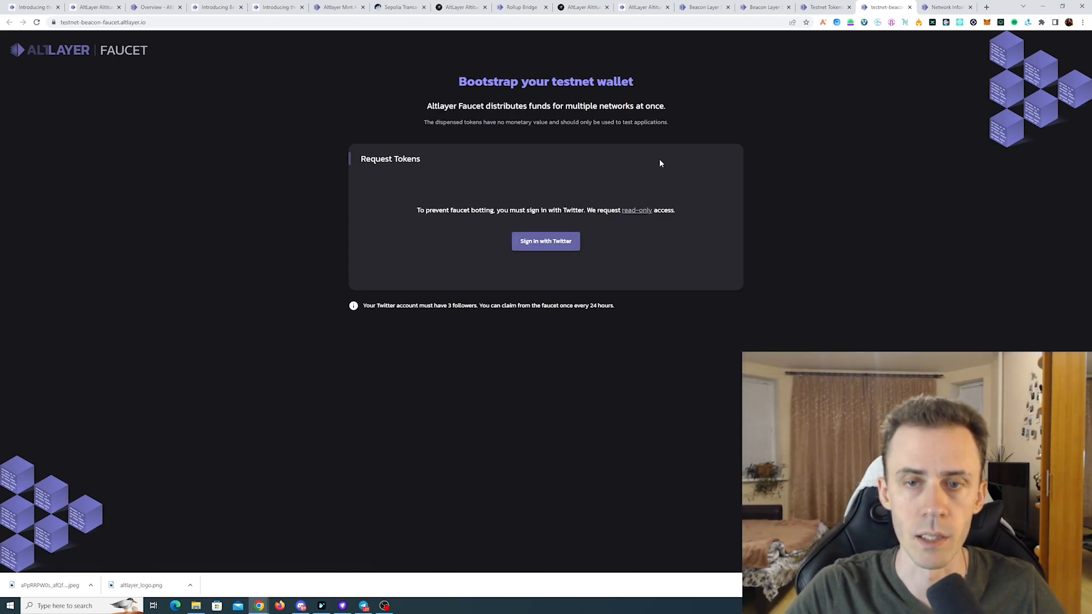
# Step: Sign in to the faucet with Twitter, claim ALT testnet tokens, and return to the docs
pyautogui.click(545, 241)
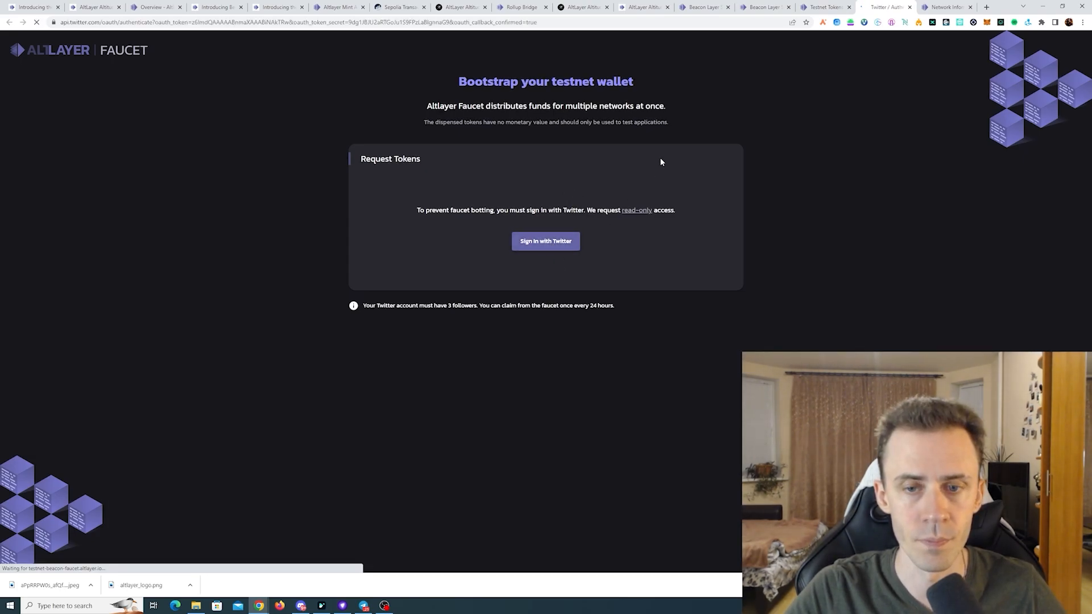
pyautogui.click(544, 241)
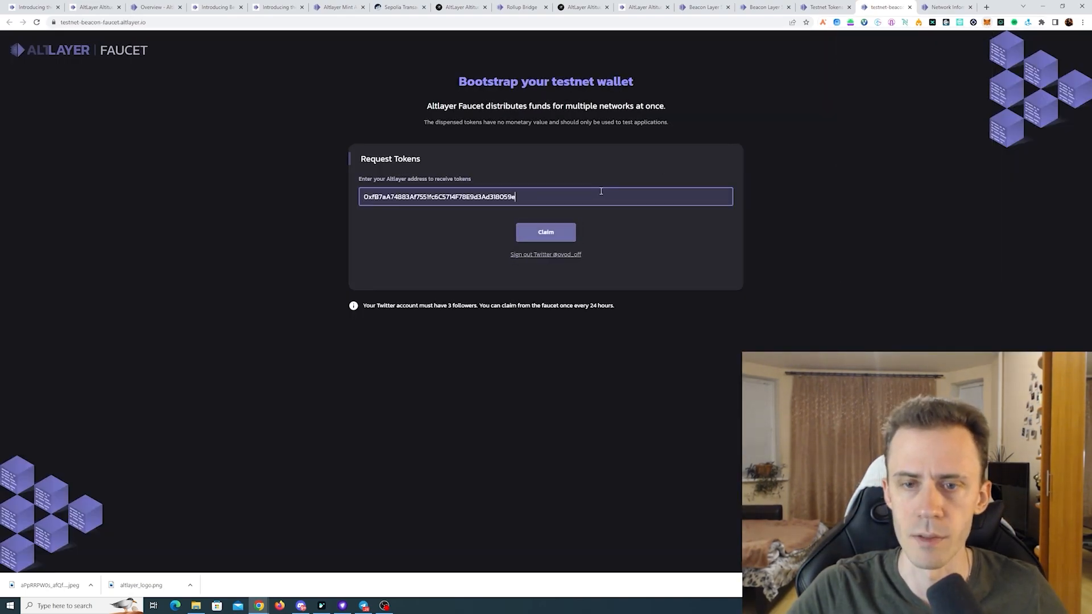
pyautogui.click(545, 232)
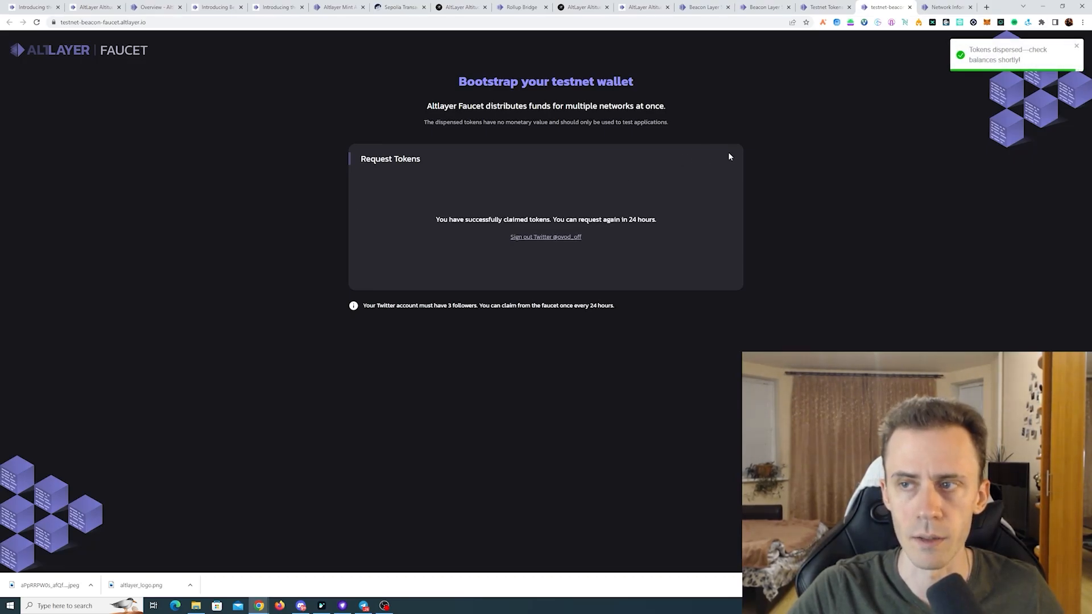
pyautogui.click(826, 7)
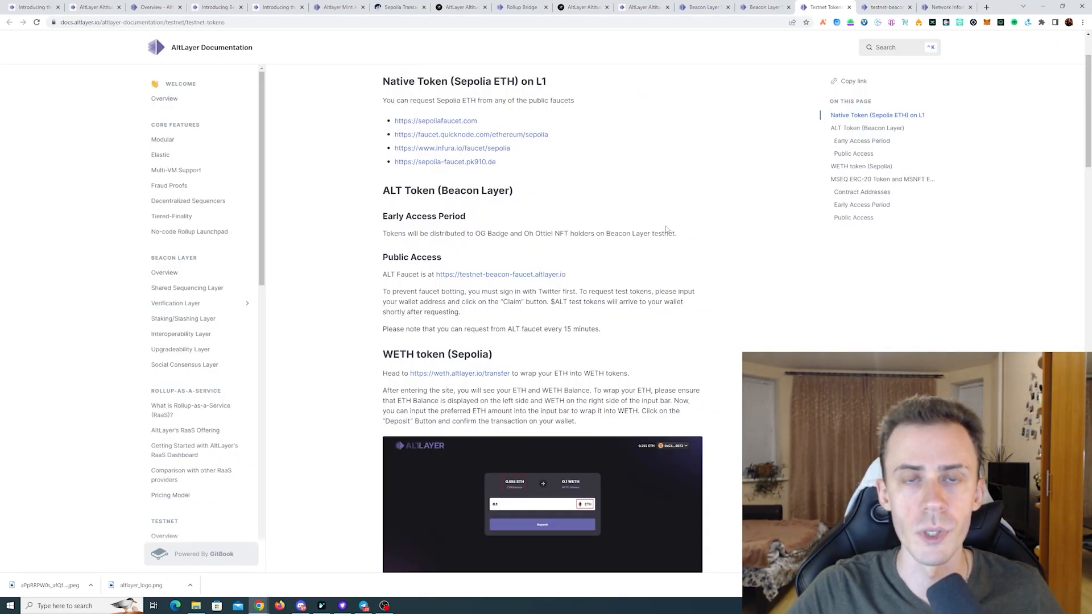
# Step: Launch weth.altlayer.io, switch the wallet to Sepolia, and deposit 1 ETH to wrap into WETH
pyautogui.rightClick(460, 373)
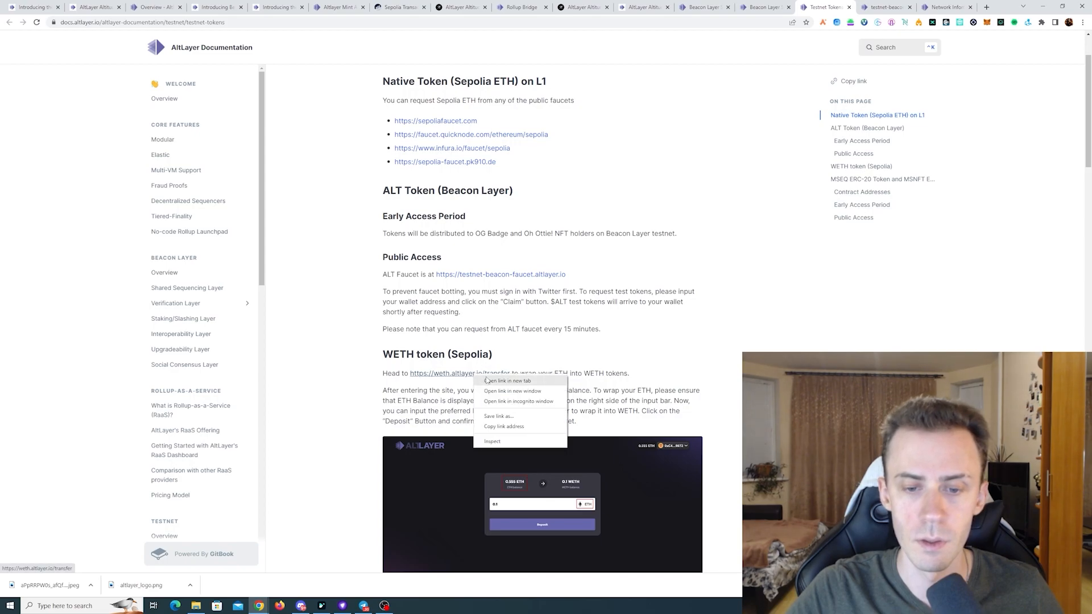
pyautogui.click(508, 381)
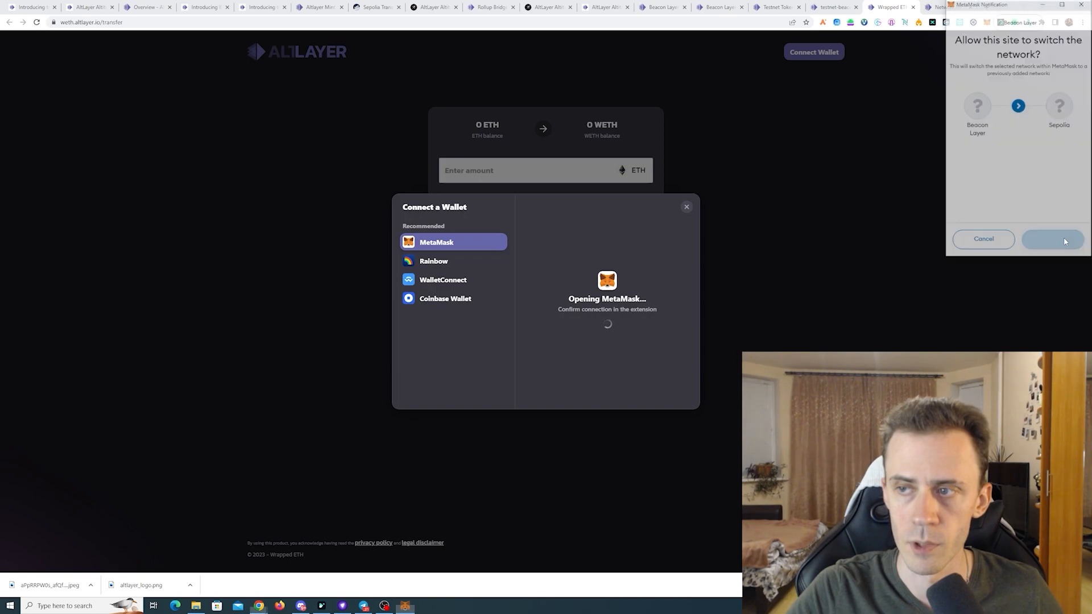
pyautogui.click(1051, 239)
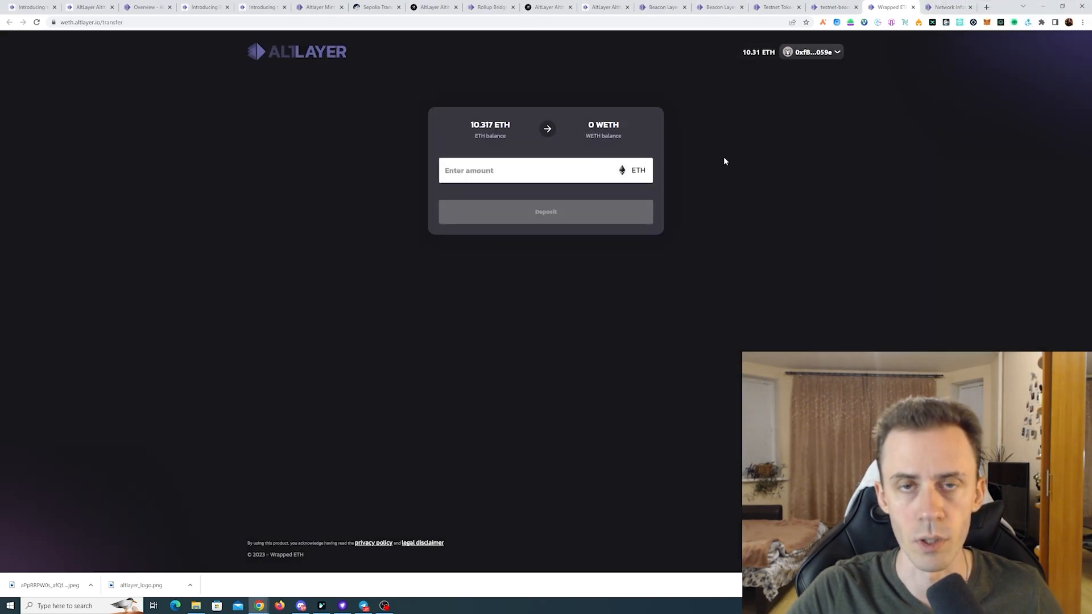
pyautogui.write('1')
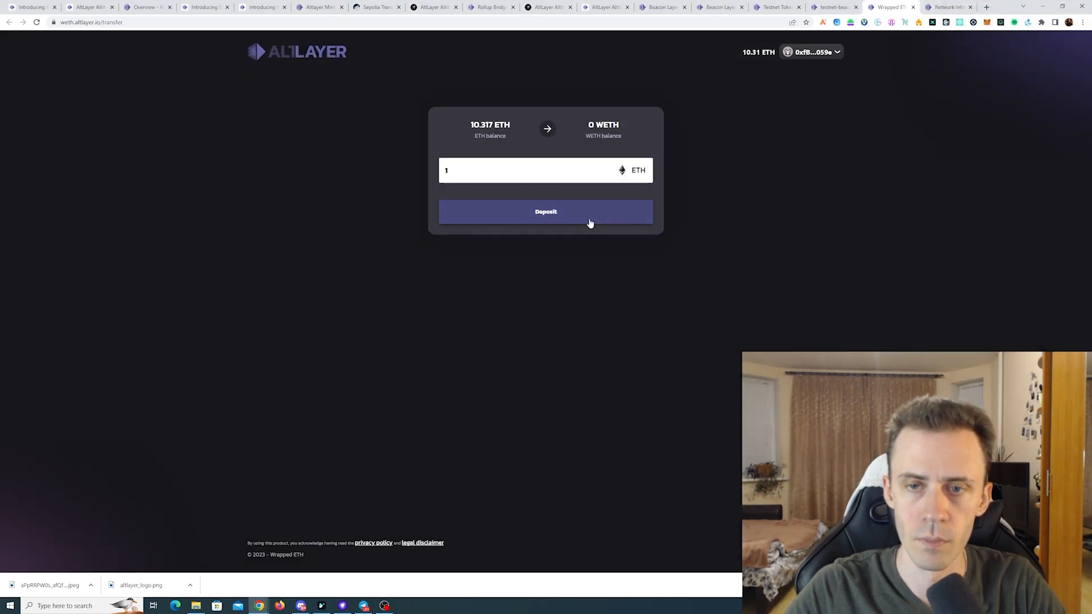
pyautogui.click(545, 211)
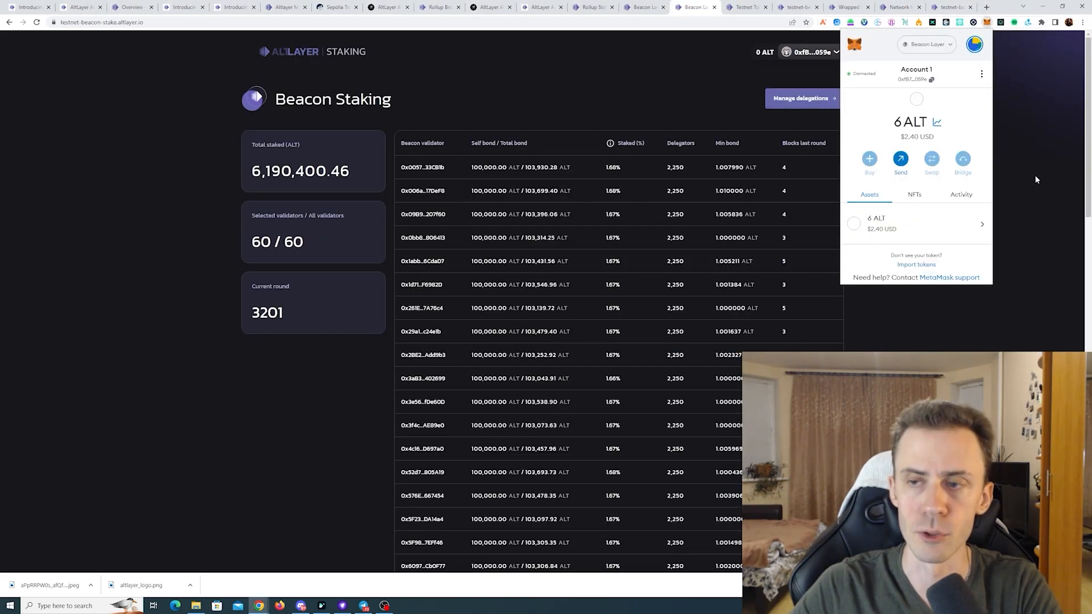
pyautogui.moveTo(694, 119)
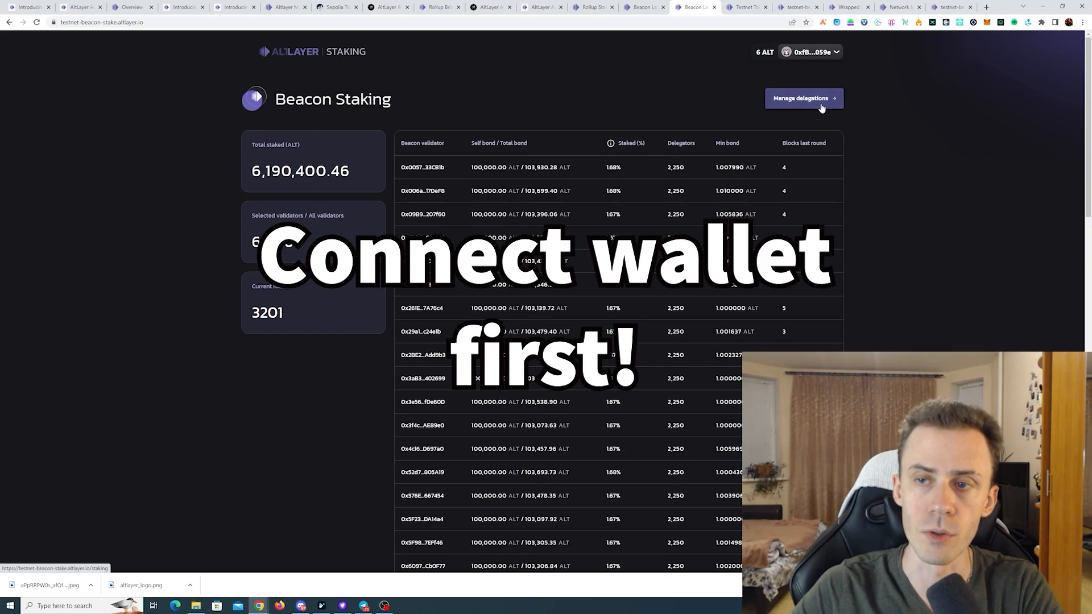
# Step: Browse the Active Validators list to pick a validator for delegation
pyautogui.click(801, 98)
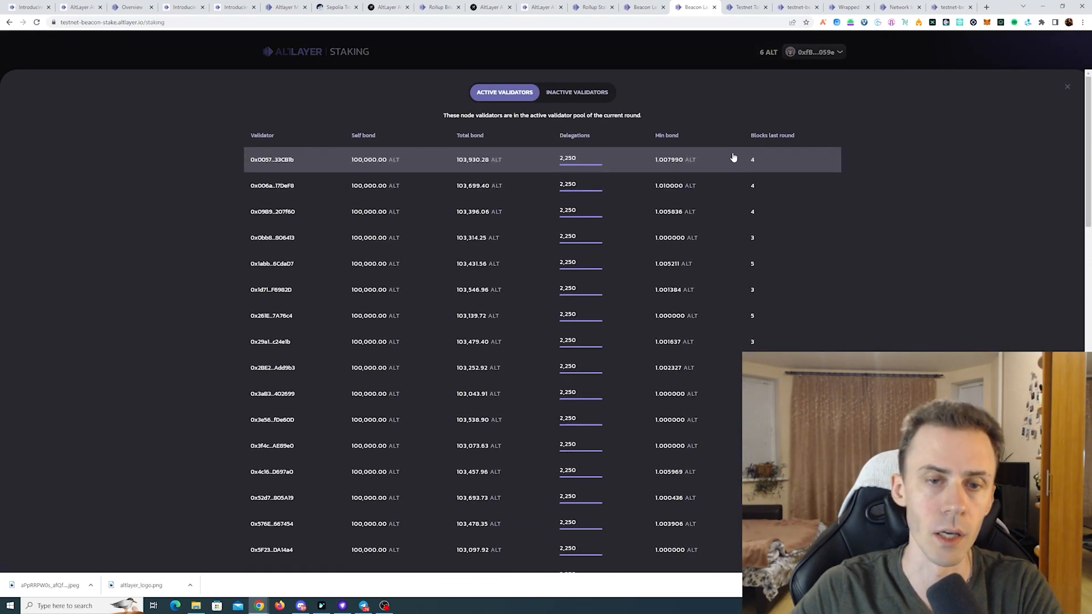
pyautogui.moveTo(615, 174)
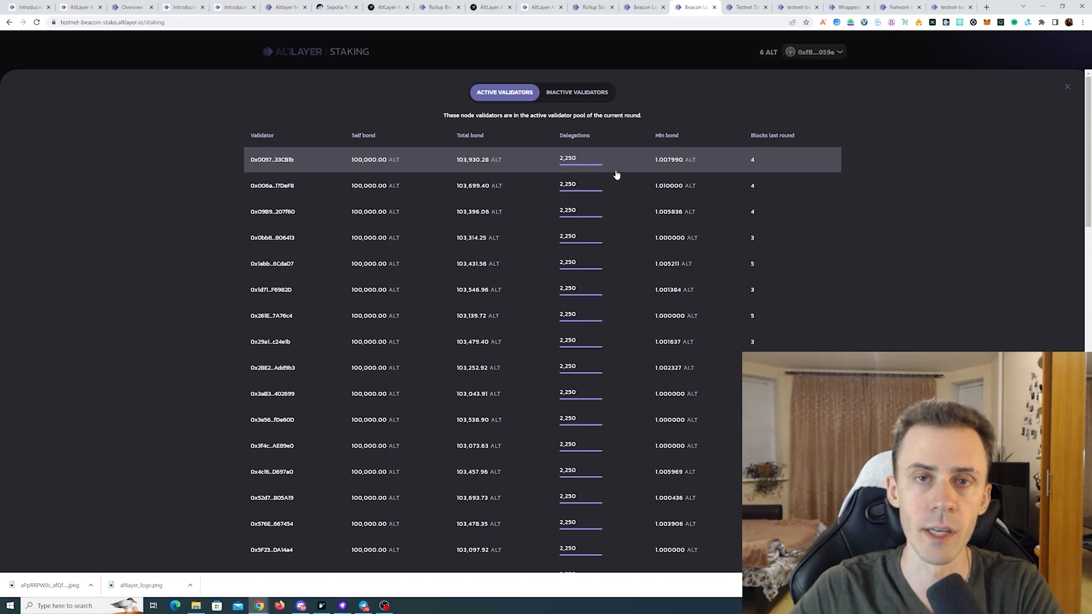
pyautogui.moveTo(592, 162)
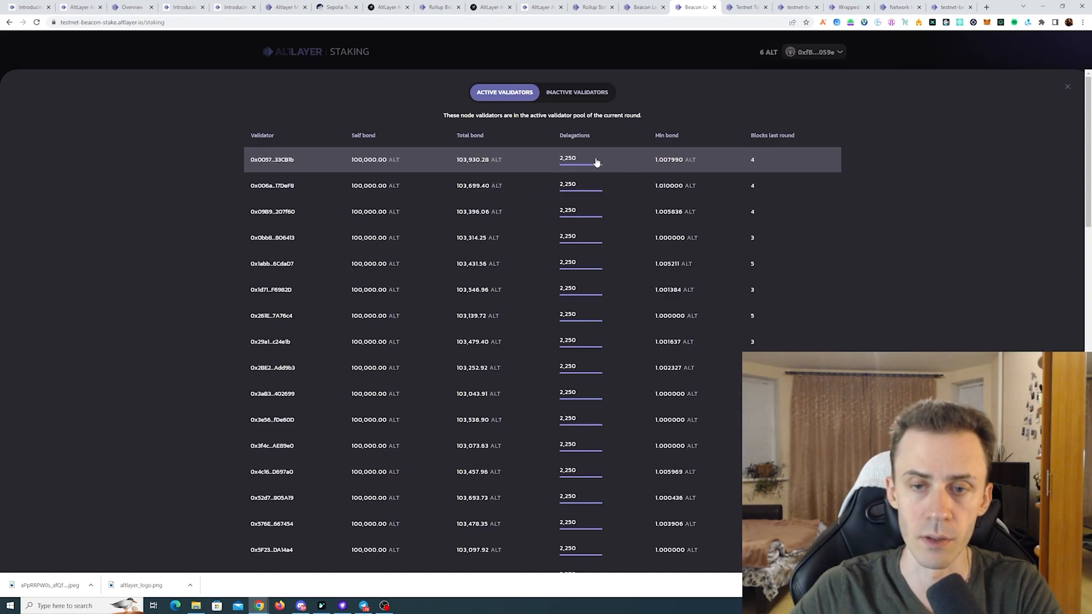
pyautogui.moveTo(559, 127)
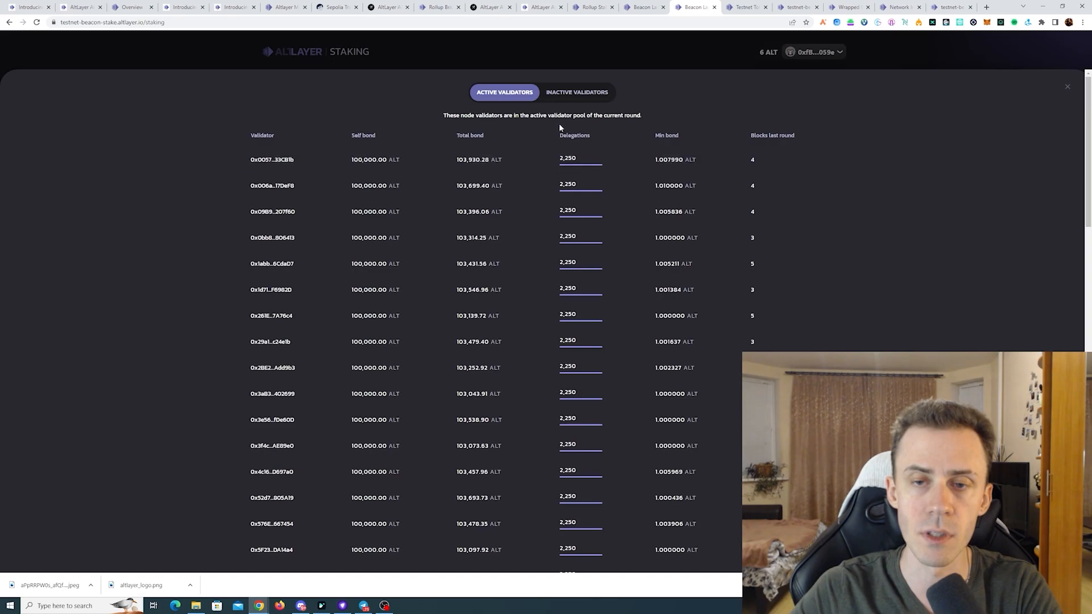
pyautogui.scroll(-3)
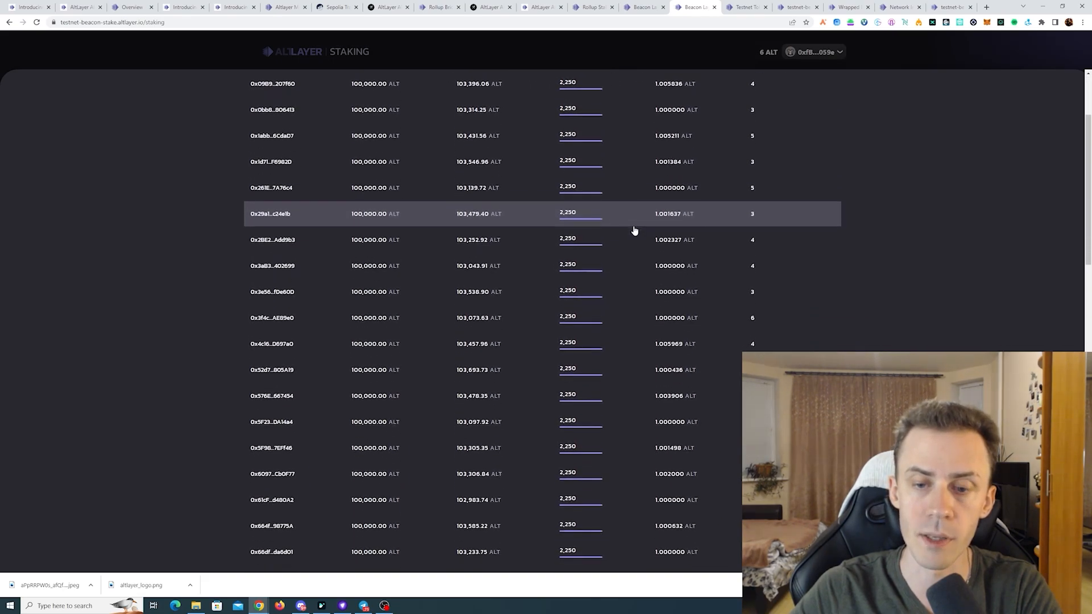
pyautogui.scroll(-3)
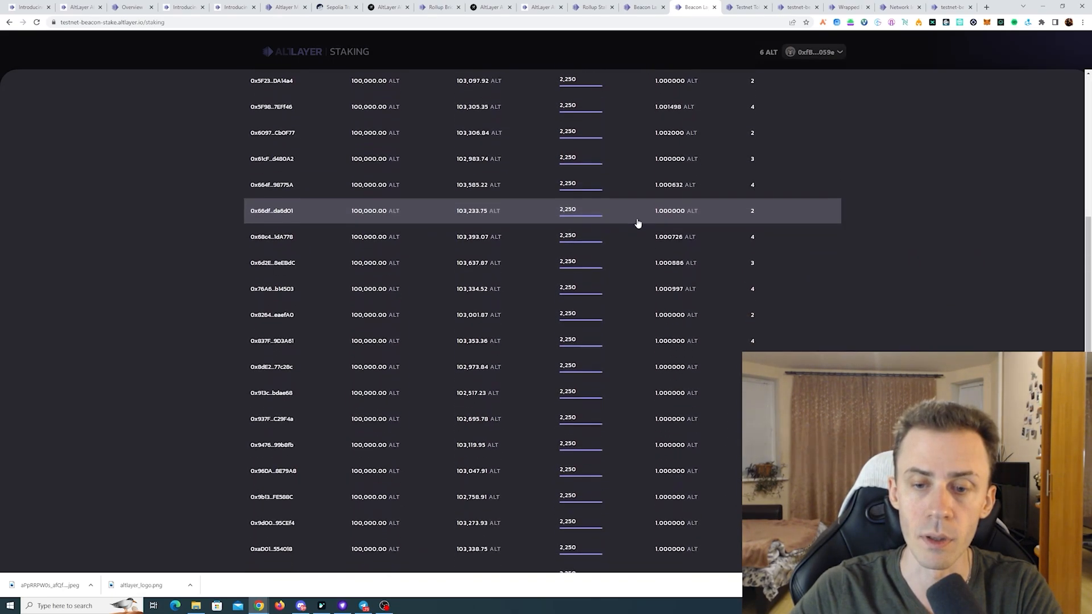
pyautogui.scroll(-3)
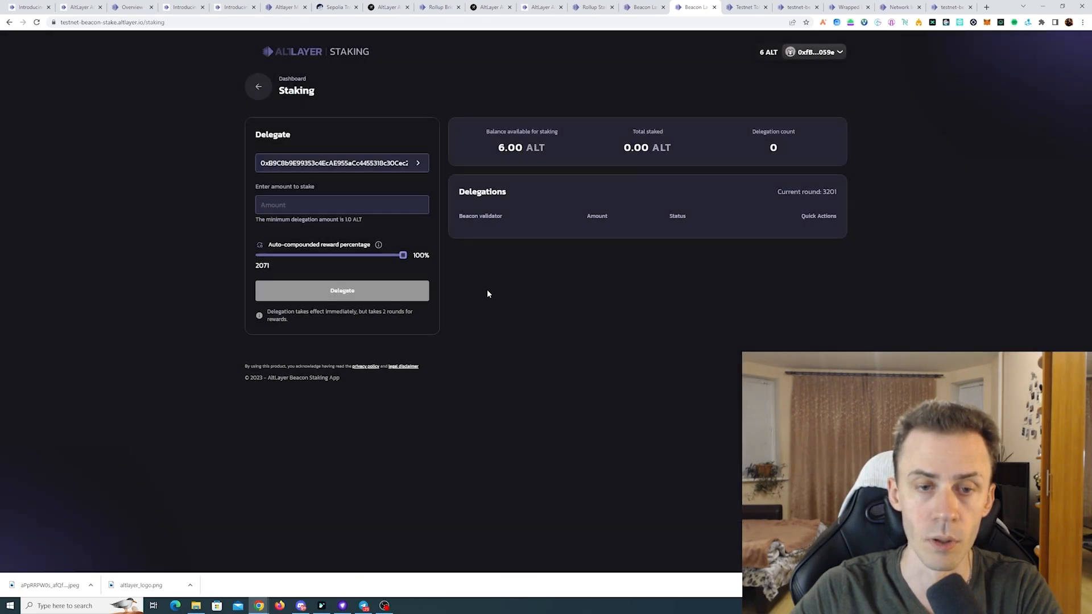
# Step: Delegate 1 ALT to the chosen validator and confirm the transaction in MetaMask
pyautogui.click(342, 203)
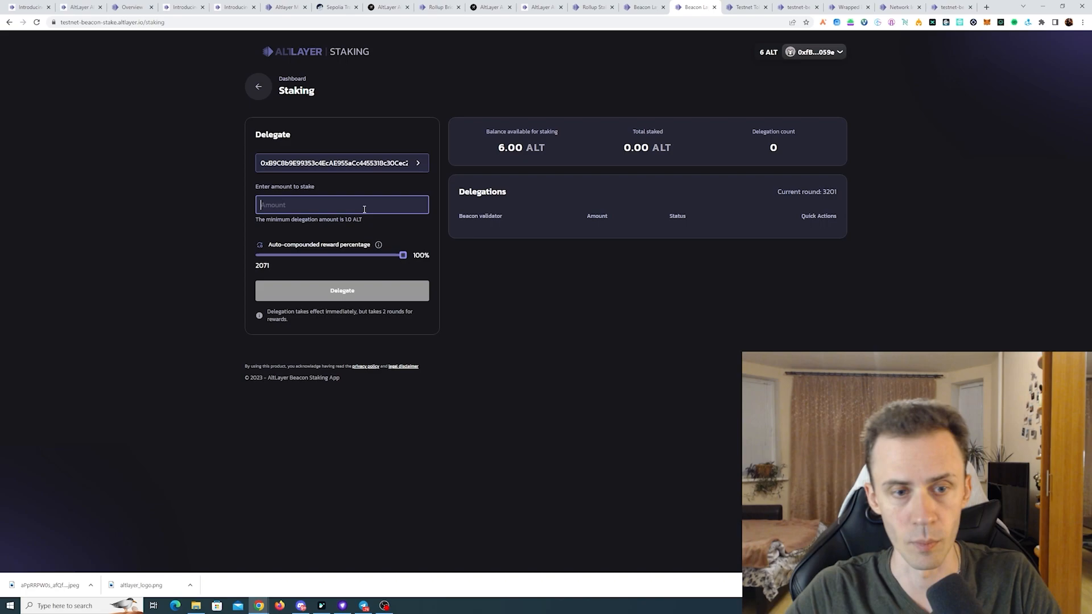
pyautogui.write('1')
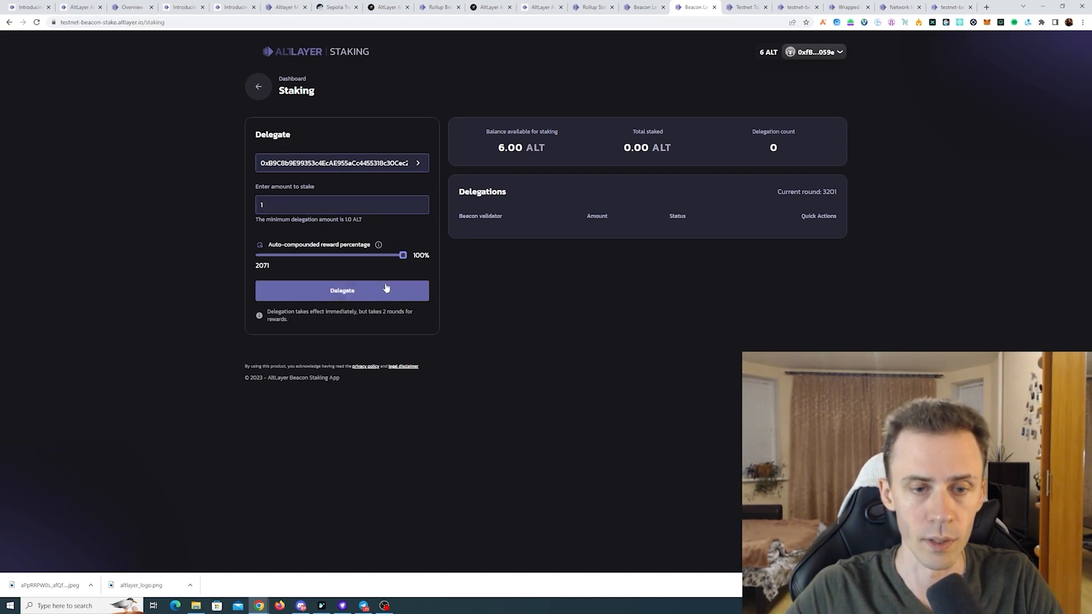
pyautogui.click(342, 290)
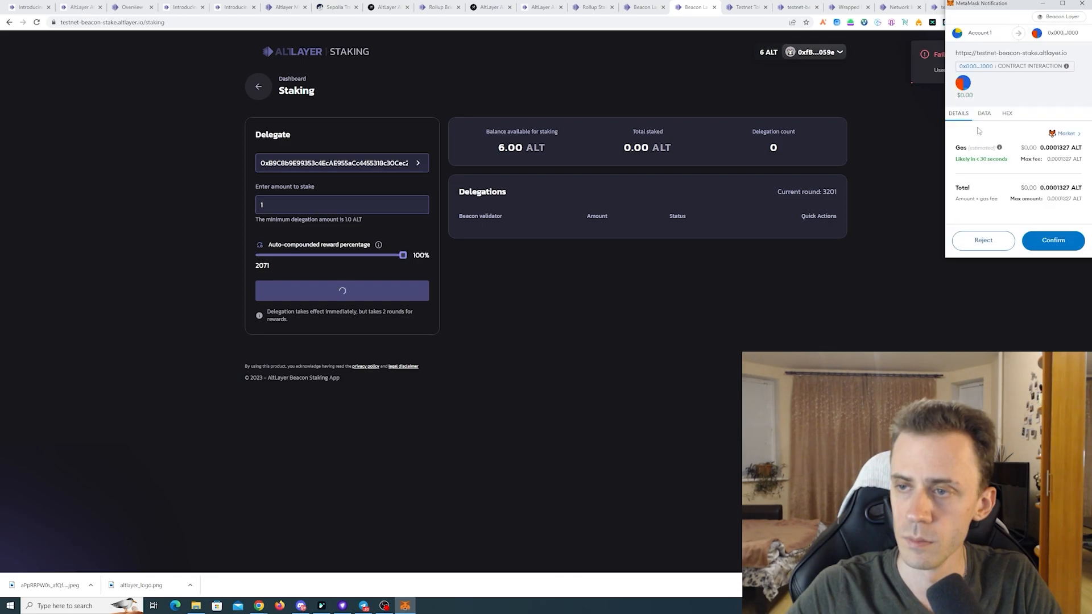
pyautogui.click(1051, 240)
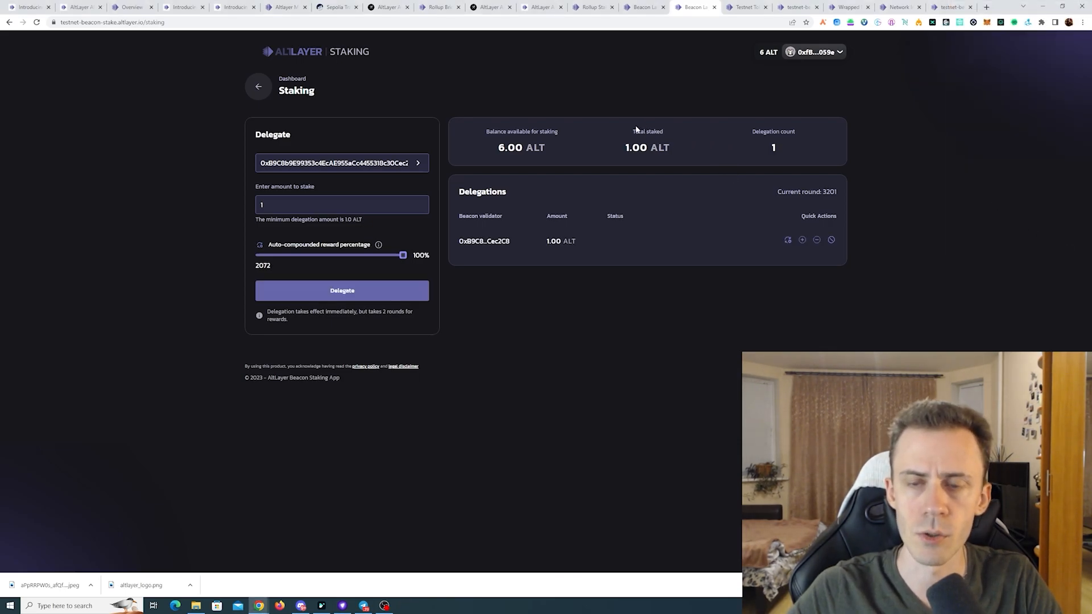
pyautogui.doubleClick(647, 146)
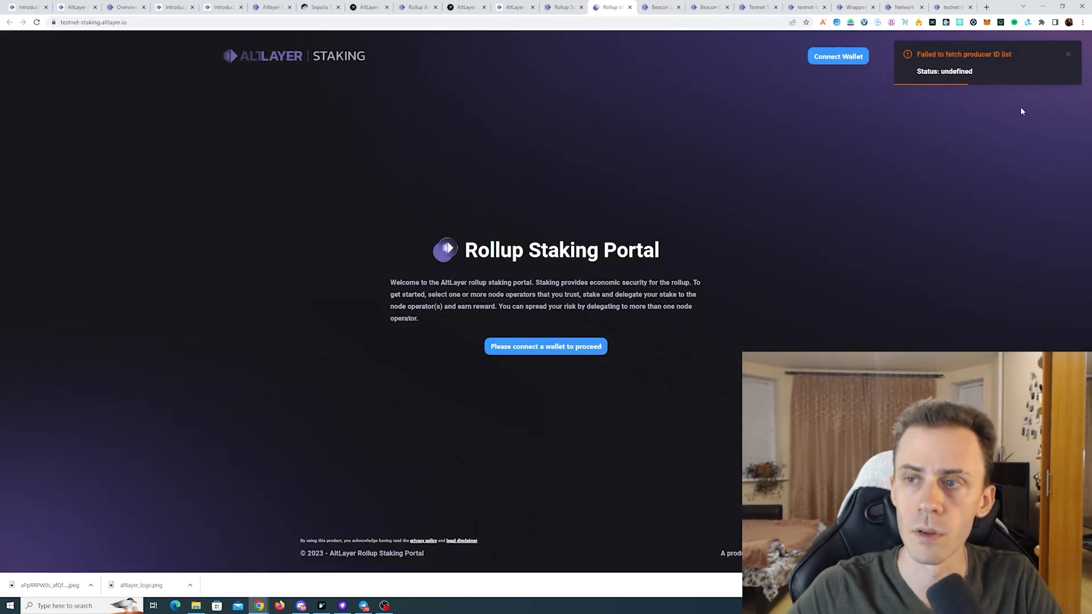
# Step: Connect MetaMask to the Rollup Staking Portal, switch to Sepolia, and list the node operators
pyautogui.click(545, 345)
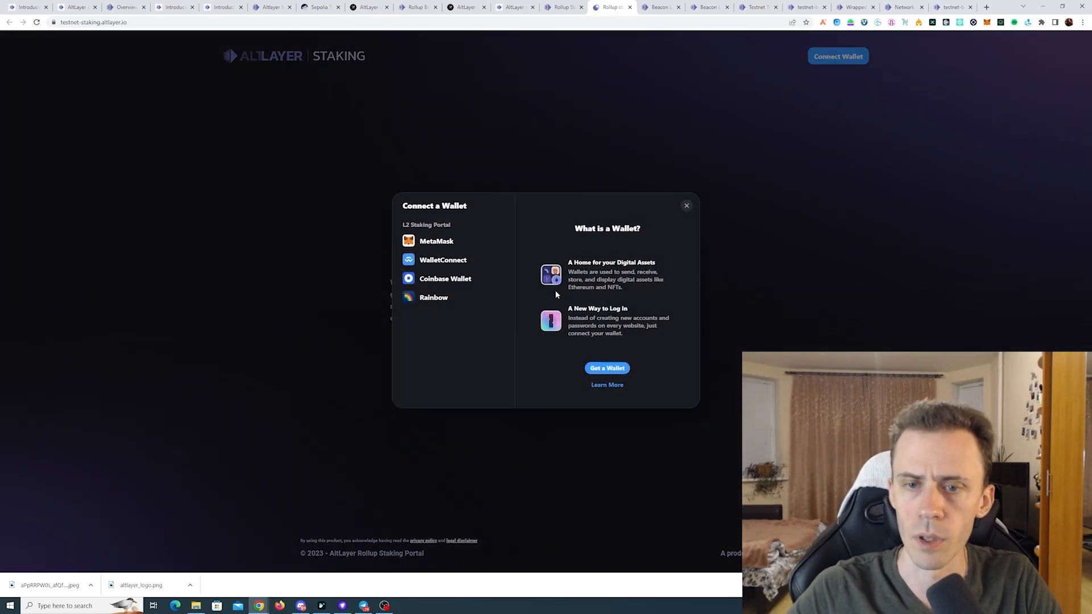
pyautogui.click(437, 241)
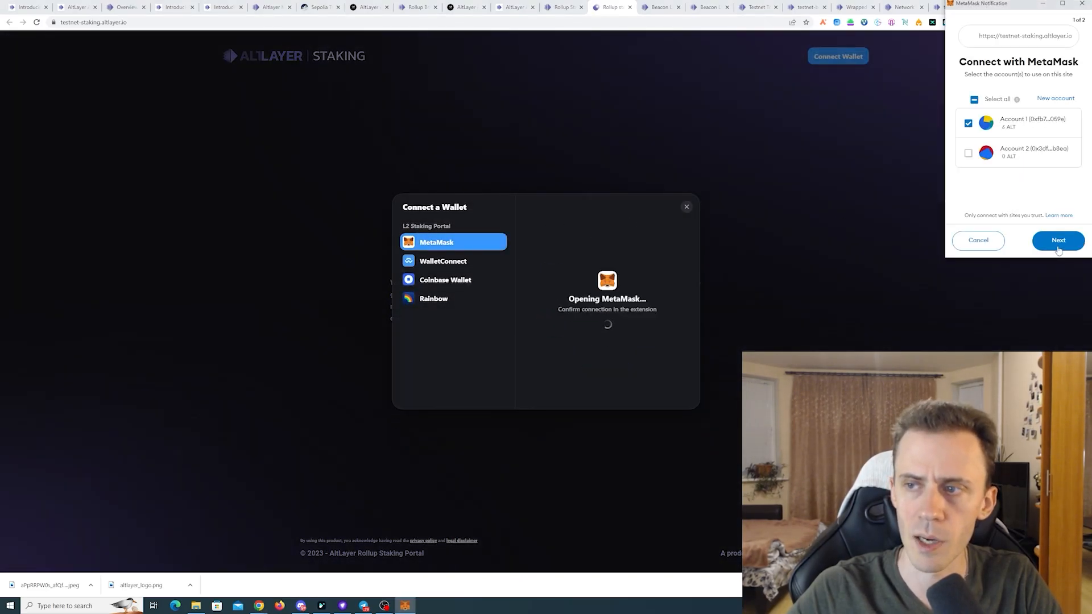
pyautogui.click(1057, 240)
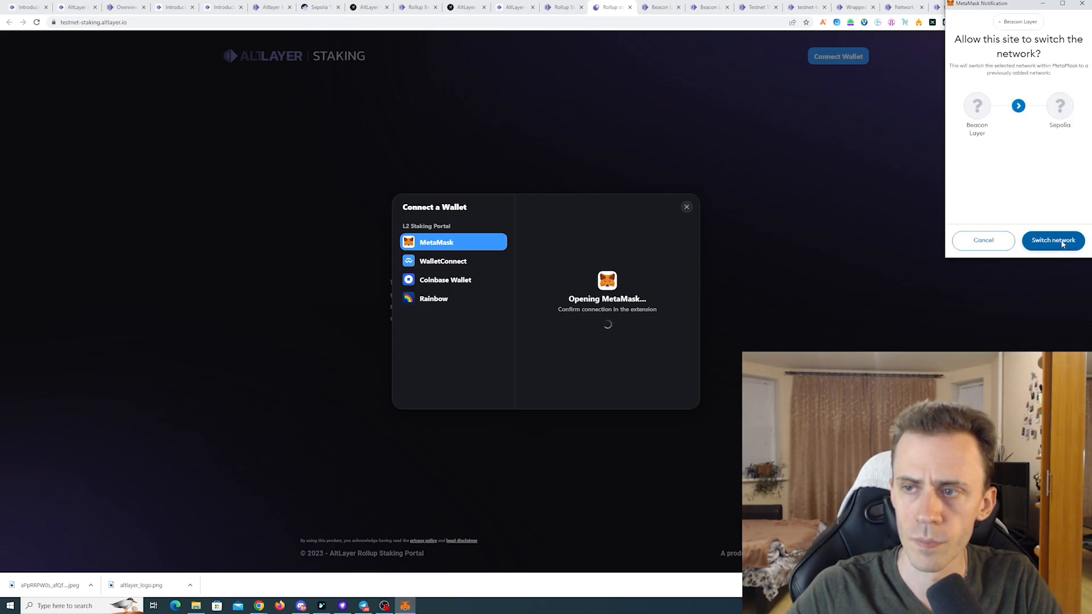
pyautogui.click(1052, 240)
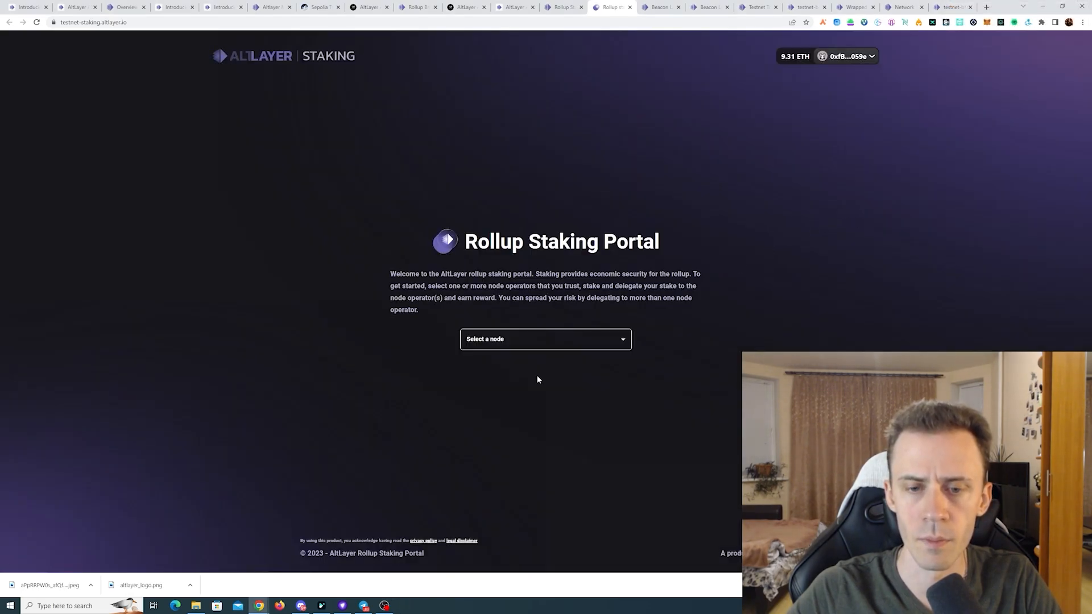
pyautogui.click(545, 339)
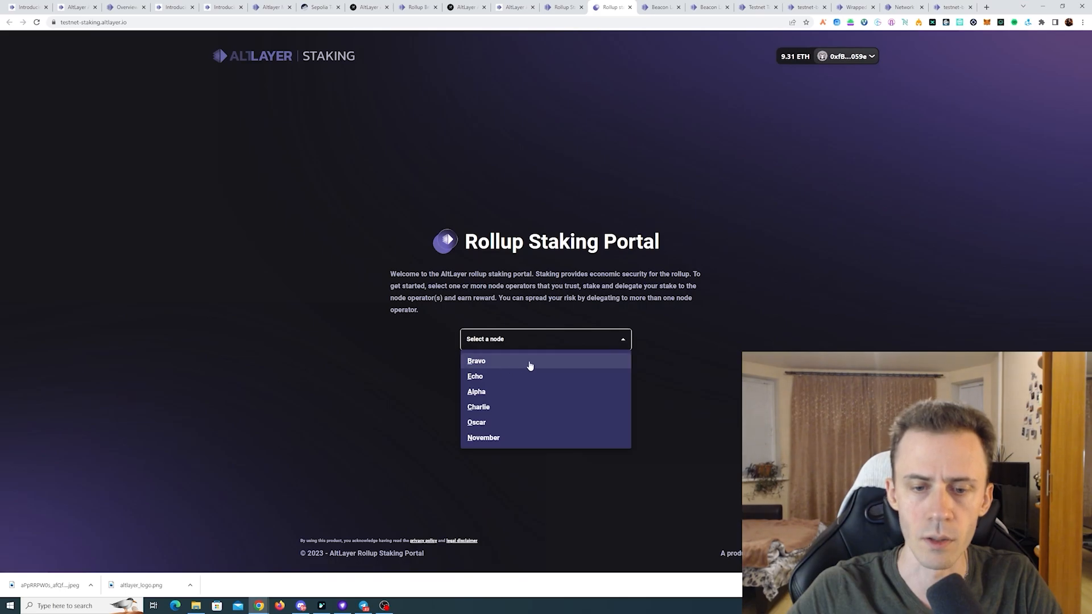
# Step: Choose the Echo node operator, enter 0.5 WETH and approve the WETH spending cap in MetaMask
pyautogui.click(475, 376)
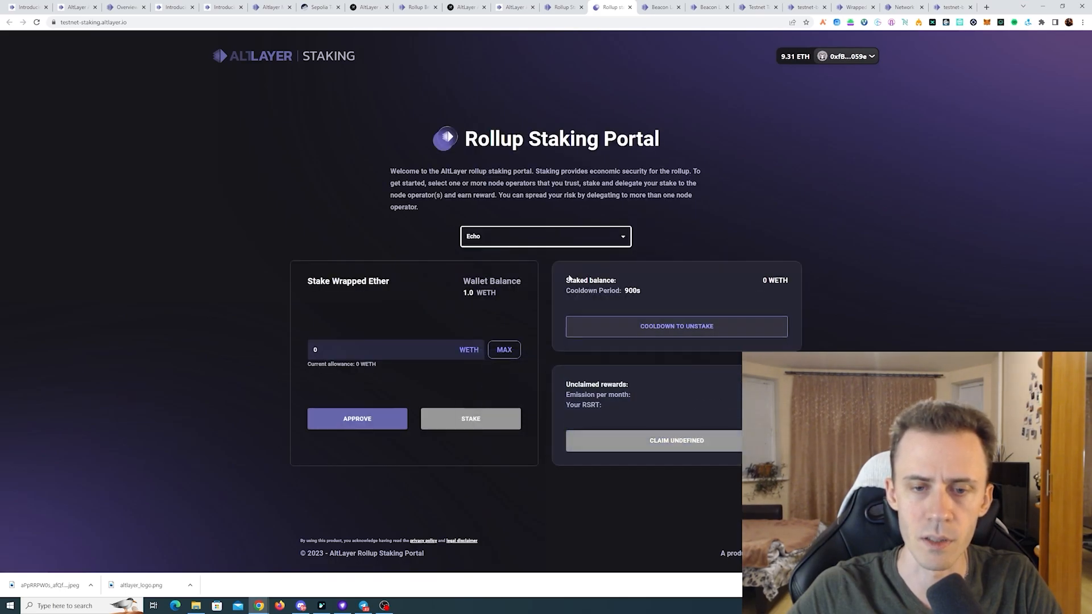
pyautogui.write('0.5')
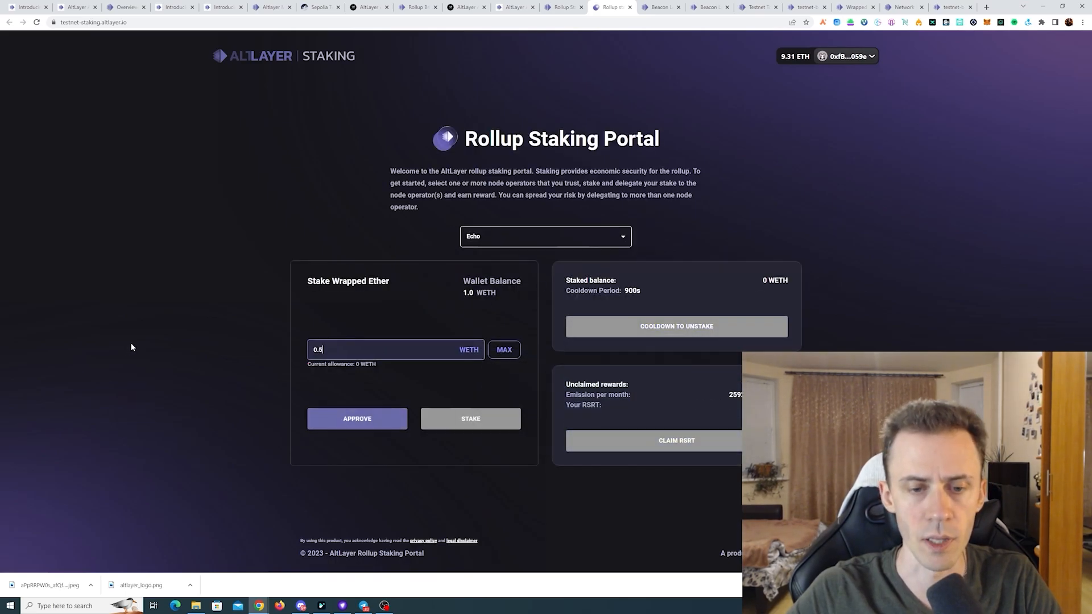
pyautogui.click(356, 418)
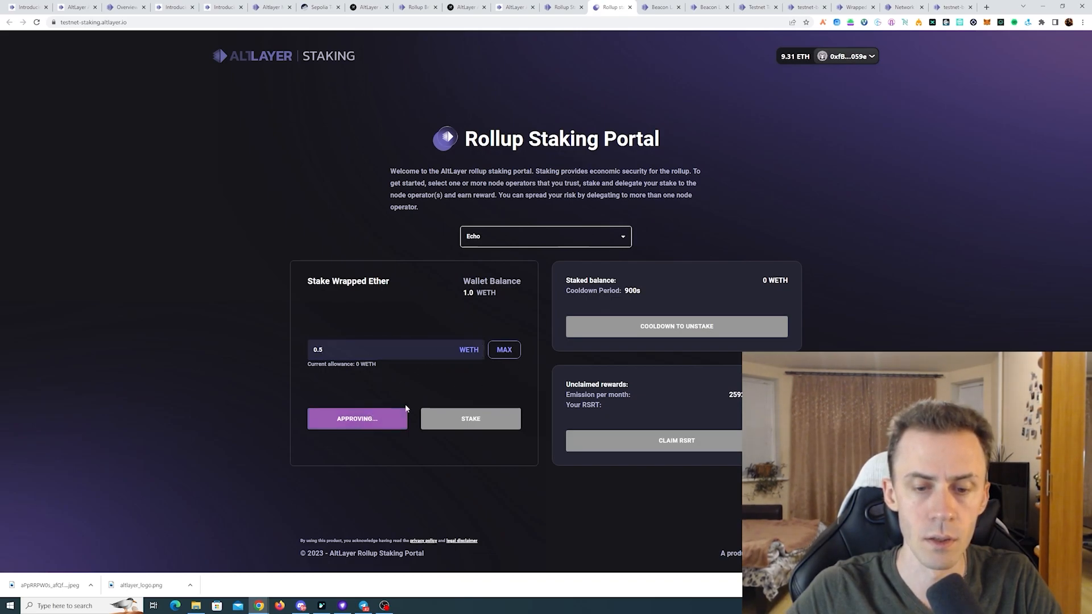
pyautogui.click(356, 418)
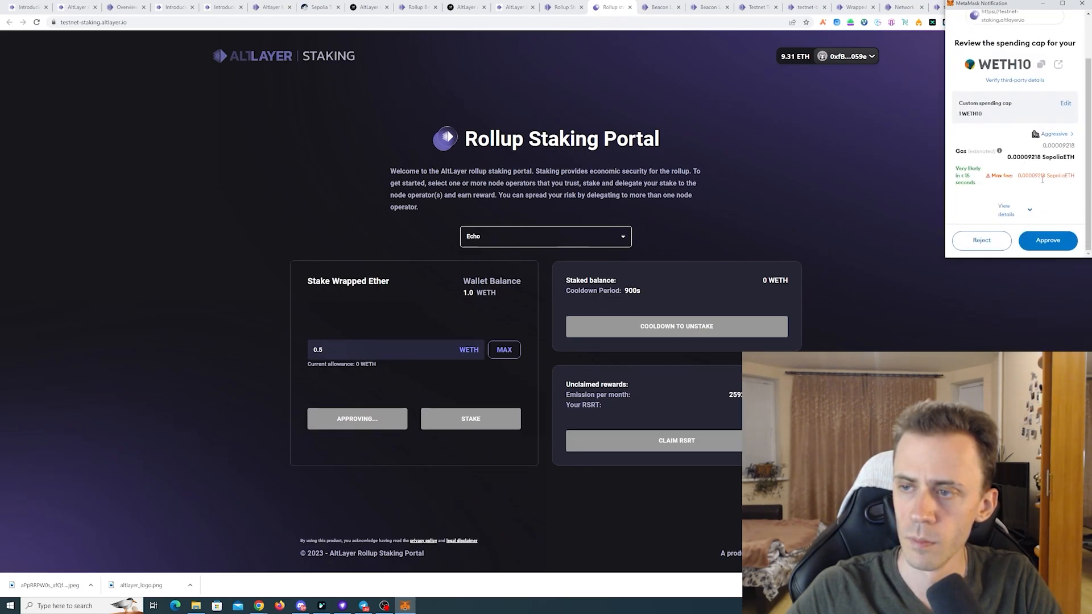
pyautogui.click(1047, 240)
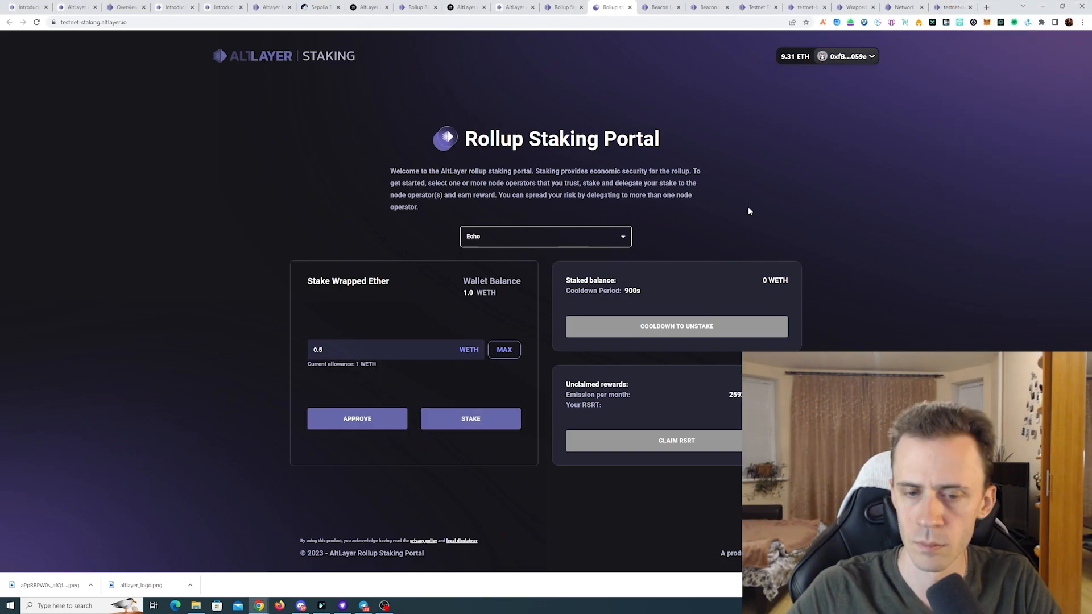
# Step: Stake the 0.5 WETH with Echo and confirm the gas fee in MetaMask
pyautogui.click(470, 419)
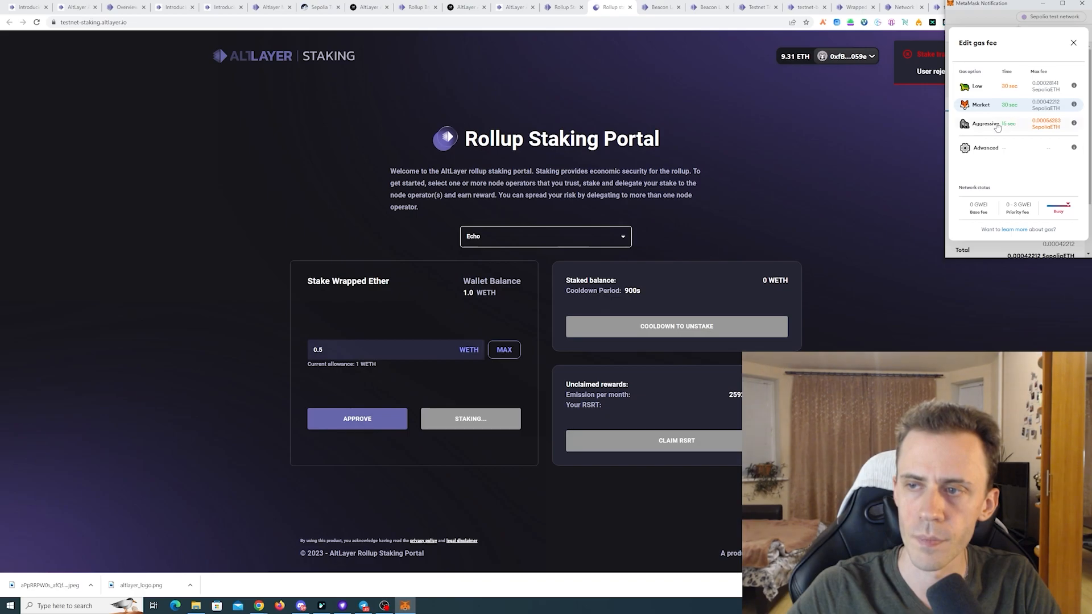
pyautogui.click(1072, 42)
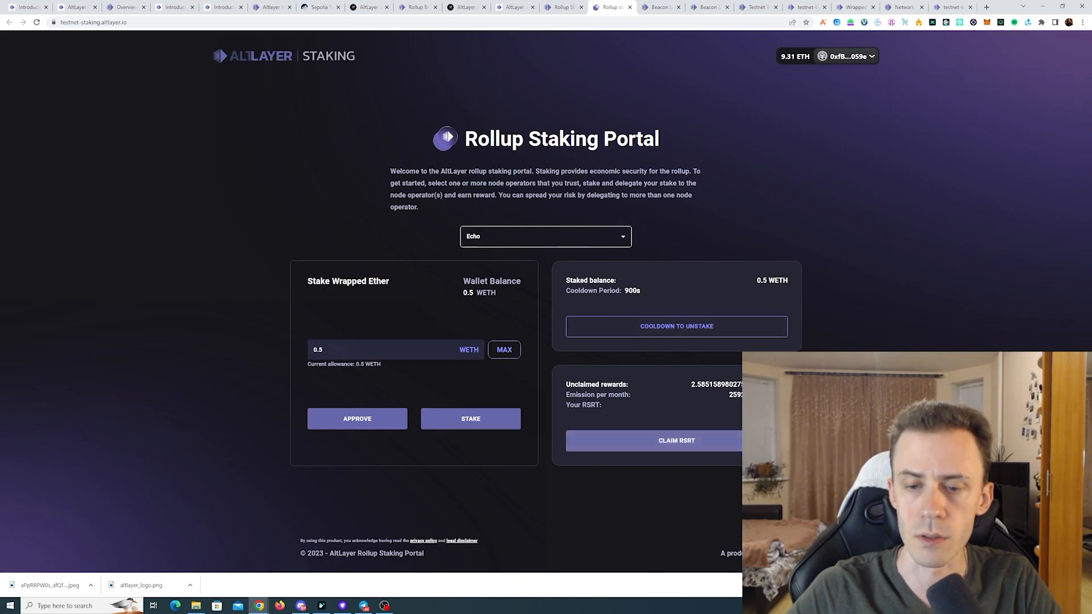
pyautogui.moveTo(607, 463)
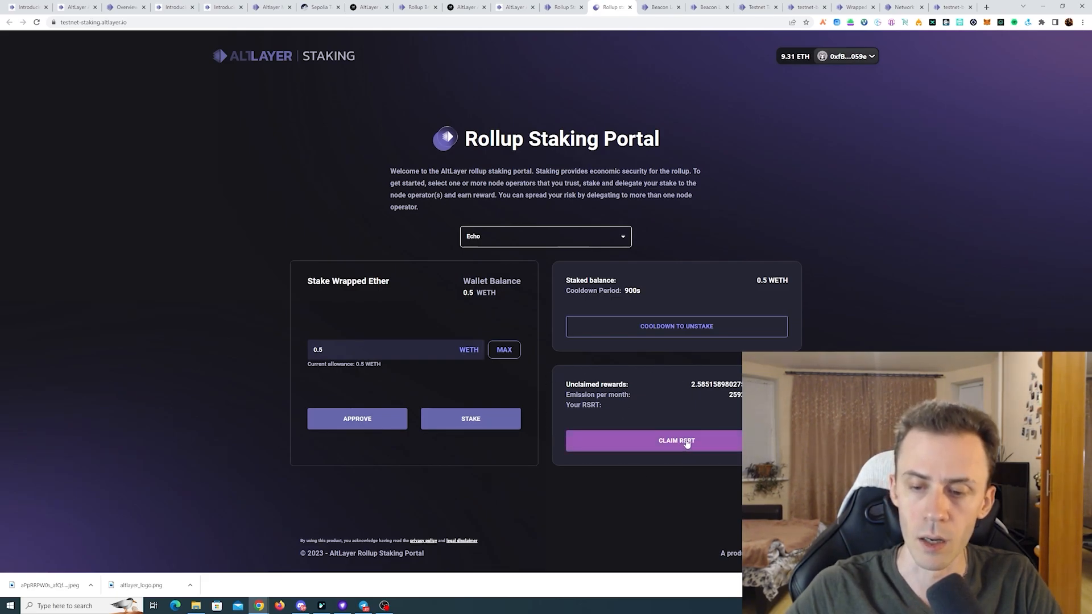
pyautogui.moveTo(672, 382)
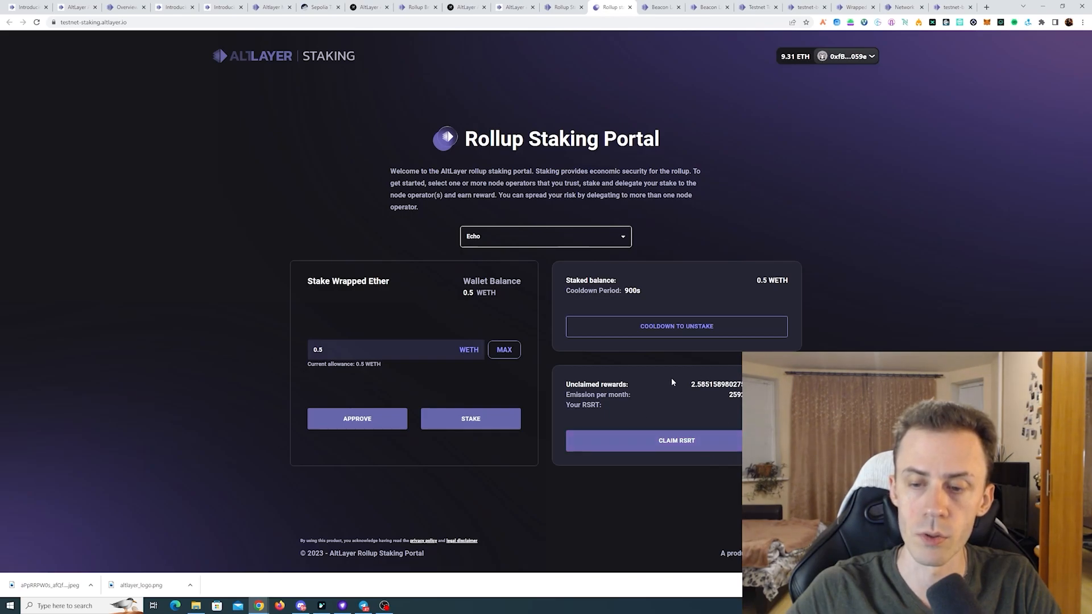
# Step: Return to the Galxe Altitude Phase II campaign and expand the Rollup staking portal task
pyautogui.click(465, 7)
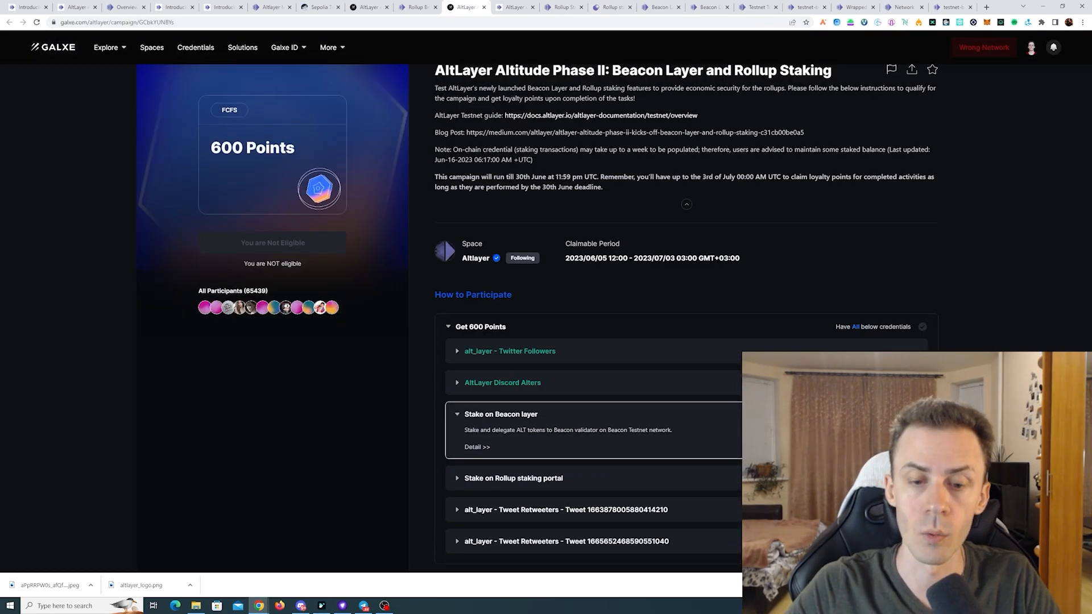
pyautogui.click(513, 479)
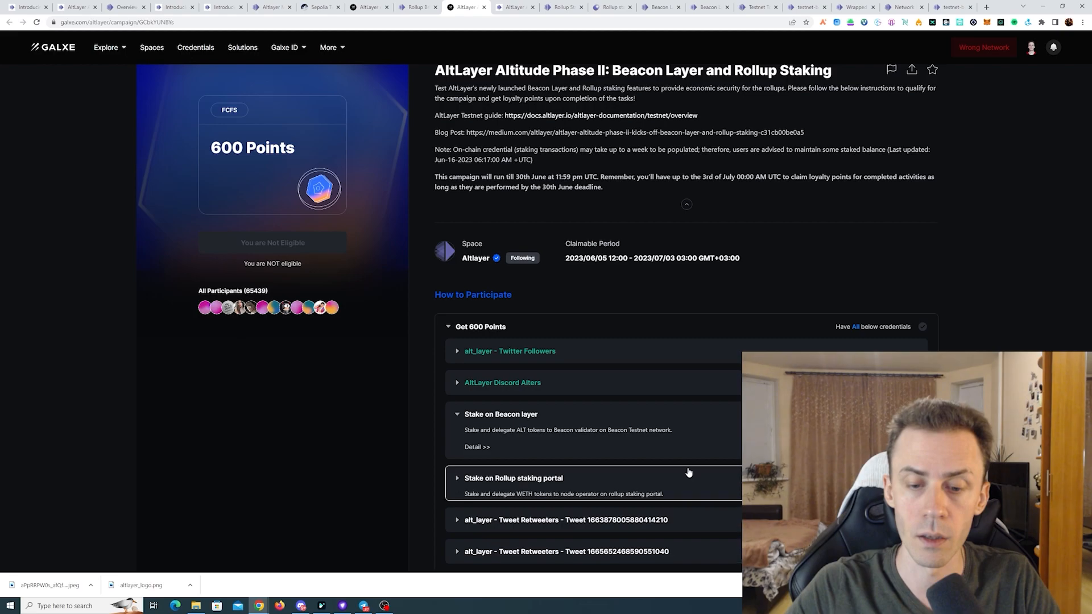
pyautogui.scroll(-3)
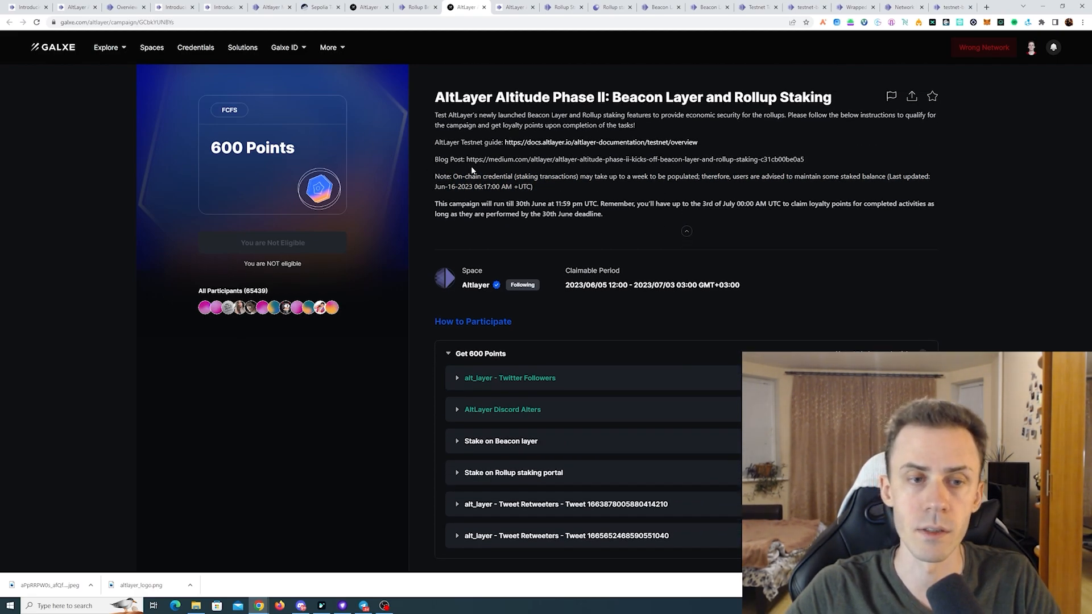
pyautogui.moveTo(646, 173)
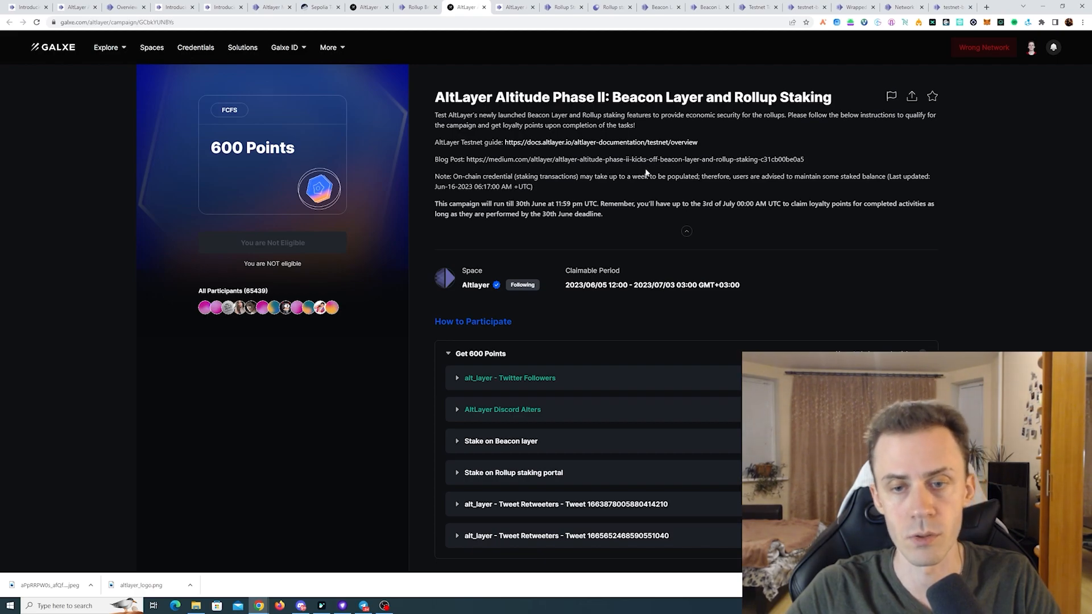
pyautogui.moveTo(670, 57)
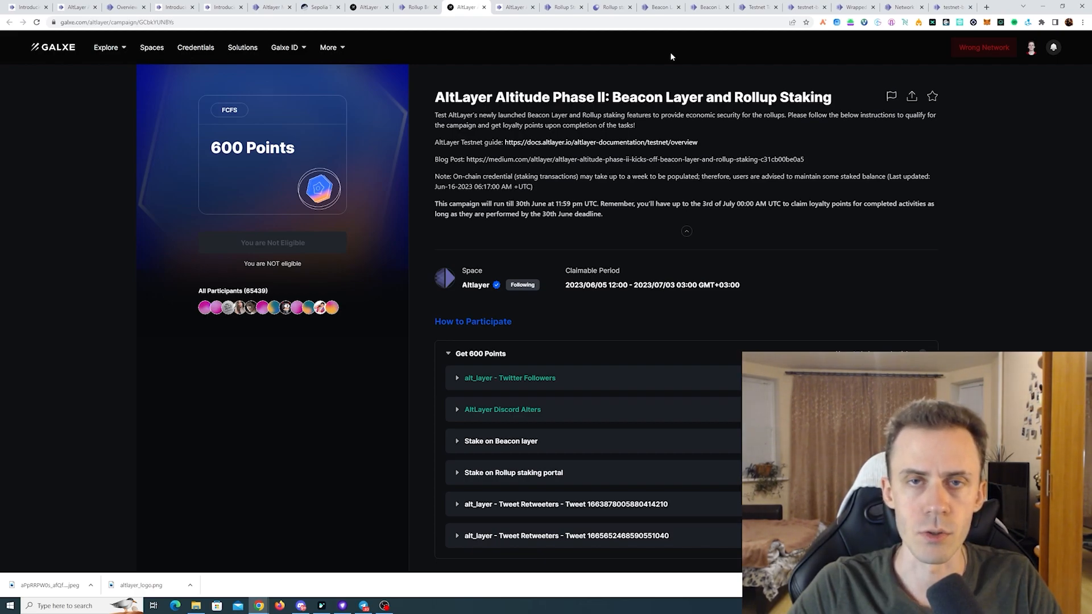